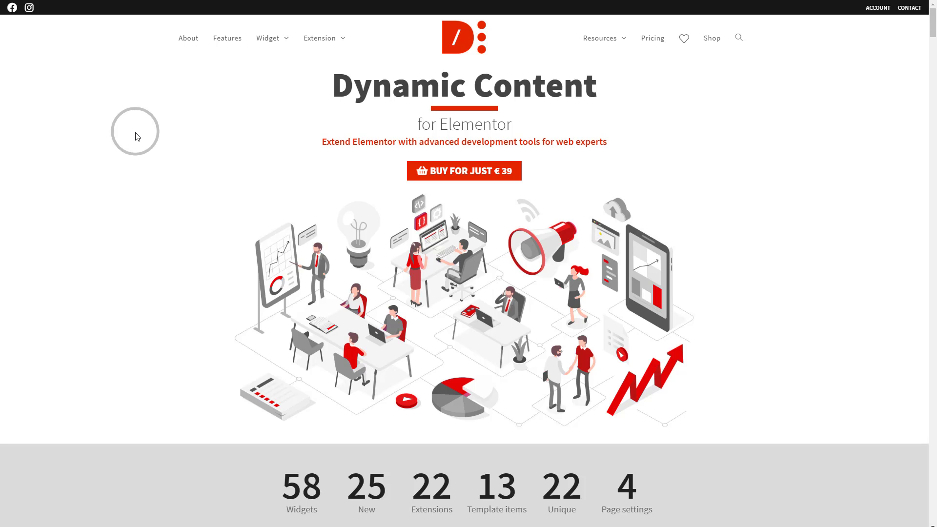
mouse_move(143, 132)
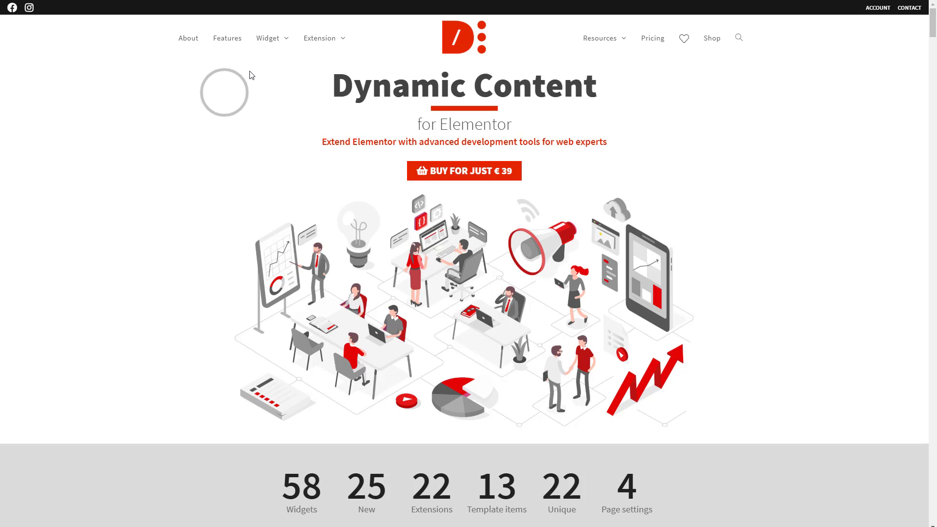
Step: Browse the Dynamic Content widget catalogue and view the Views widget from the Listing group
left_click(268, 38)
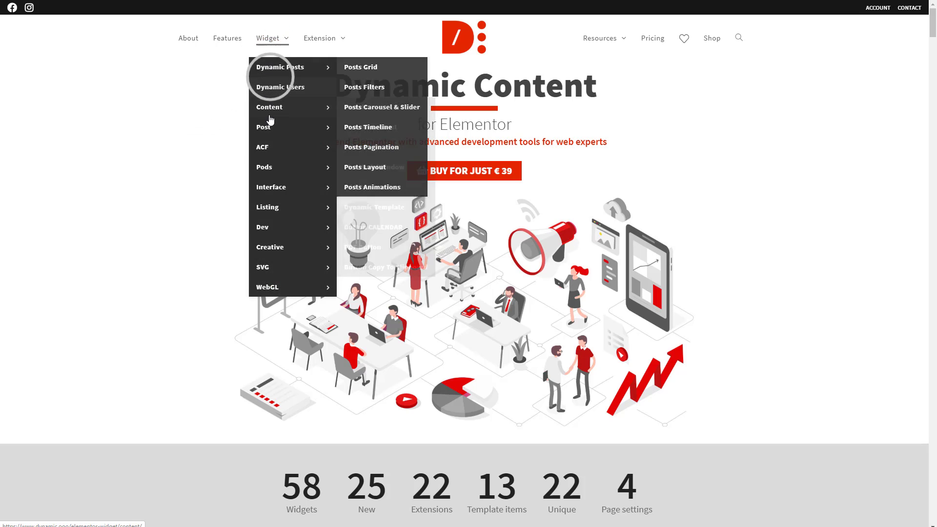
mouse_move(268, 207)
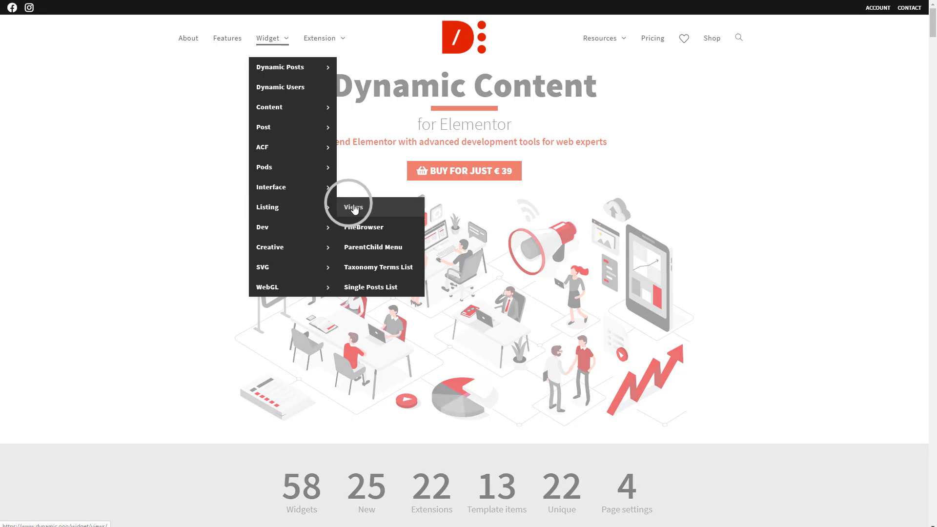
left_click(353, 207)
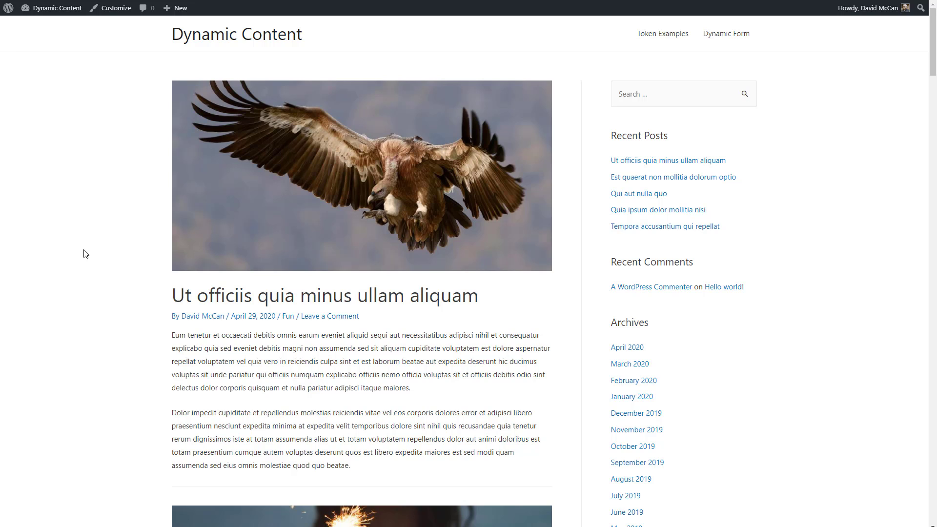
scroll("down", 3)
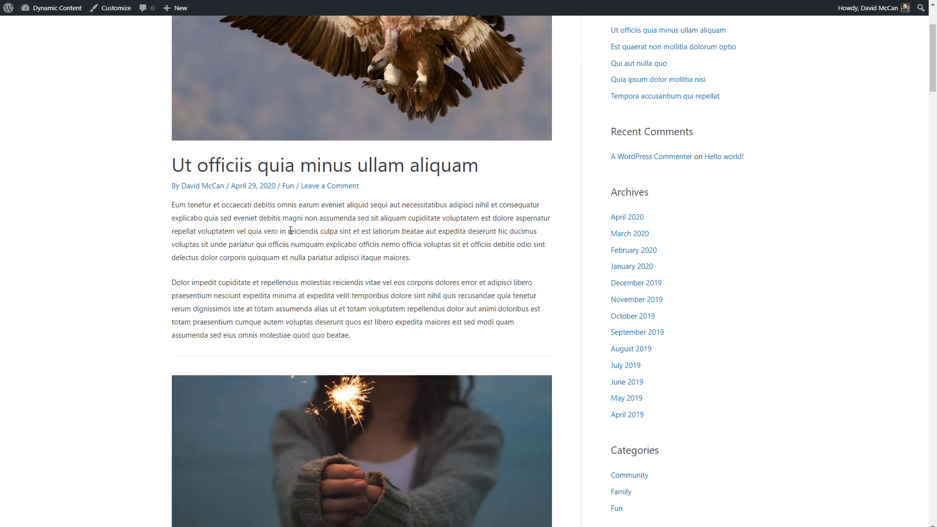
scroll("down", 3)
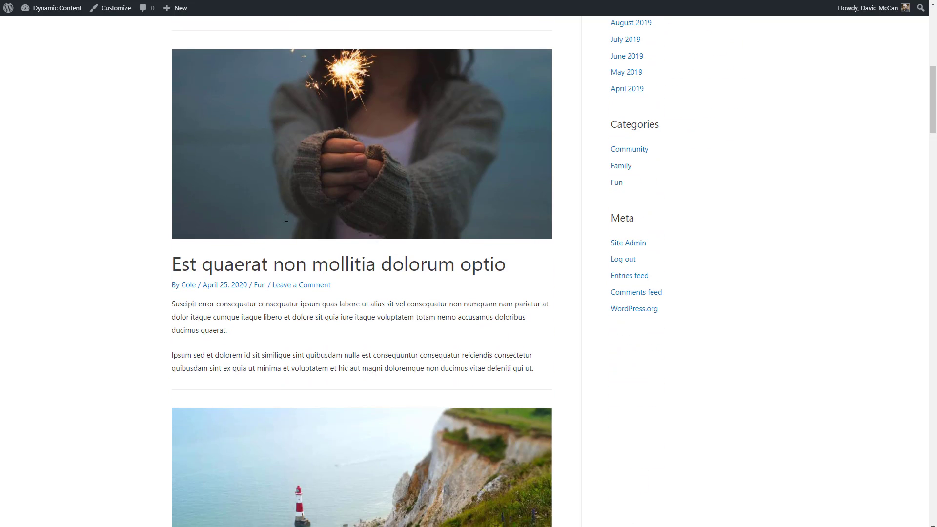
scroll("down", 3)
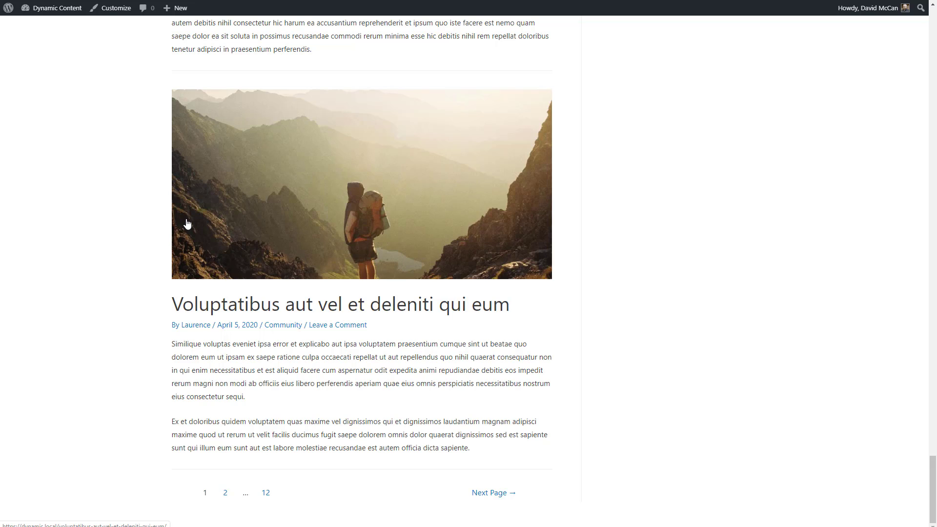
Step: Create a new WordPress page titled 'A Views Test' from the admin bar
left_click(180, 8)
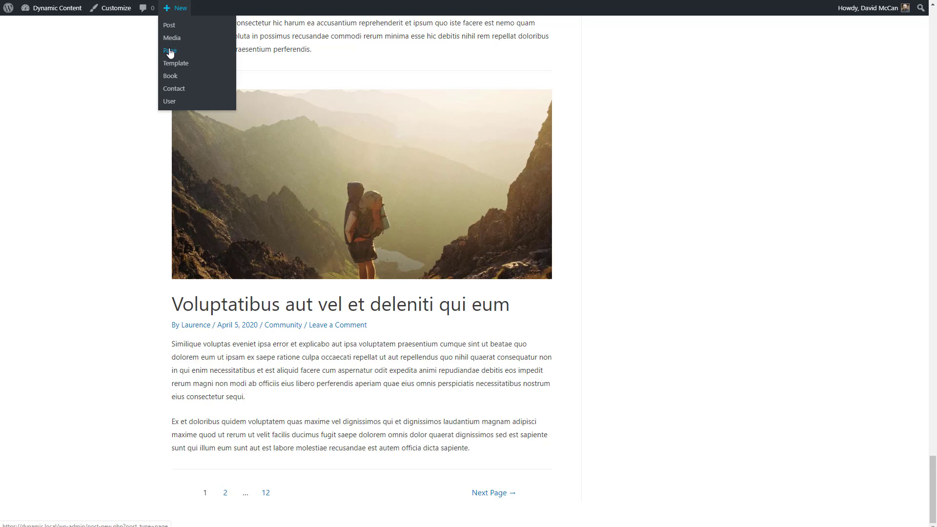
left_click(168, 51)
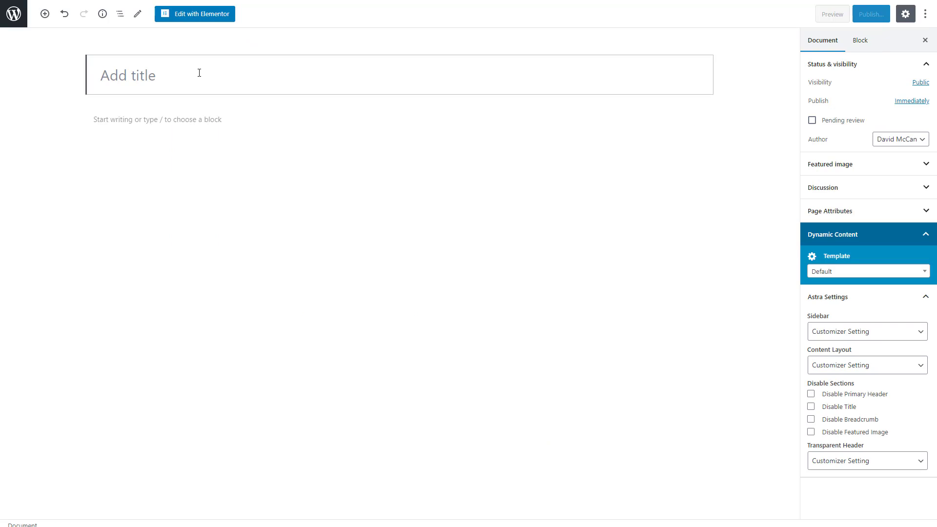
type("A views")
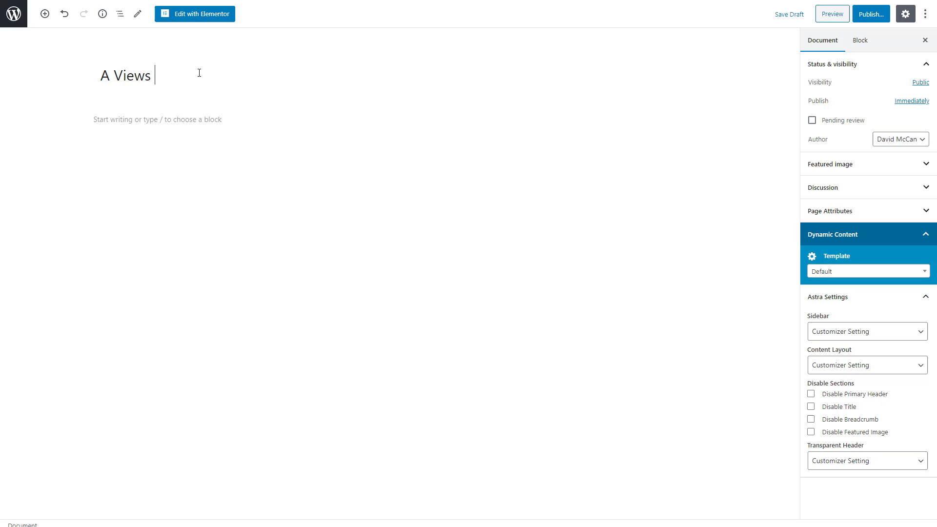
type("Test")
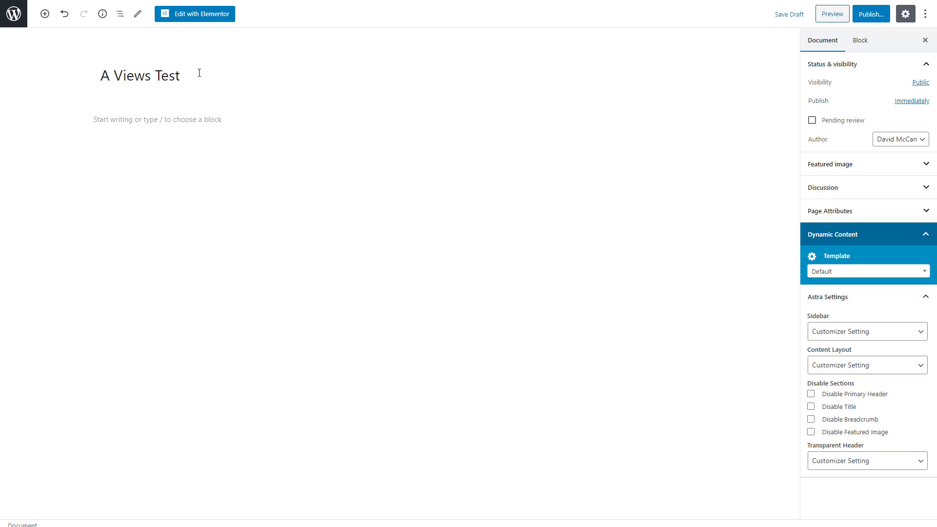
Step: Publish the page and open it for editing in Elementor
left_click(871, 14)
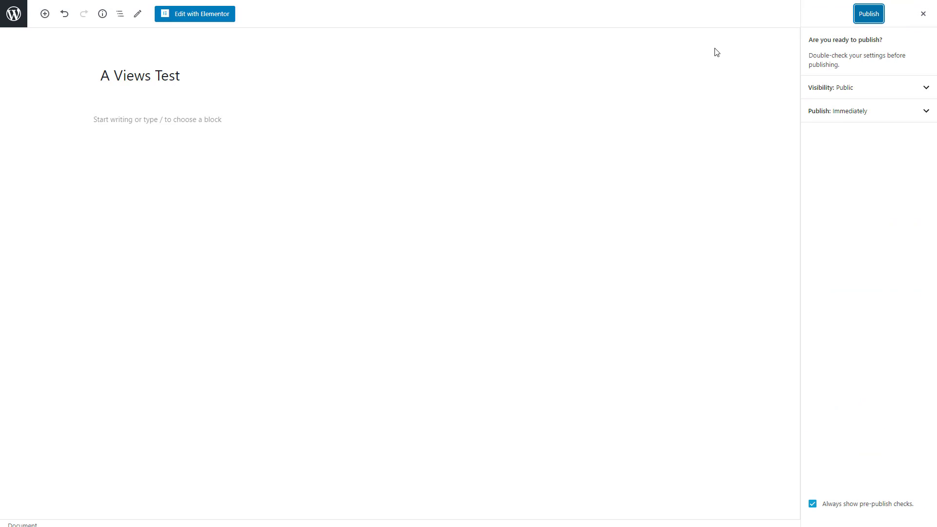
left_click(868, 14)
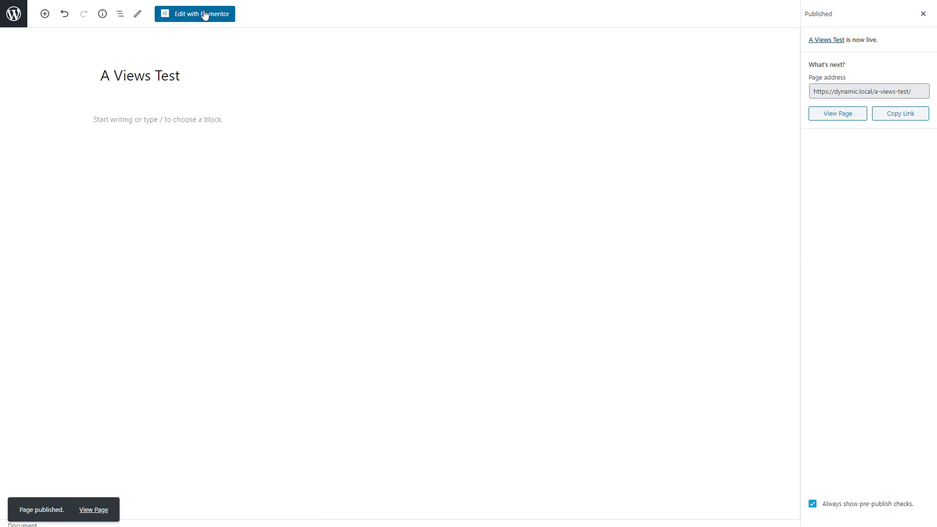
left_click(199, 14)
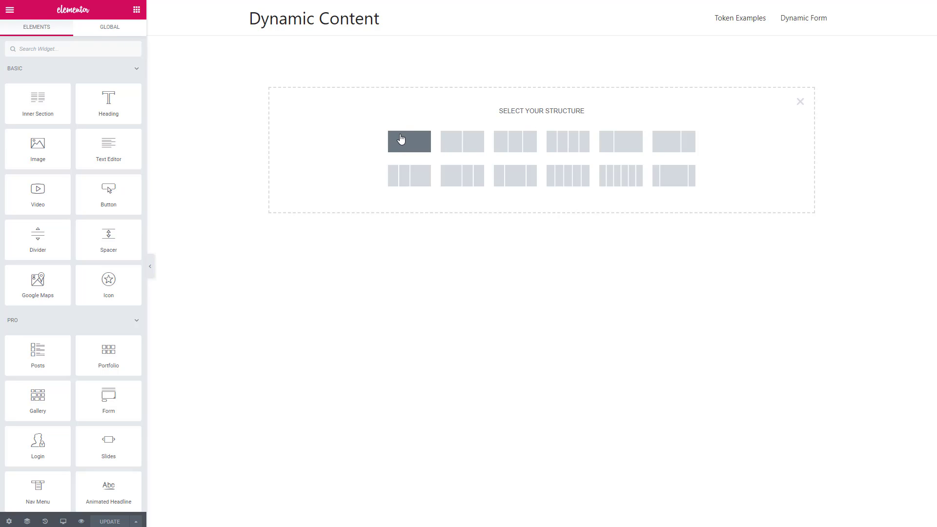
Step: Add a one-column section and give it a top margin of 70 in Advanced settings
left_click(409, 140)
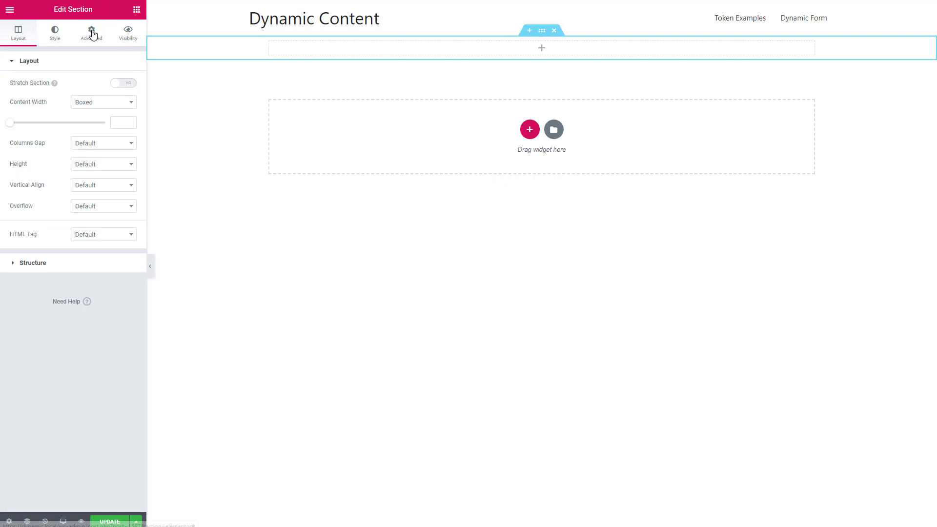
left_click(92, 31)
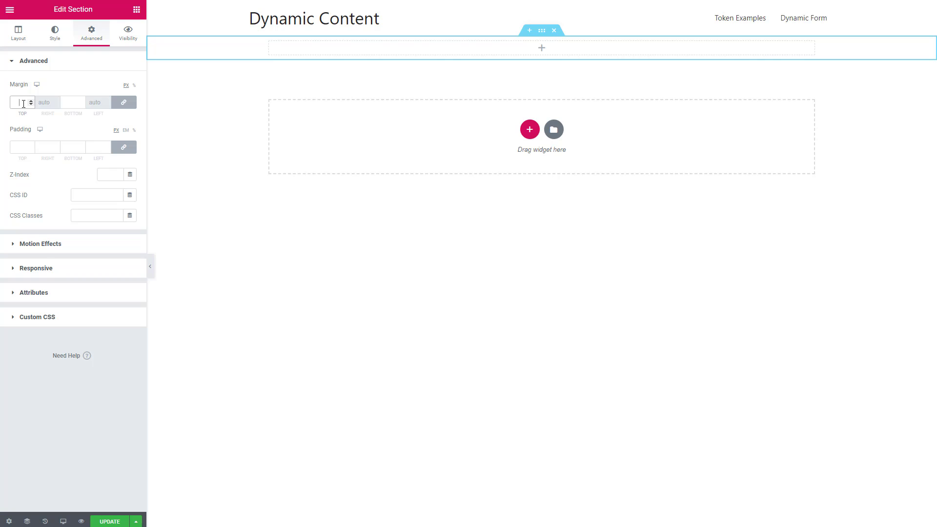
type("70")
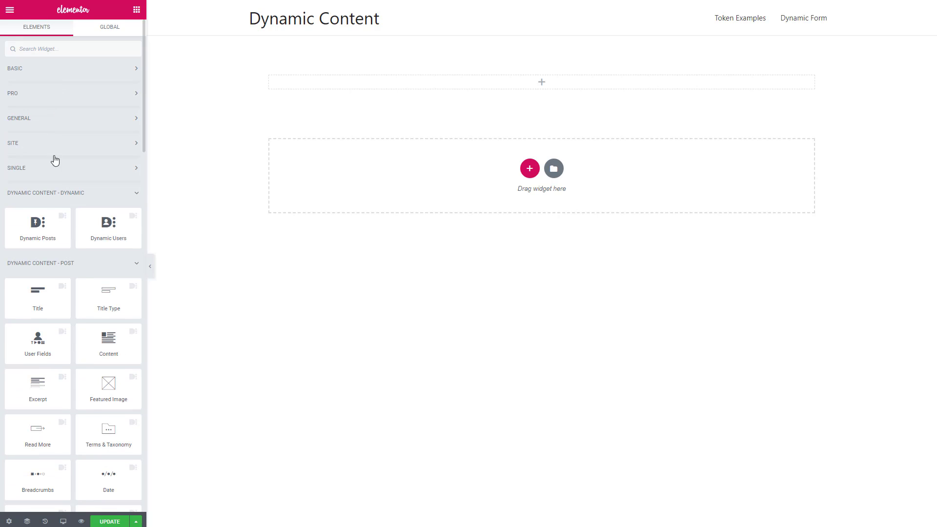
mouse_move(50, 199)
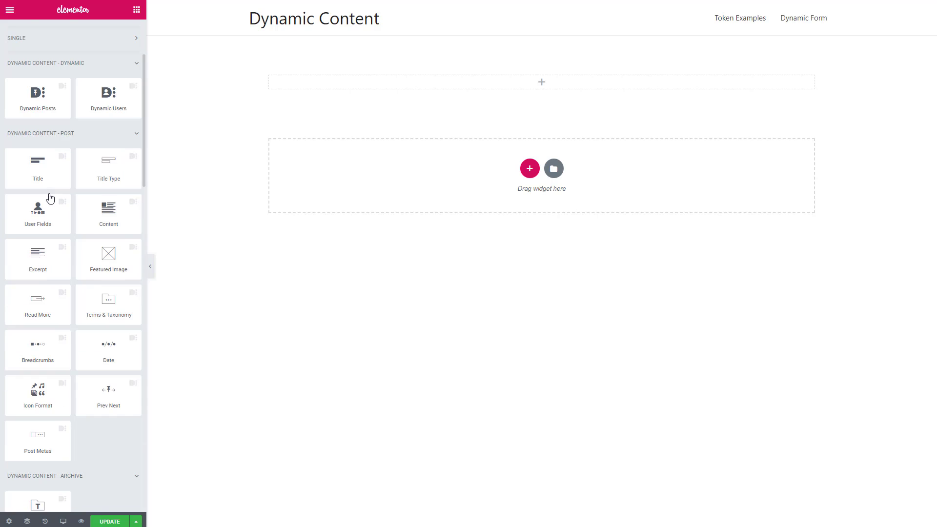
Step: Browse down the Elements panel toward the Views widget
scroll("down", 3)
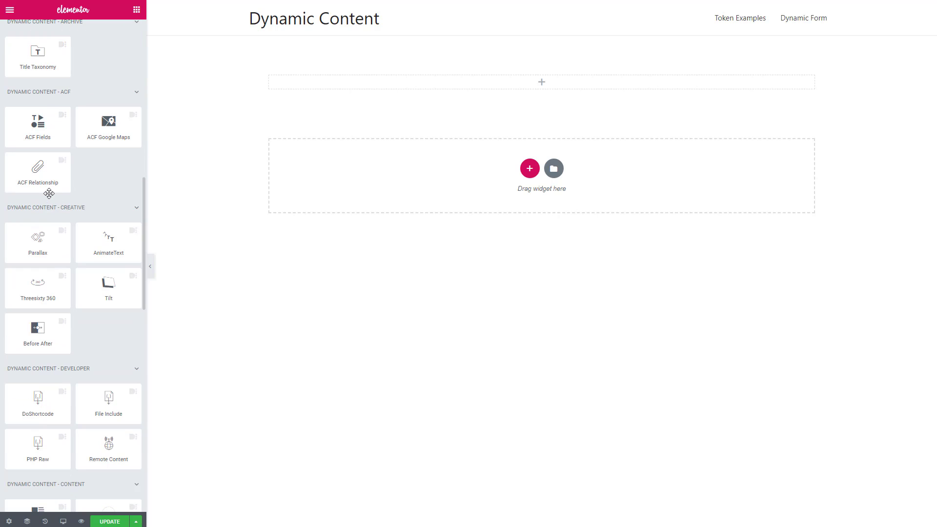
scroll("down", 3)
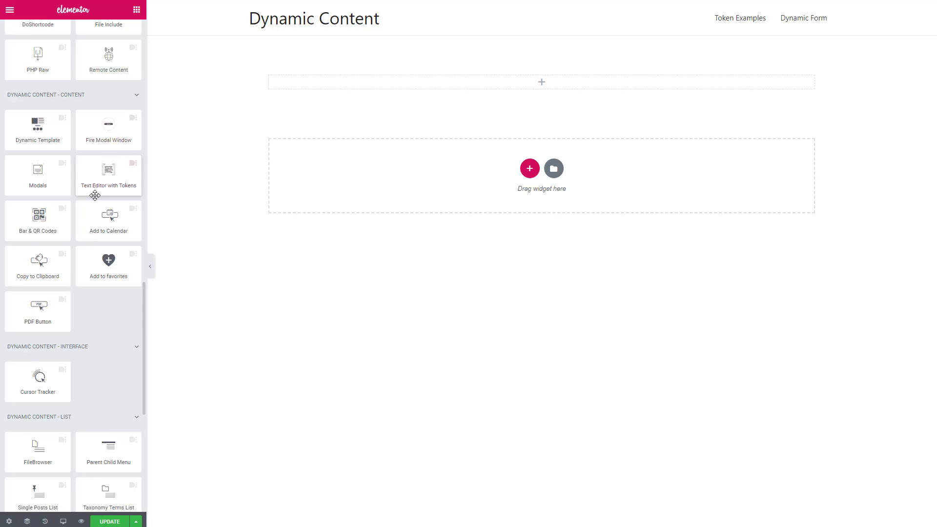
scroll("down", 3)
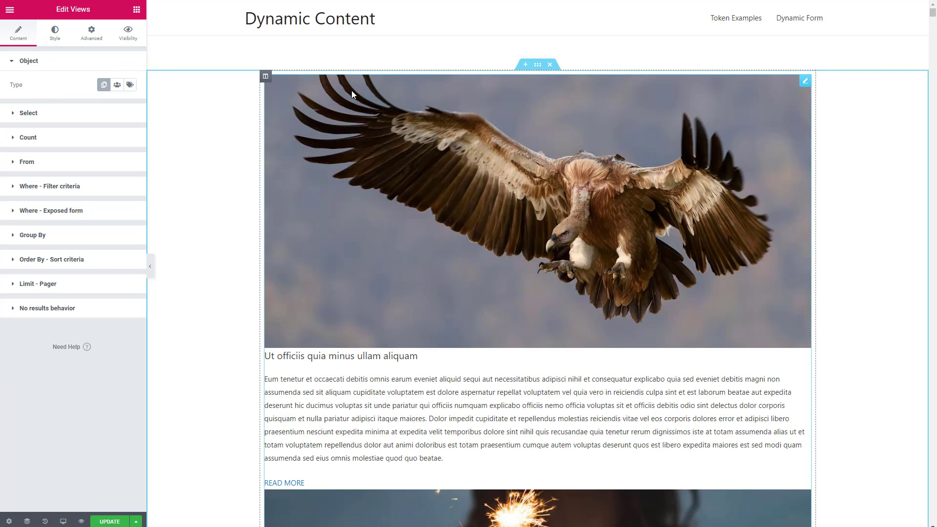
mouse_move(347, 100)
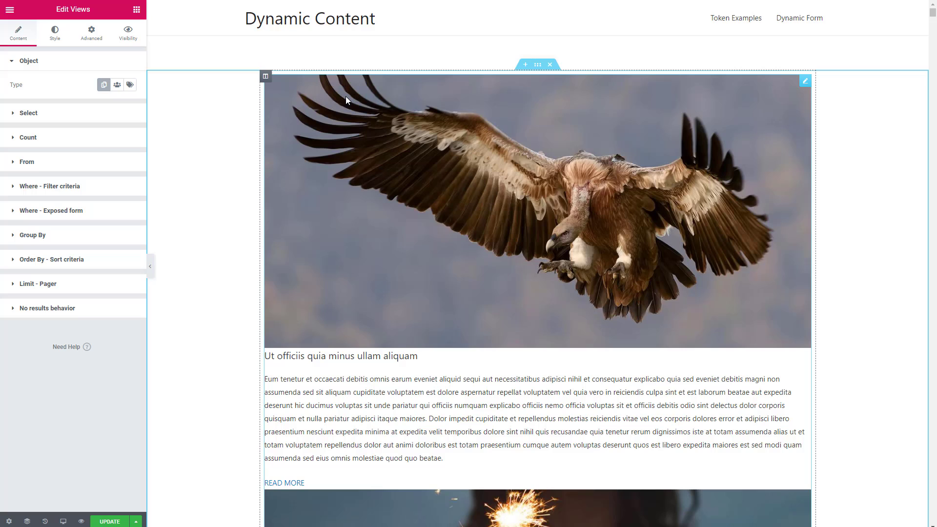
mouse_move(342, 93)
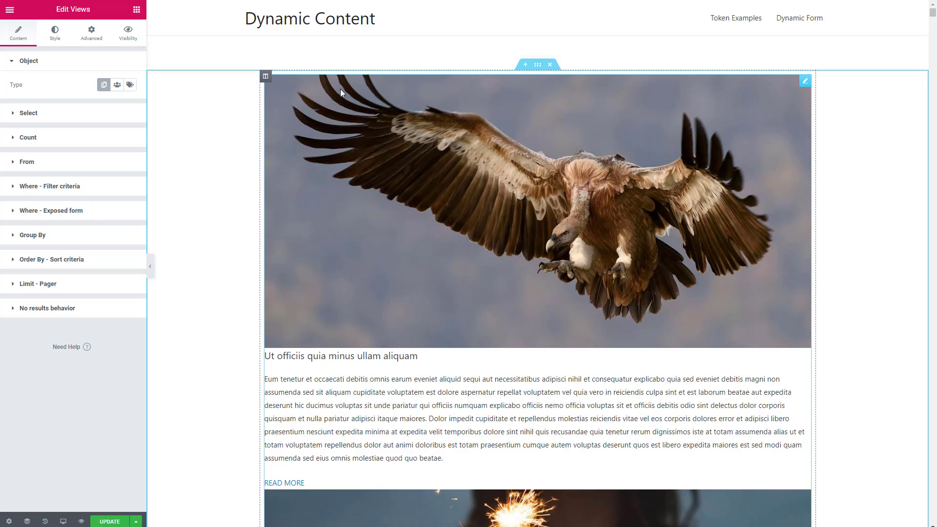
mouse_move(365, 90)
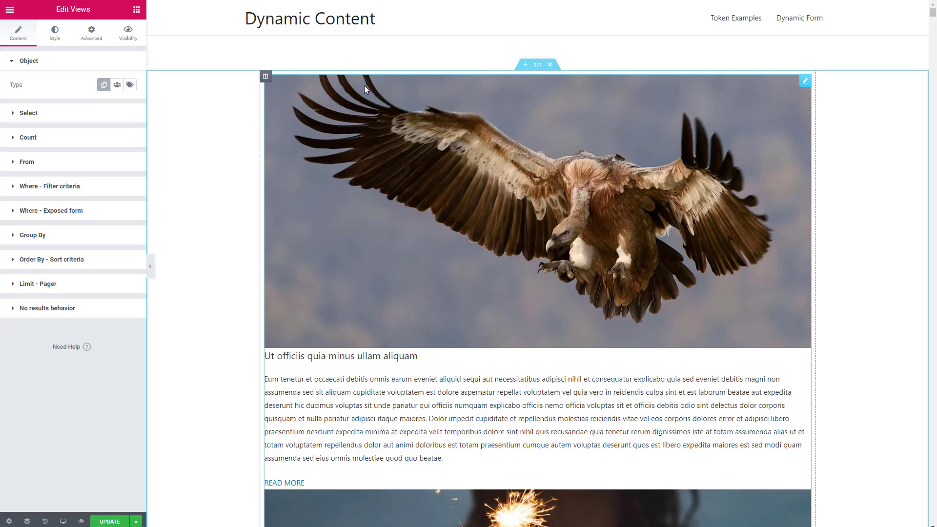
mouse_move(253, 104)
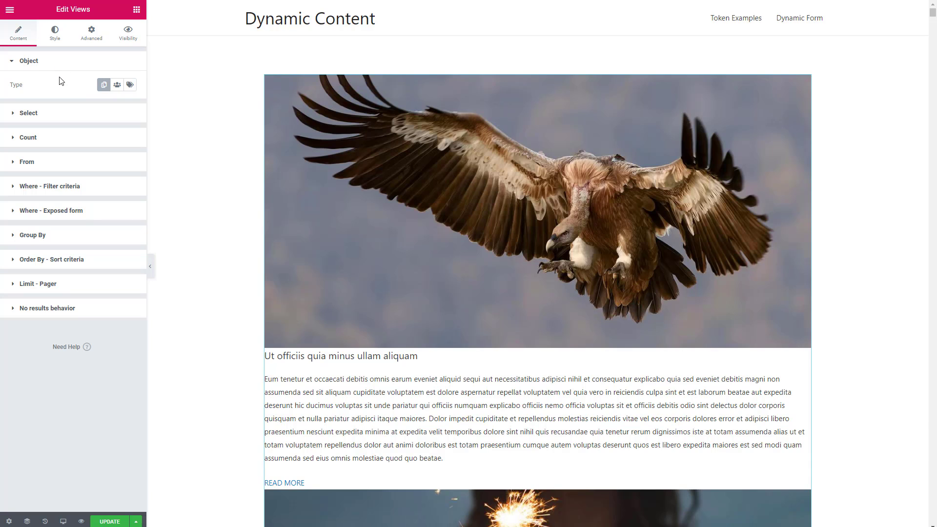
mouse_move(117, 85)
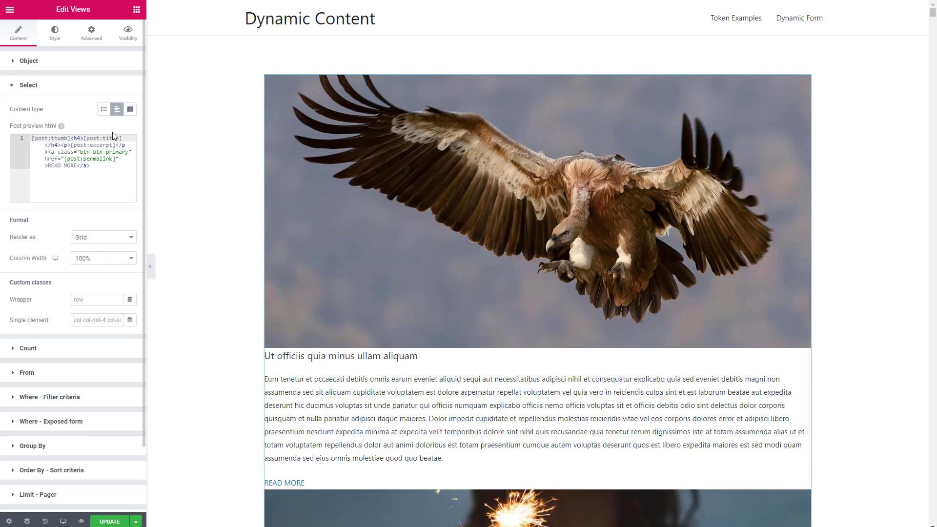
mouse_move(130, 110)
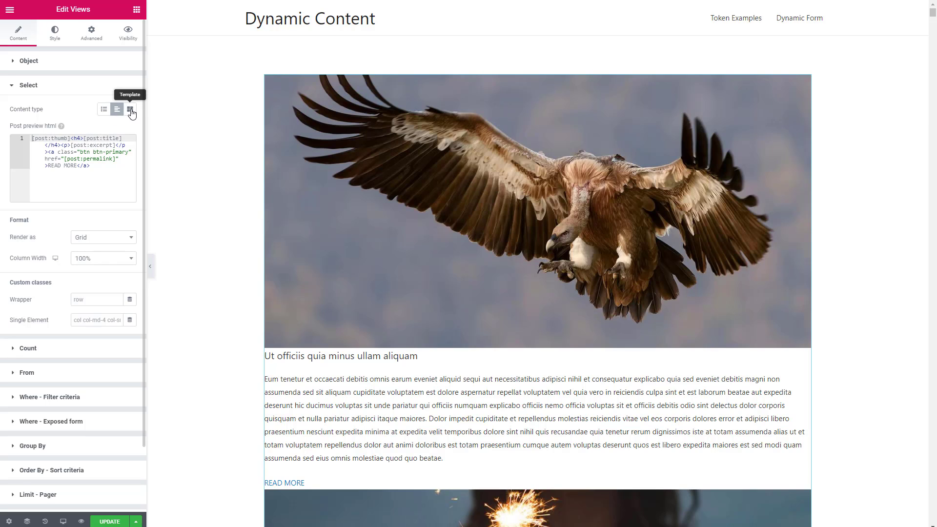
Step: Clear the post_title label, render titles as H3 headings and link each to its post
left_click(104, 109)
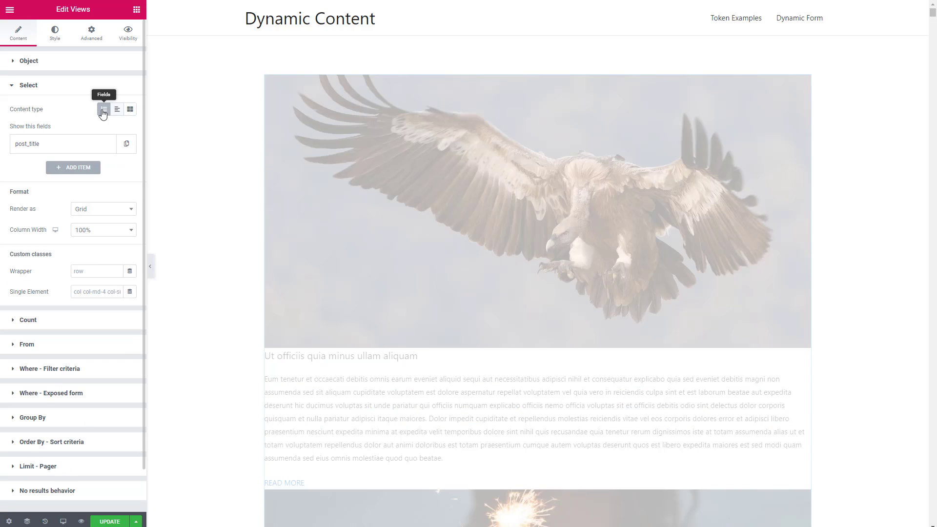
left_click(103, 109)
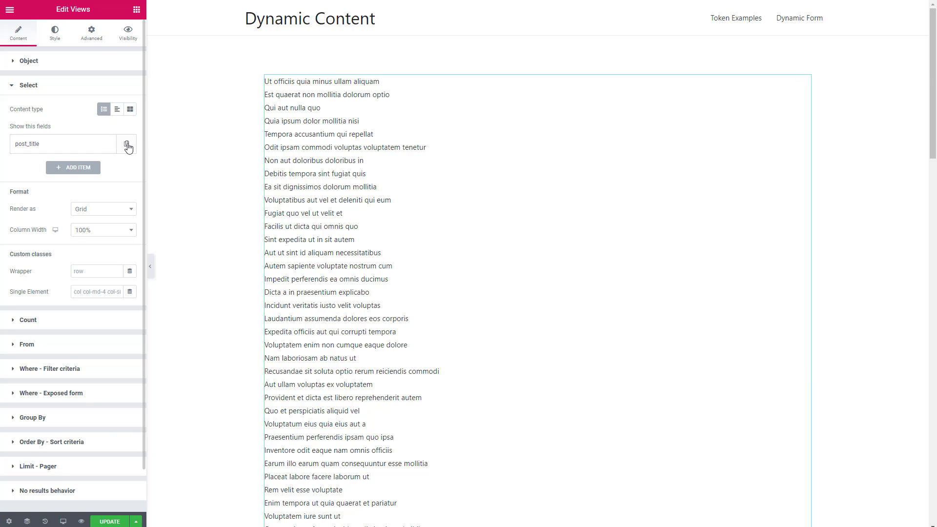
left_click(128, 144)
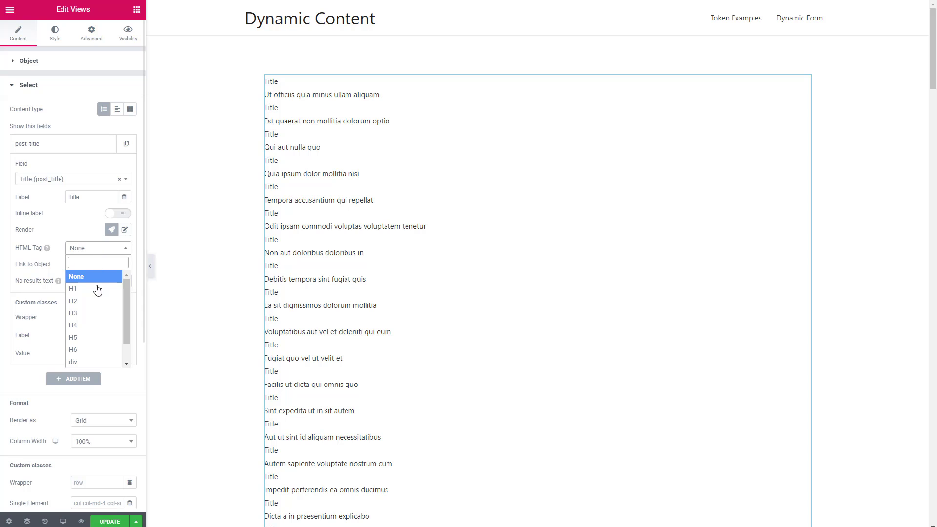
left_click(73, 312)
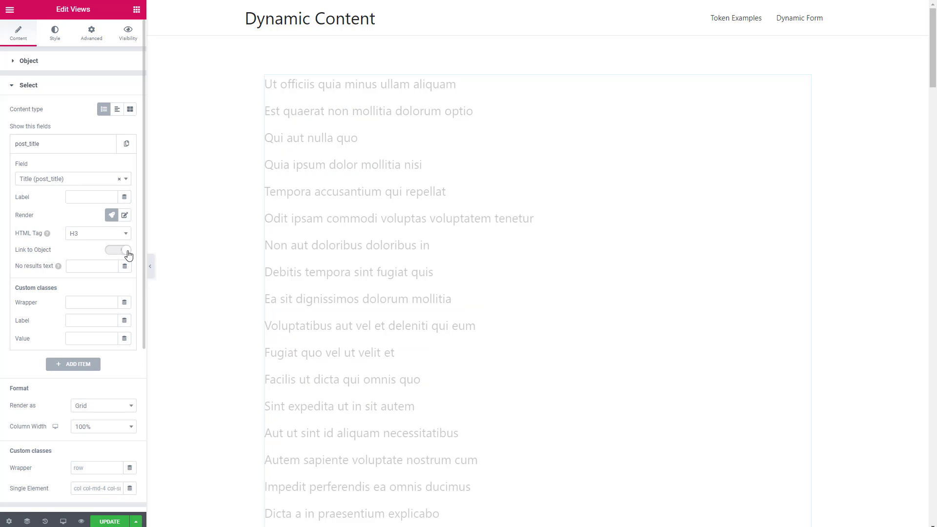
left_click(118, 250)
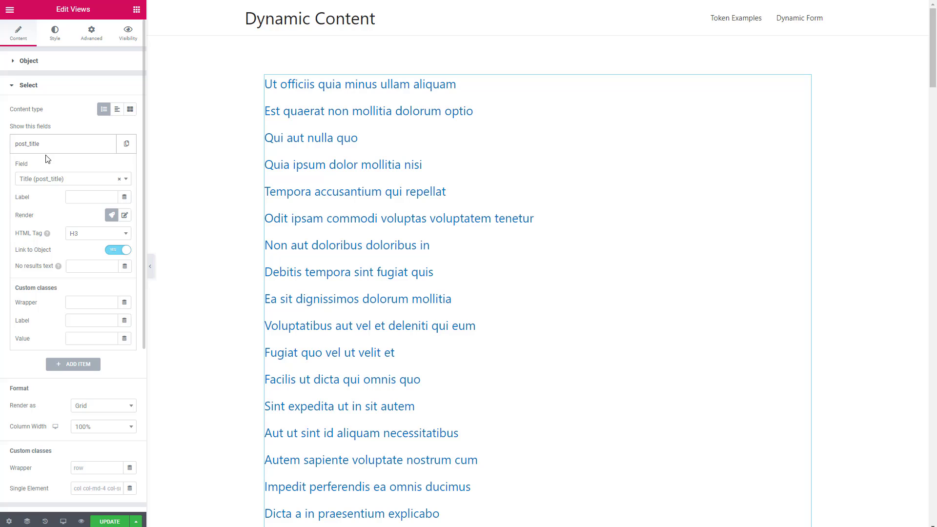
Step: Add a [post] Author field item wrapped in a paragraph tag
left_click(73, 364)
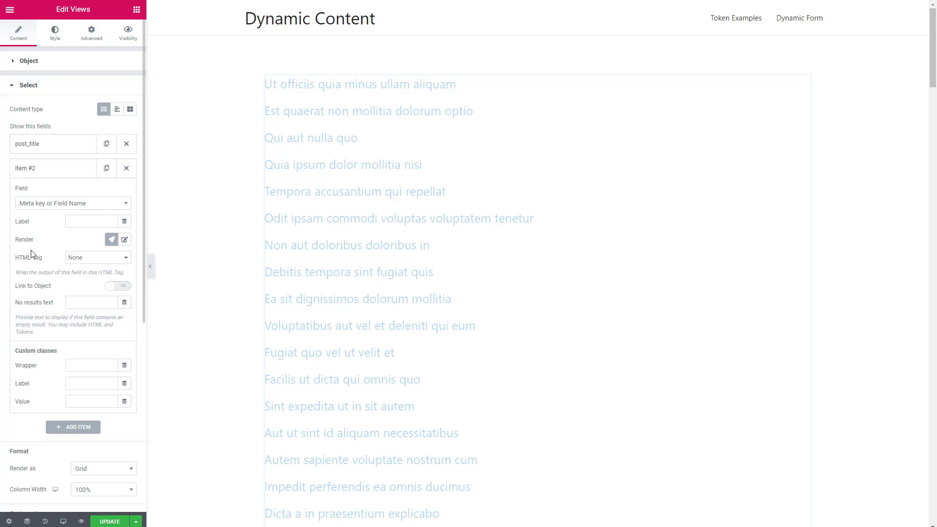
left_click(72, 203)
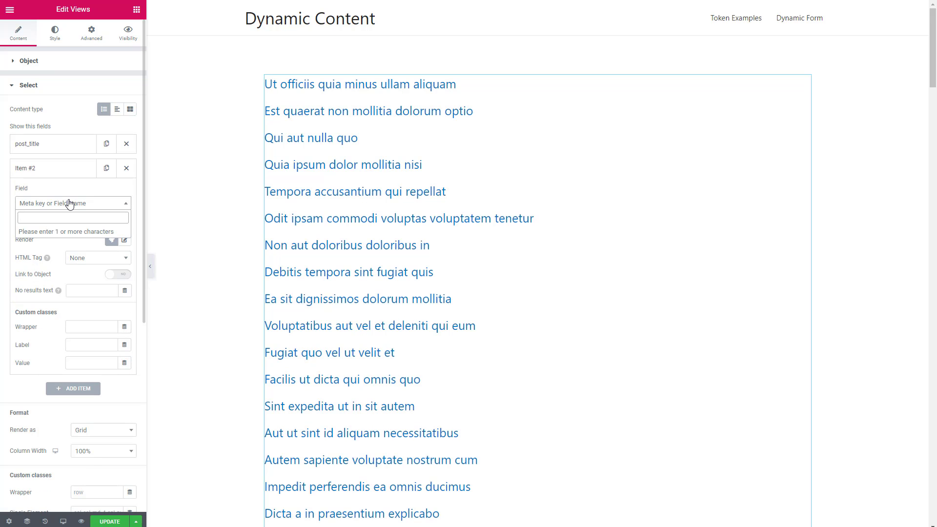
type("post")
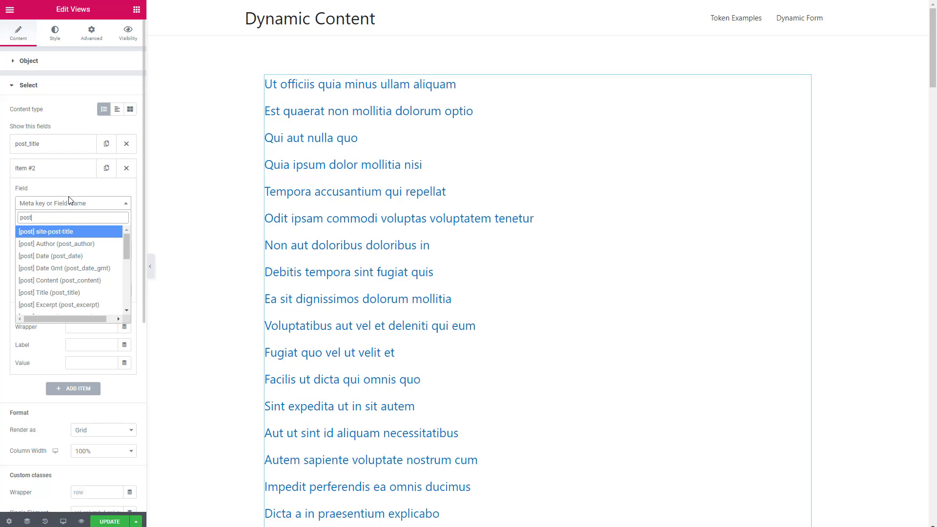
left_click(48, 244)
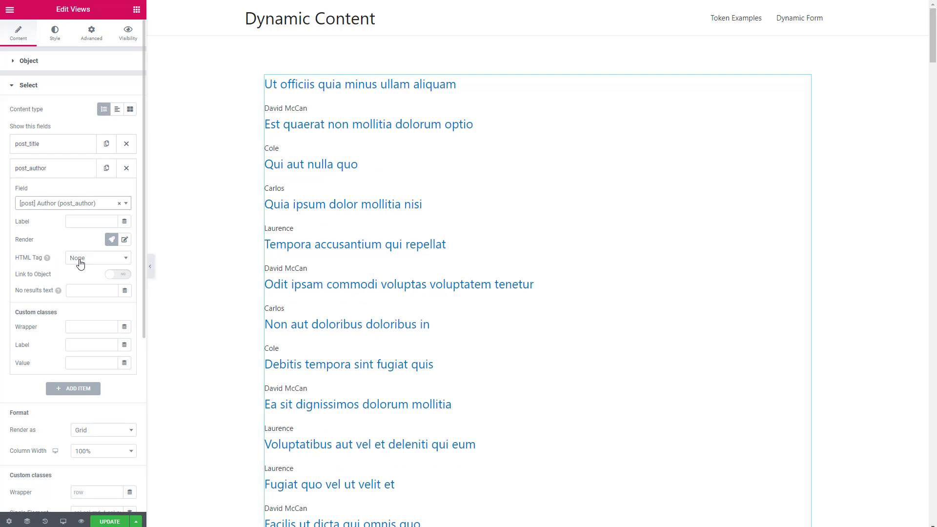
left_click(98, 258)
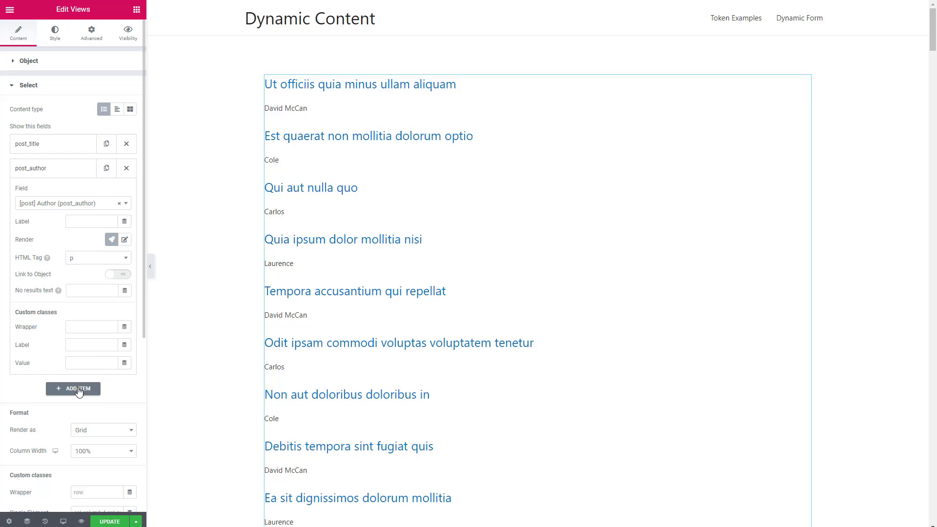
Step: Add a [post] Excerpt field item as the third result field
left_click(73, 389)
type("e")
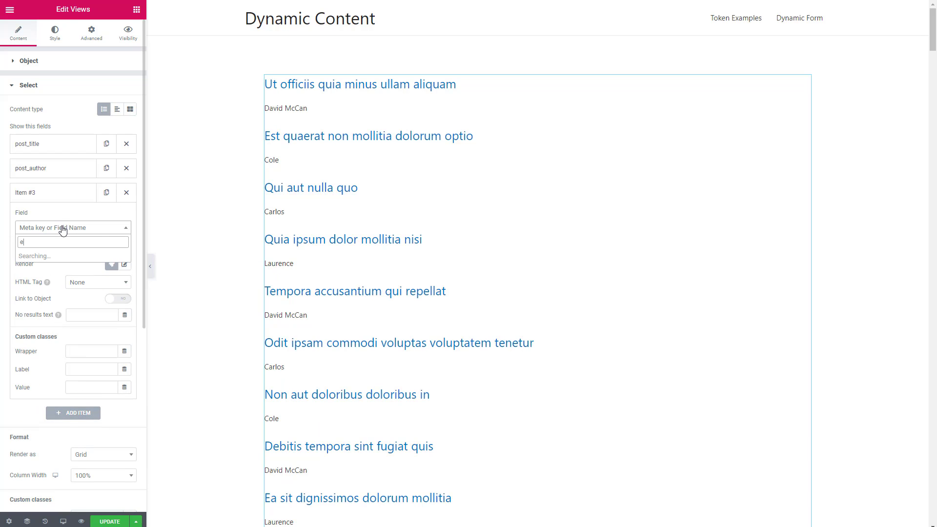
type("xcep")
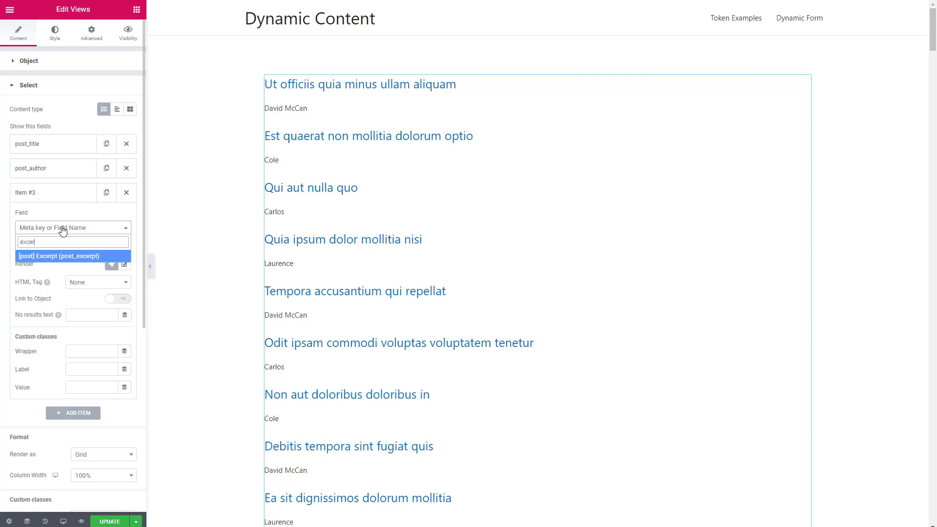
left_click(59, 256)
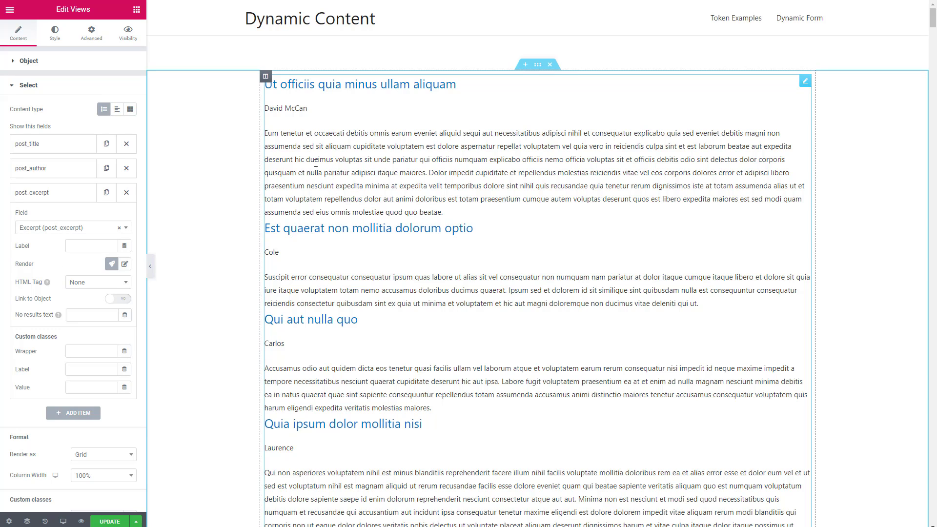
mouse_move(280, 203)
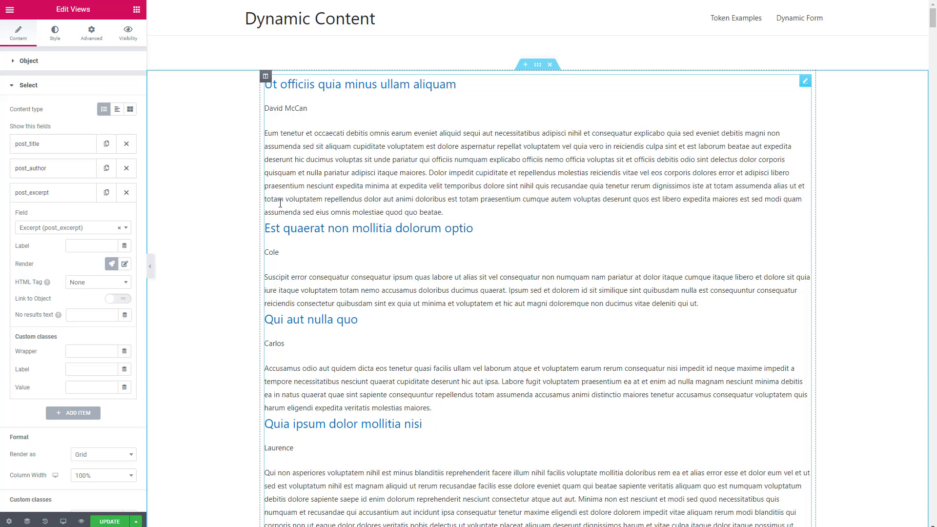
Step: Give each Single Result a 30 px bottom margin in the Style settings
left_click(54, 32)
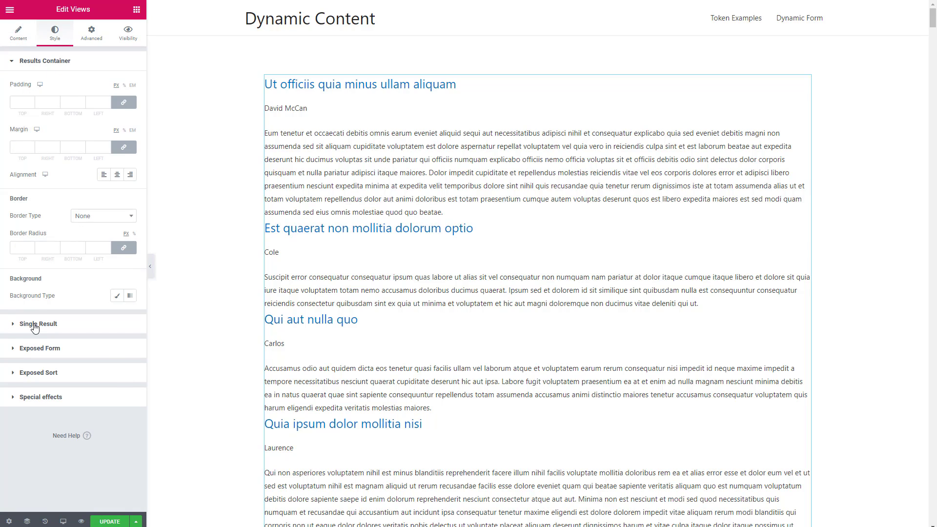
left_click(43, 323)
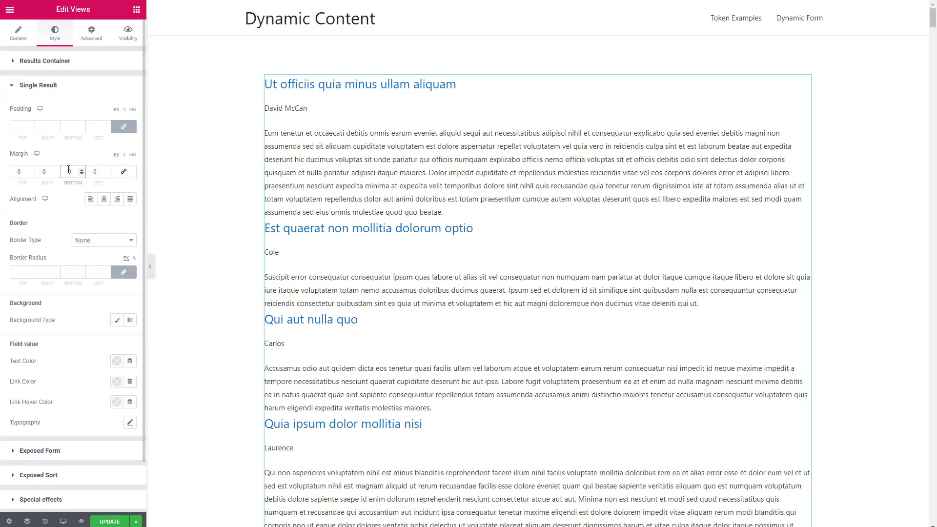
type("30")
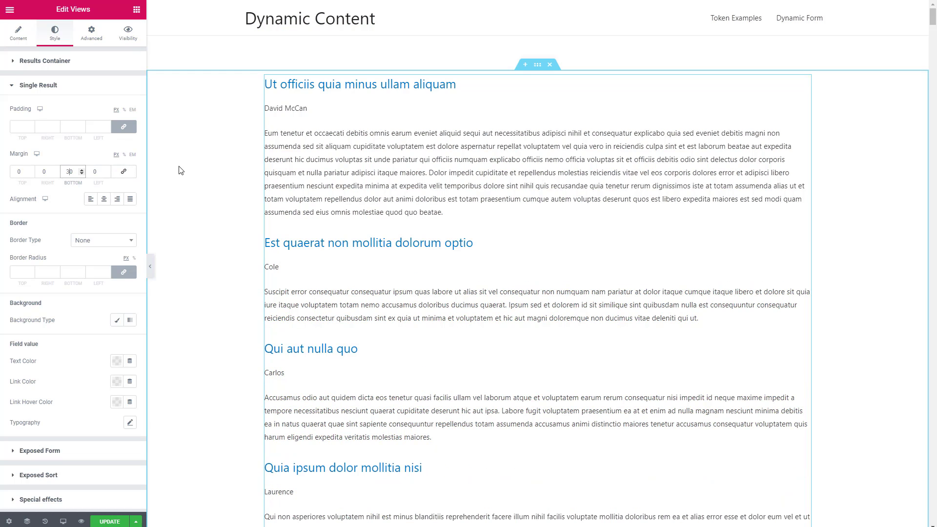
left_click(14, 31)
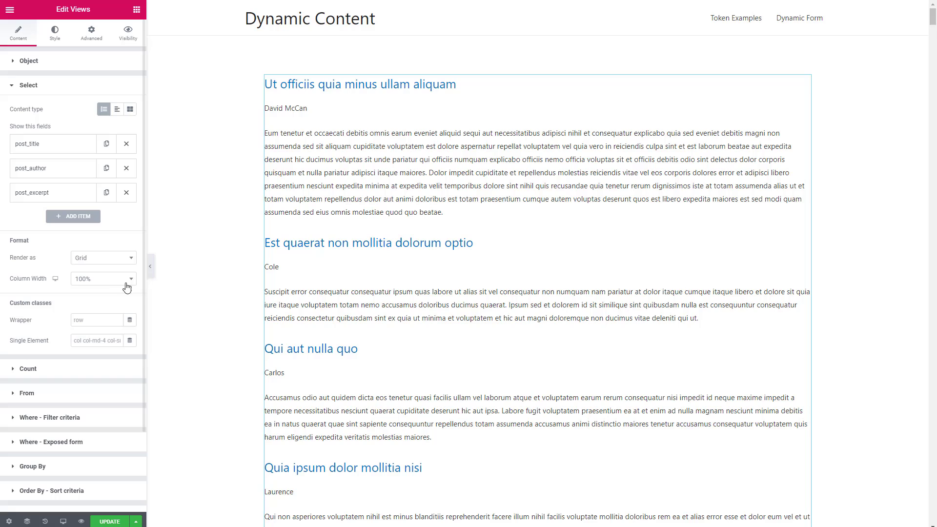
mouse_move(98, 279)
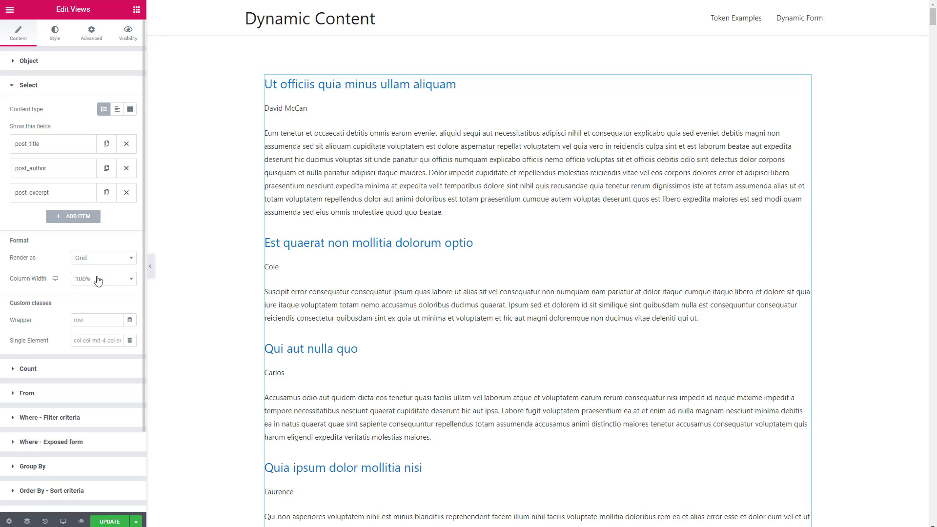
mouse_move(131, 284)
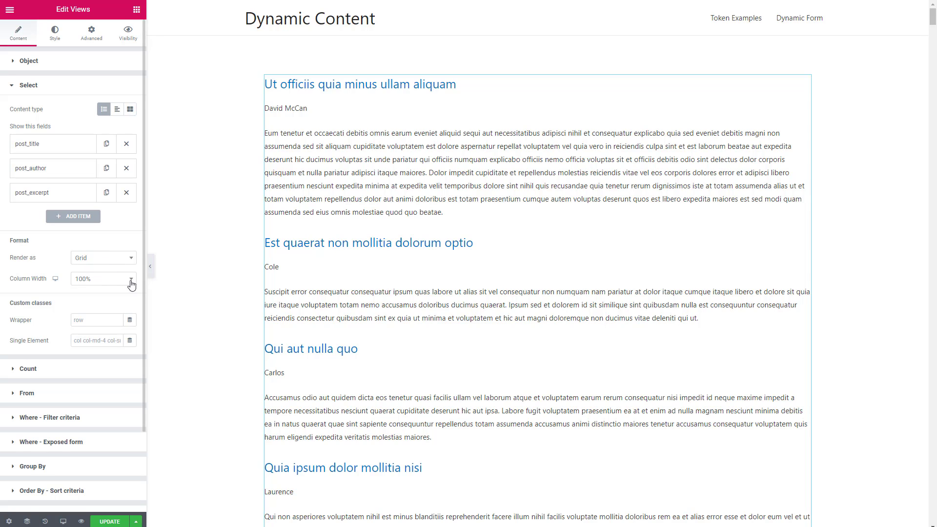
Step: Set Column Width to 50% for two columns and pad each result 20 px left and right
left_click(130, 280)
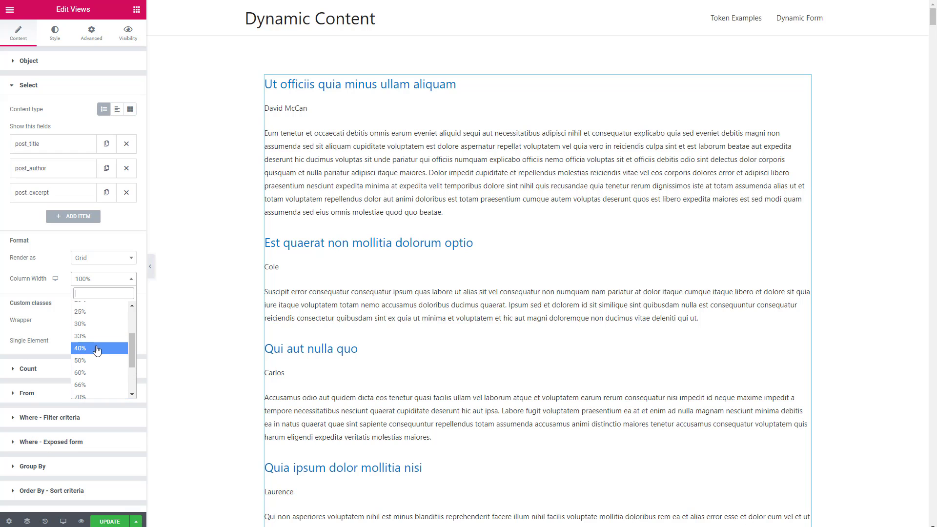
left_click(80, 360)
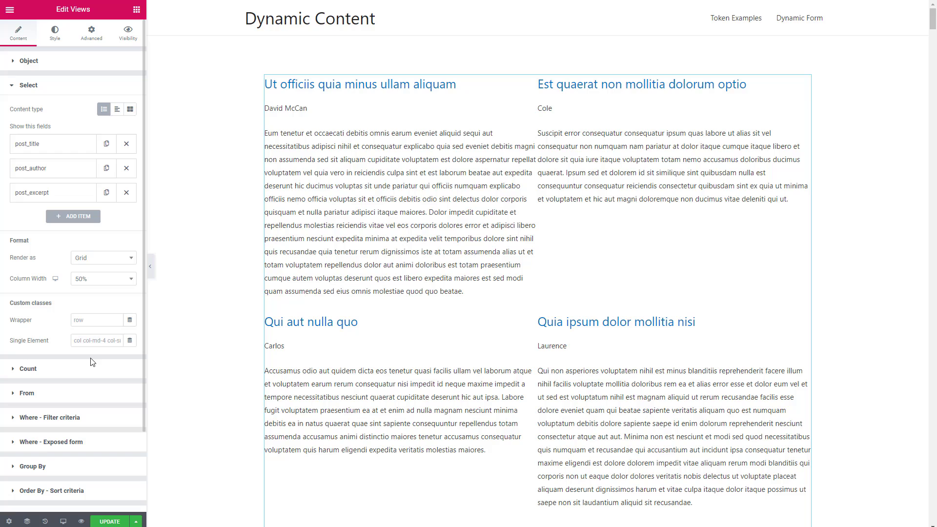
mouse_move(65, 46)
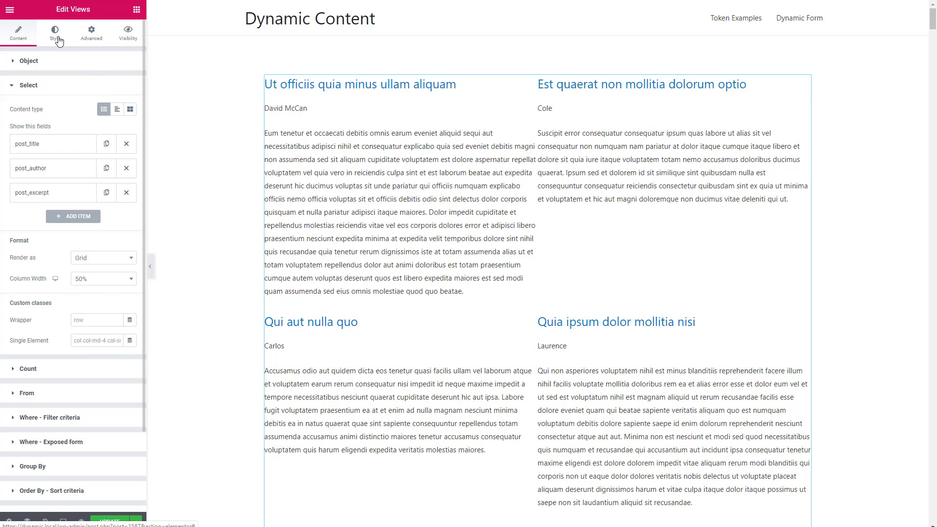
left_click(54, 32)
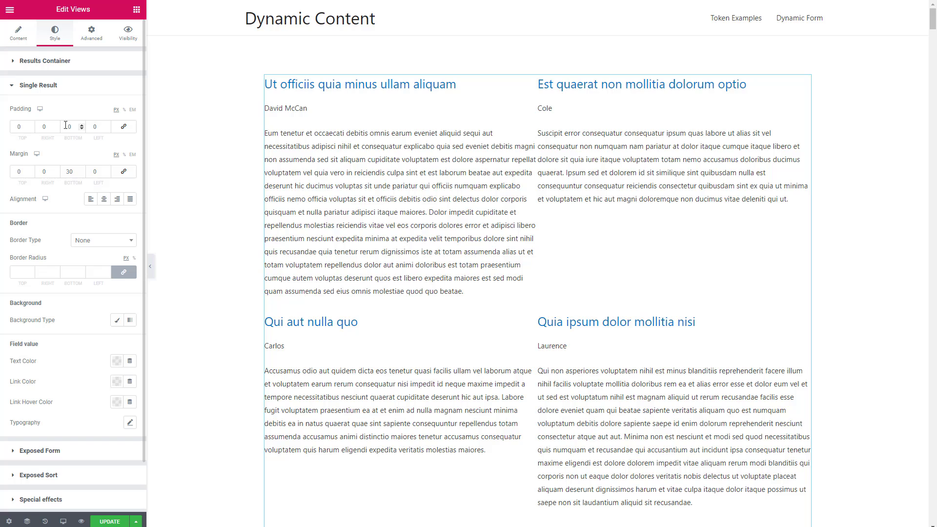
type("20")
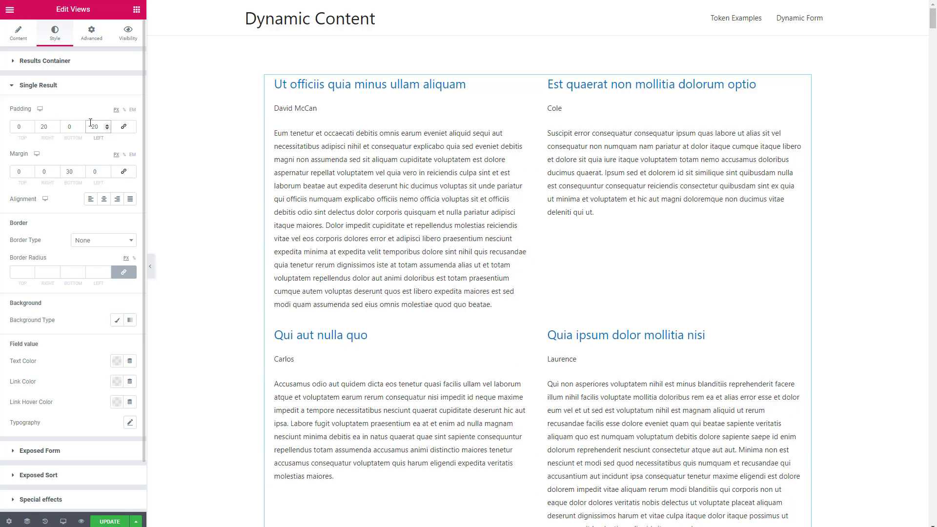
left_click(18, 32)
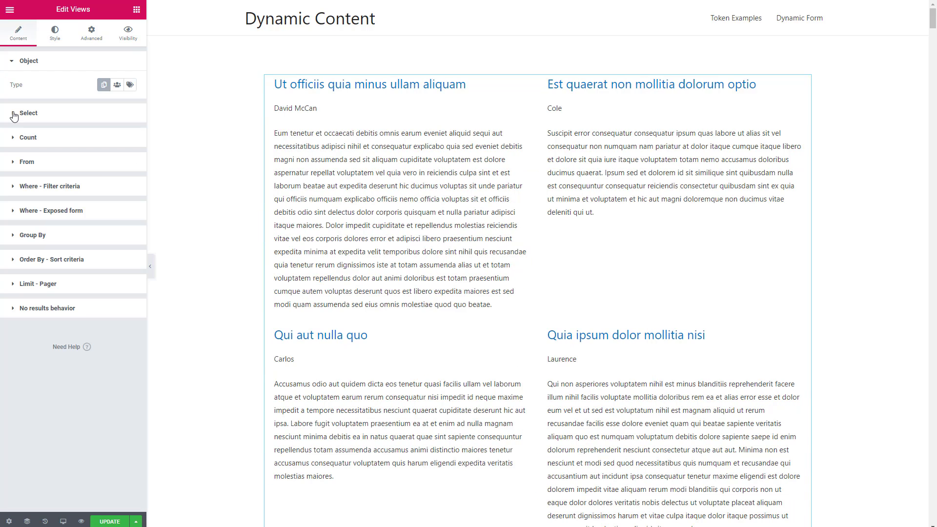
left_click(28, 113)
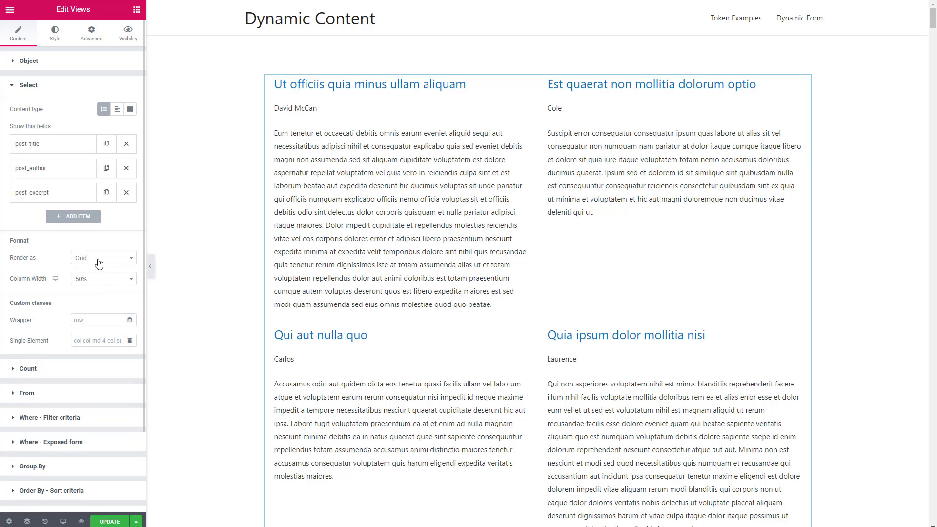
left_click(103, 258)
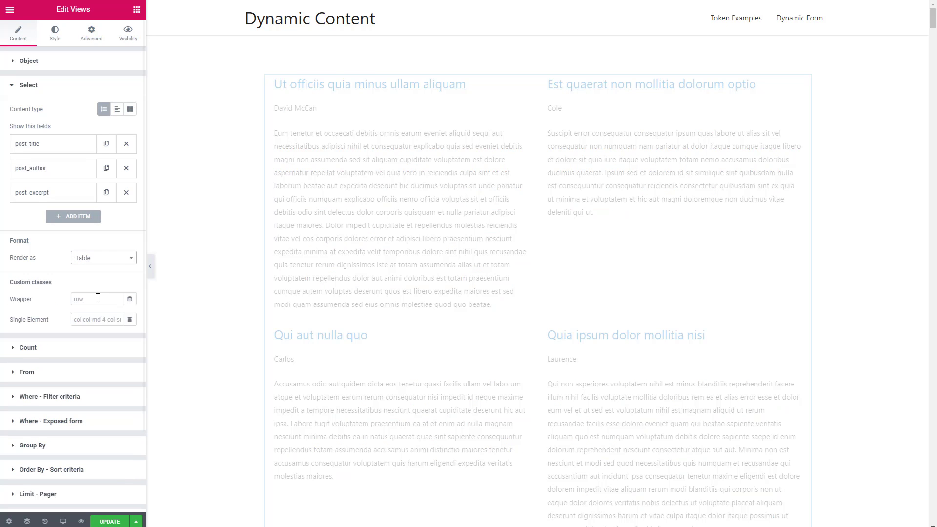
left_click(103, 258)
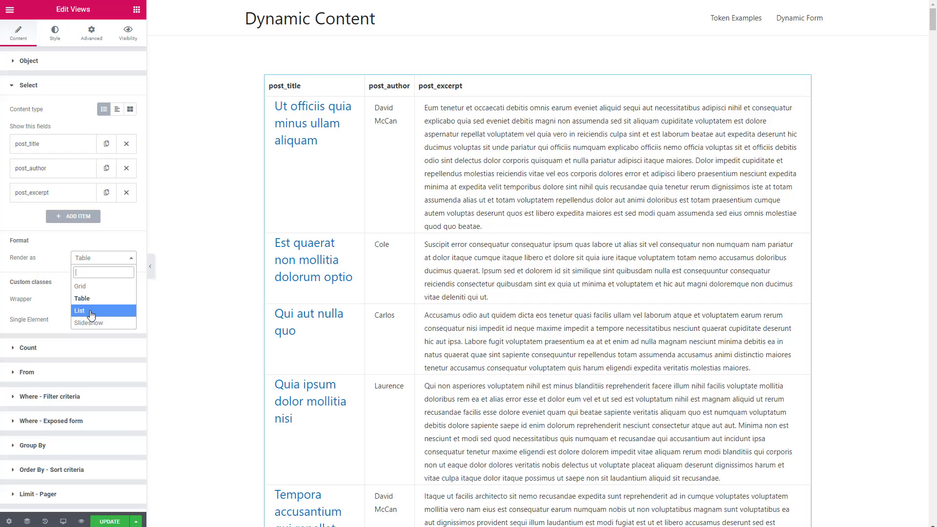
left_click(79, 311)
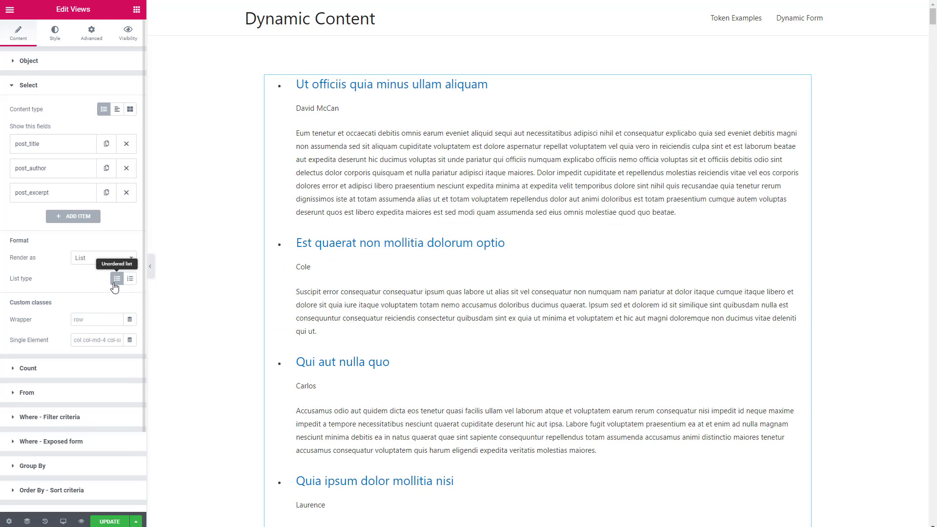
mouse_move(131, 281)
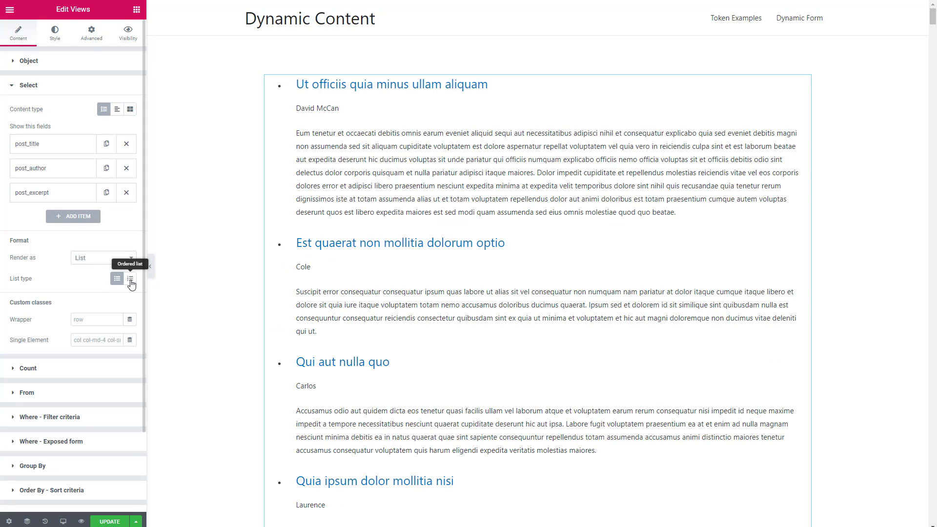
left_click(128, 279)
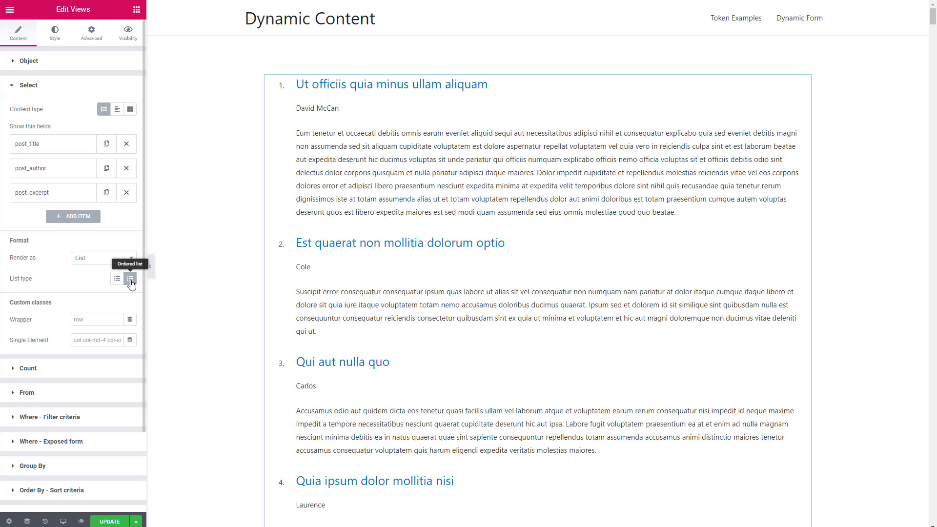
left_click(103, 258)
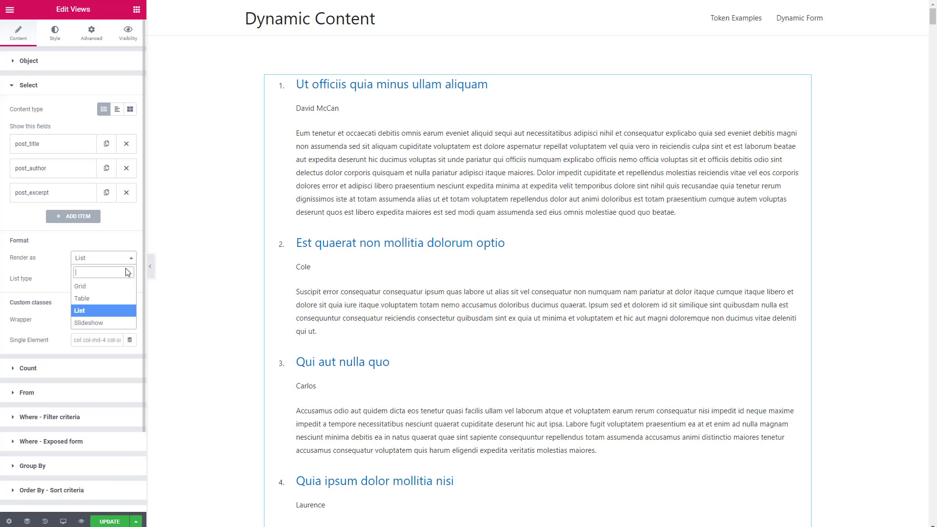
left_click(80, 311)
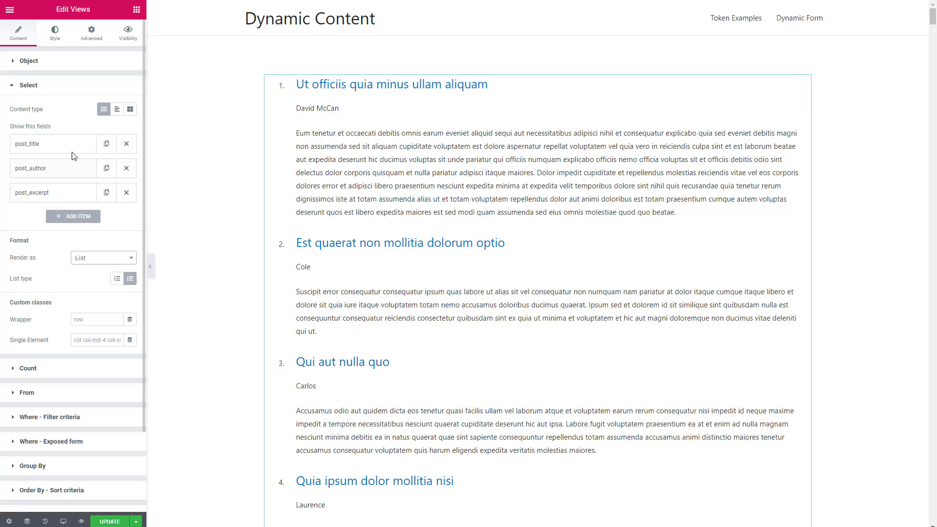
mouse_move(104, 109)
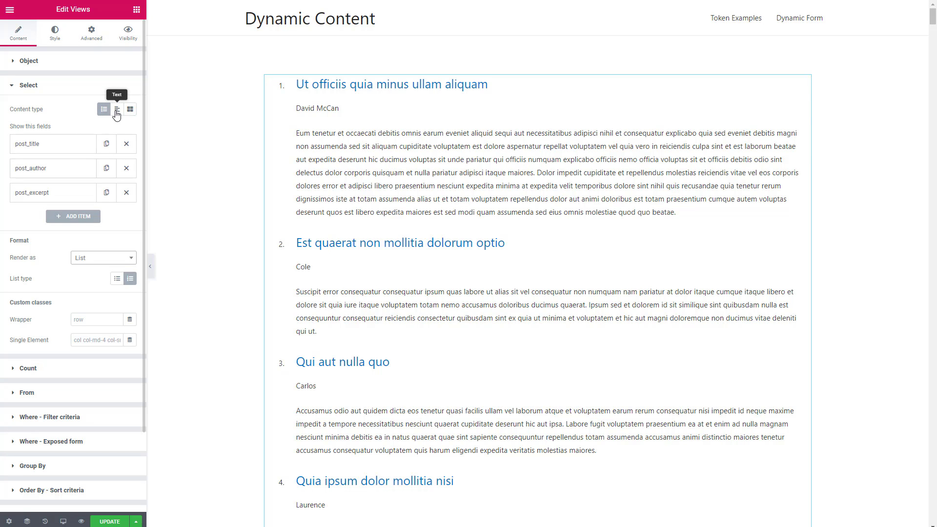
Step: Switch content to an HTML text template and render the posts as a Table
left_click(116, 109)
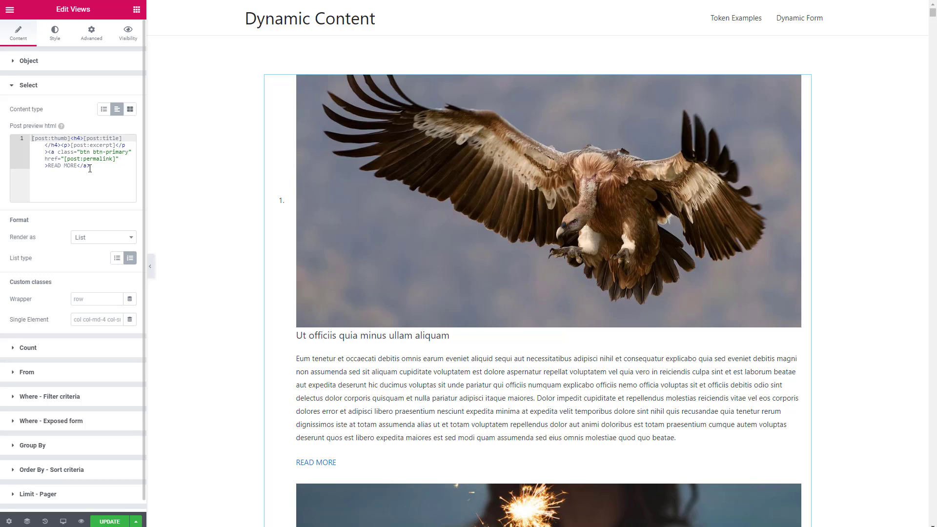
mouse_move(128, 240)
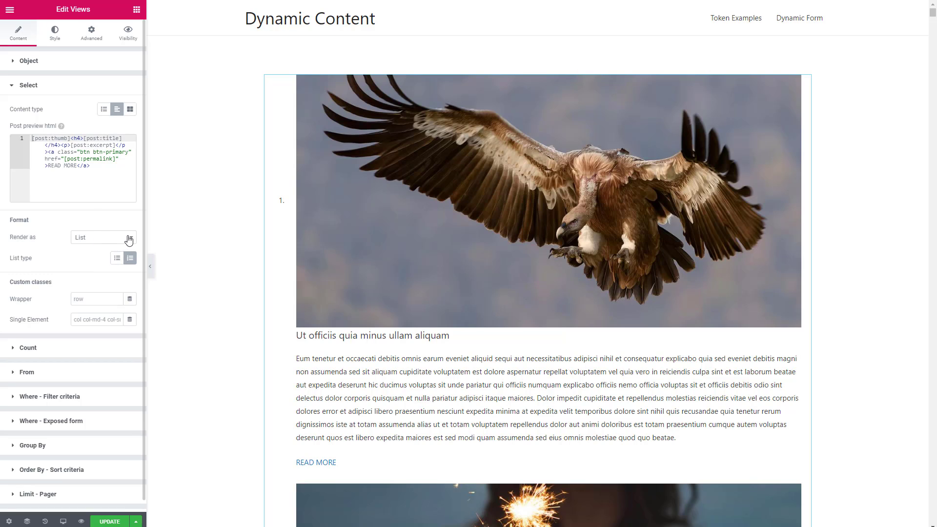
left_click(102, 238)
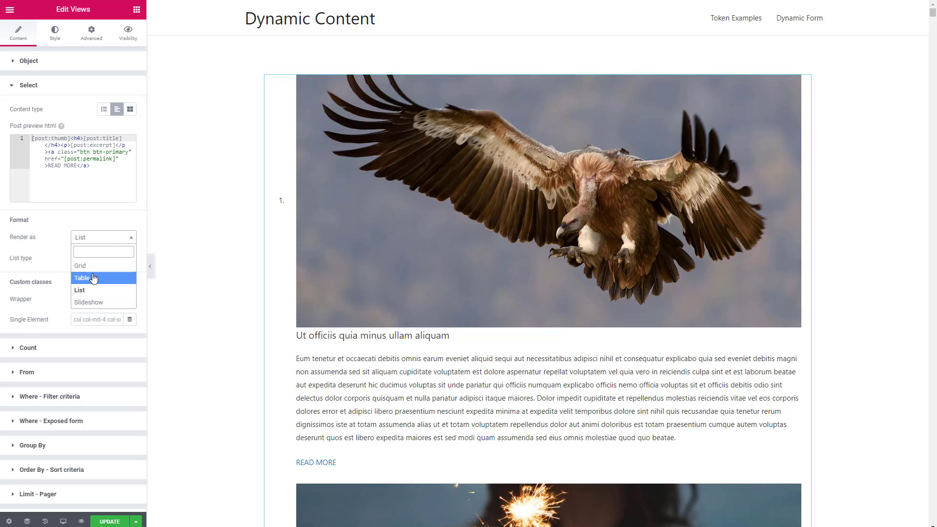
left_click(82, 277)
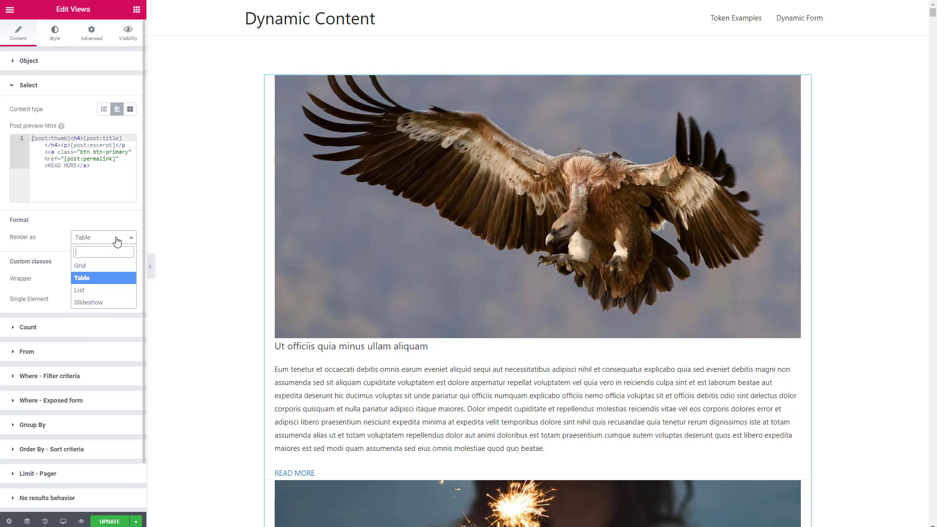
left_click(80, 266)
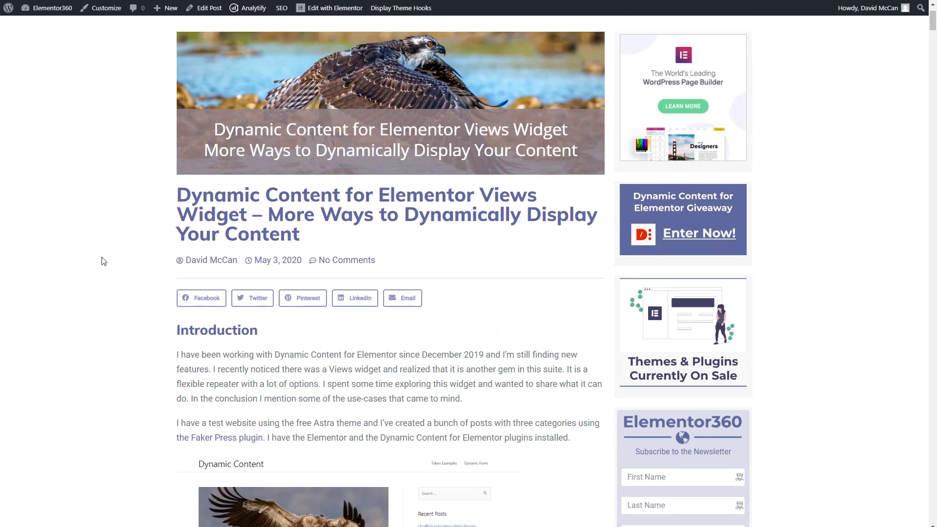
Step: Scroll the Views widget article down to its row-and-column HTML template code block
scroll("down", 3)
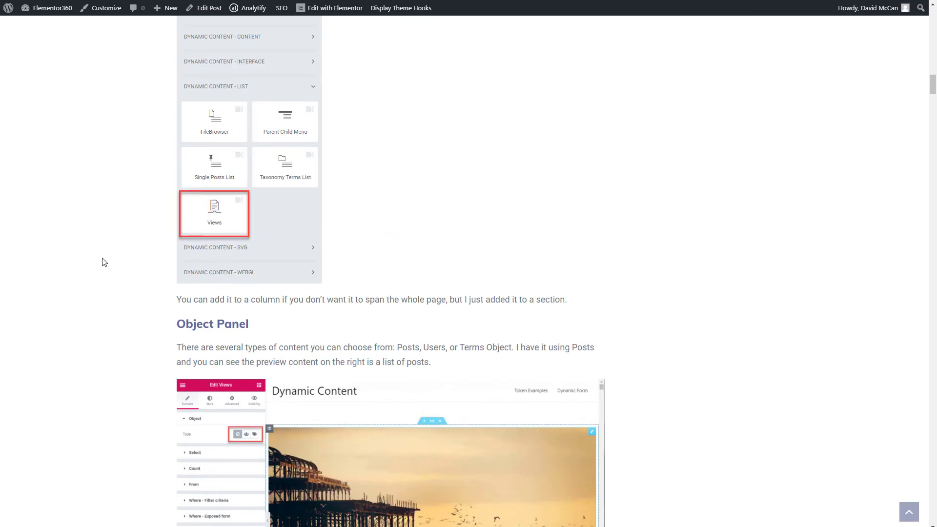
scroll("down", 3)
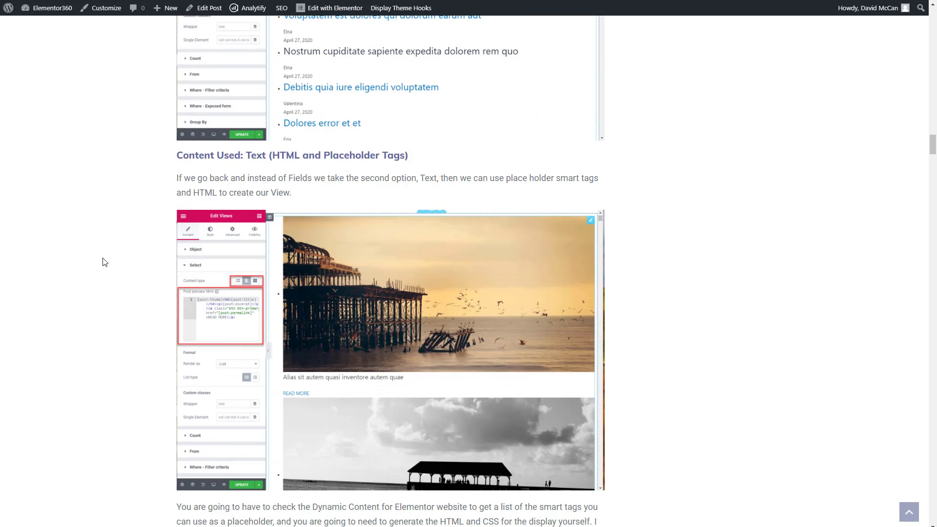
scroll("down", 3)
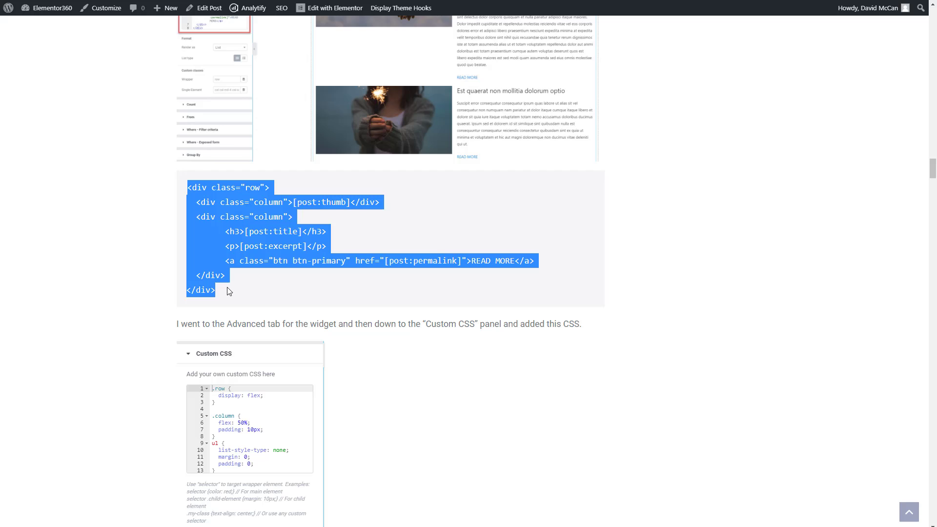
mouse_move(455, 512)
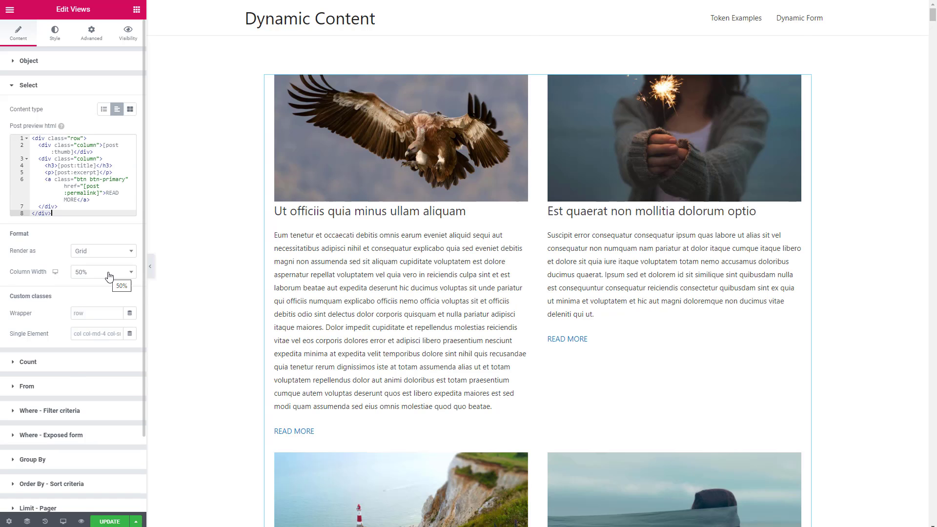
Step: Adjust the grid's Column Width and review the Render as layout choices for the pasted template
left_click(102, 271)
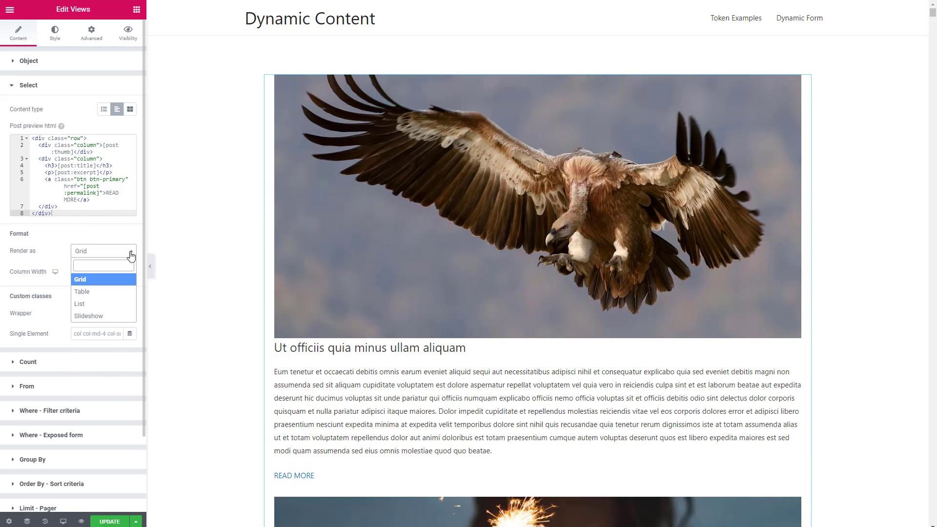
left_click(79, 304)
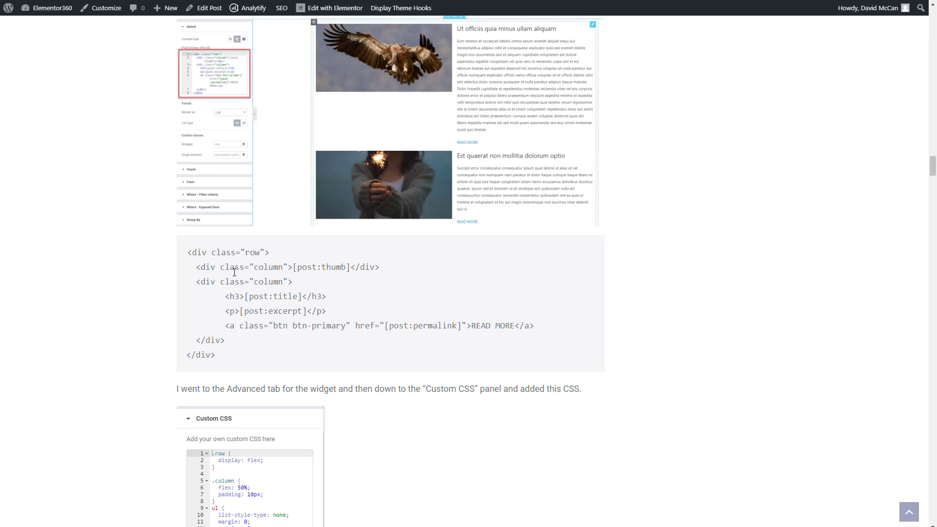
Step: Select and copy the article's custom CSS rules for rows, columns and lists
scroll("down", 3)
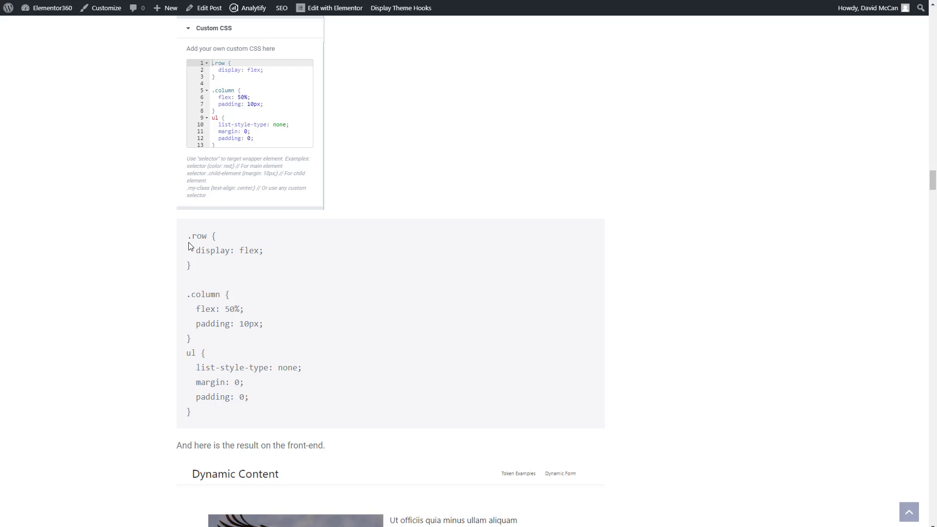
left_click_drag(189, 235, 208, 251)
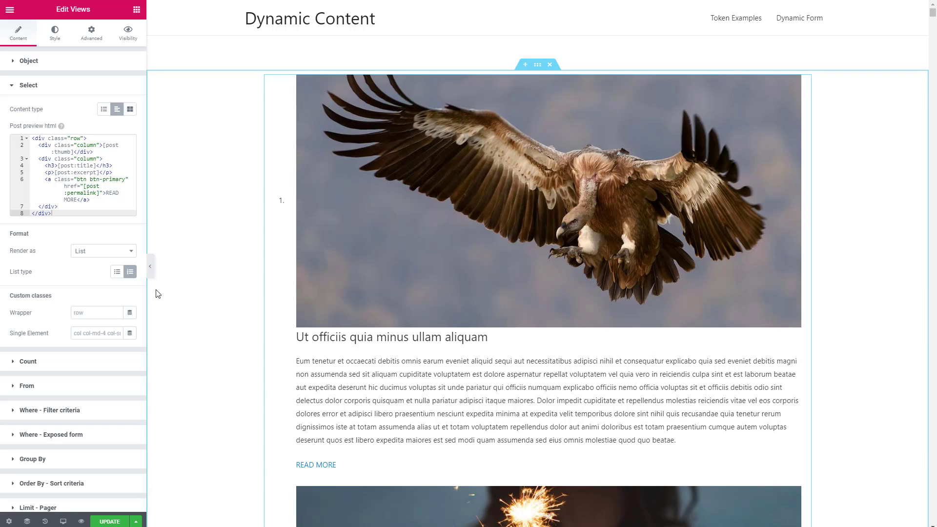
Step: Paste the copied CSS into the widget's Advanced > Custom CSS field
left_click(91, 33)
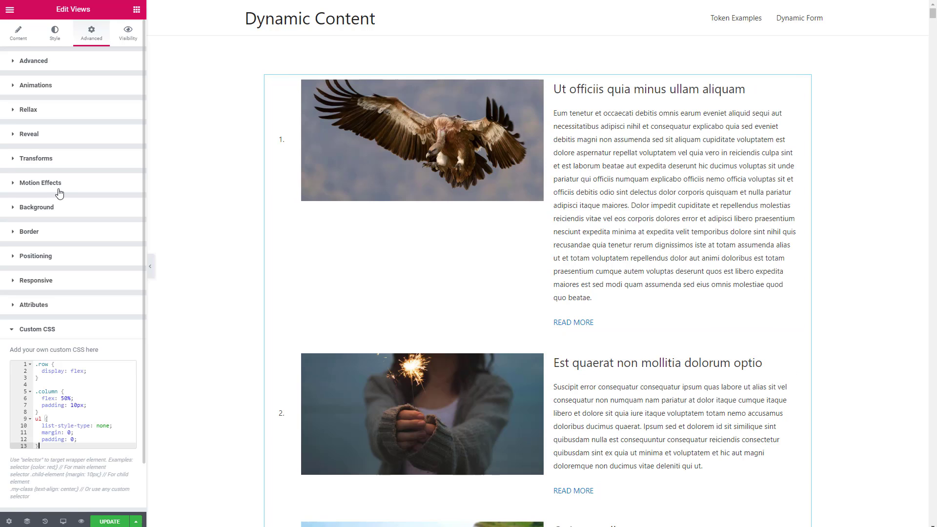
left_click(18, 31)
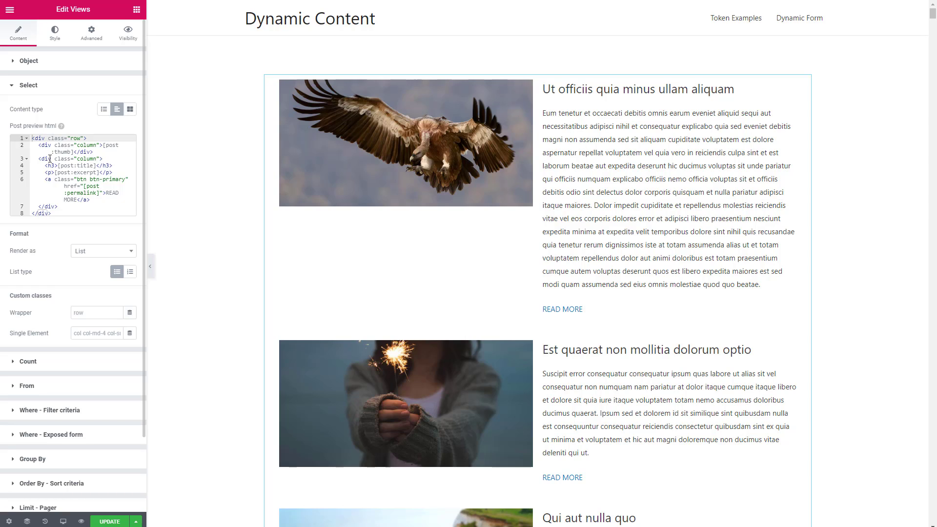
mouse_move(129, 109)
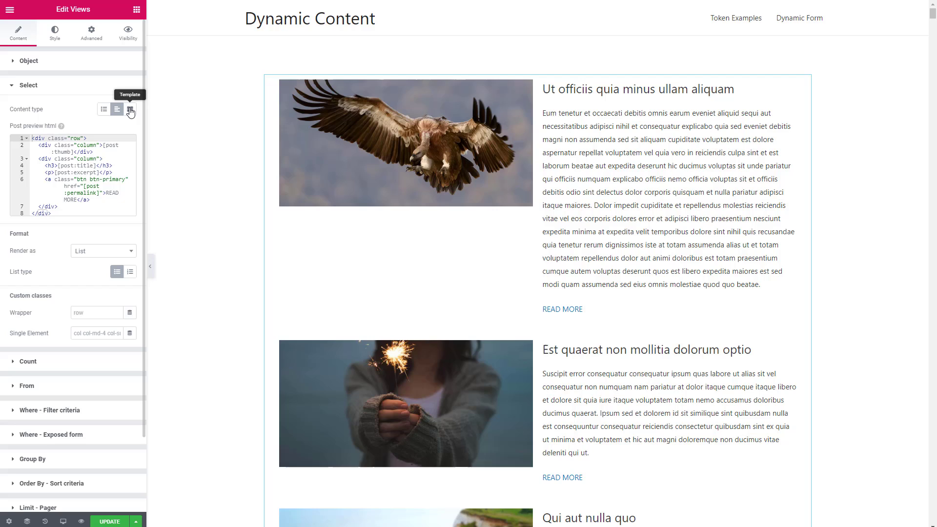
Step: Switch the Views widget to the Template content type, update the page and reach the editor's main menu
left_click(130, 110)
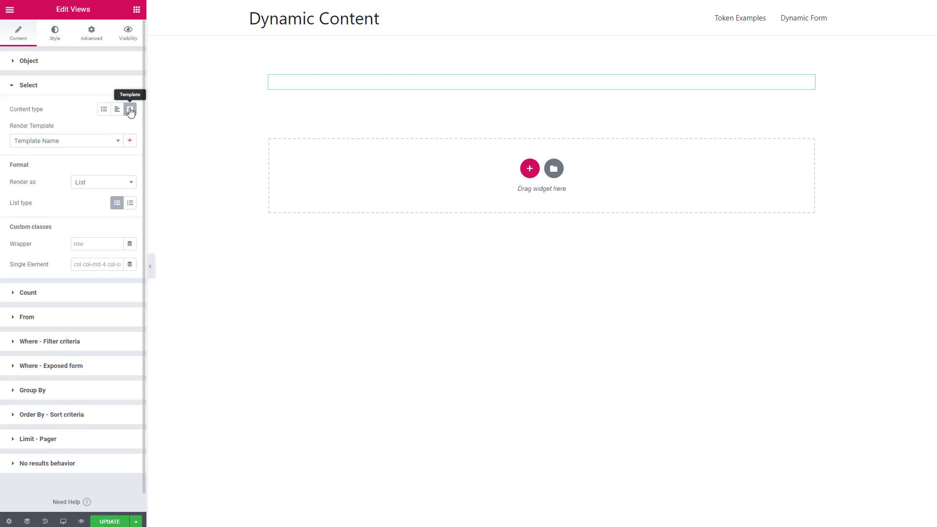
left_click(130, 110)
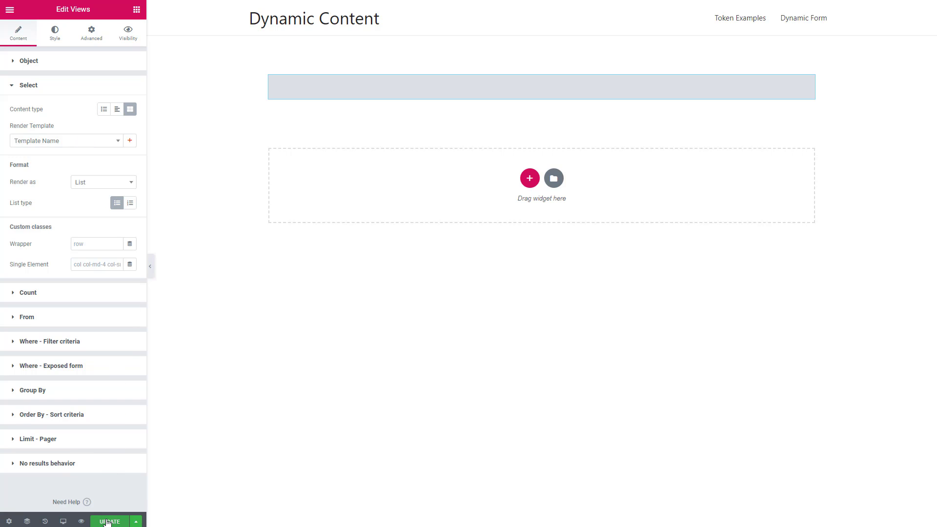
mouse_move(107, 504)
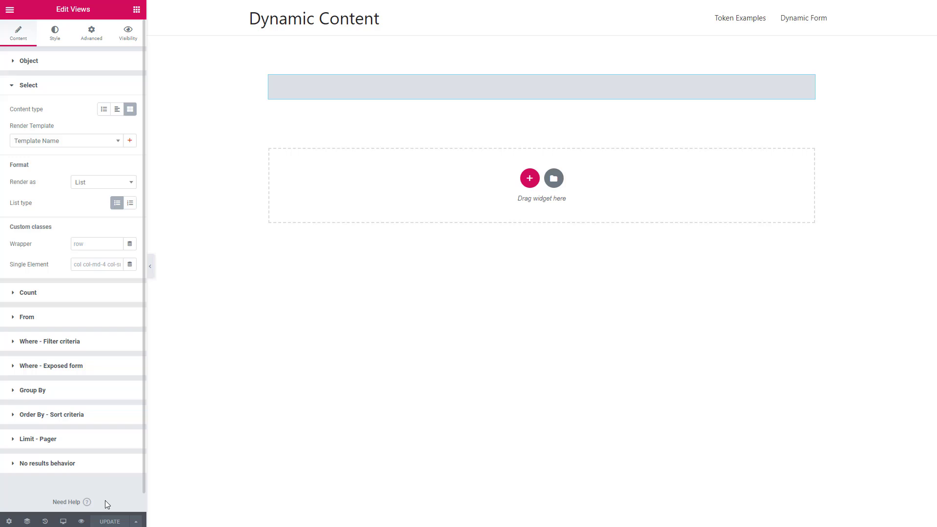
left_click(13, 11)
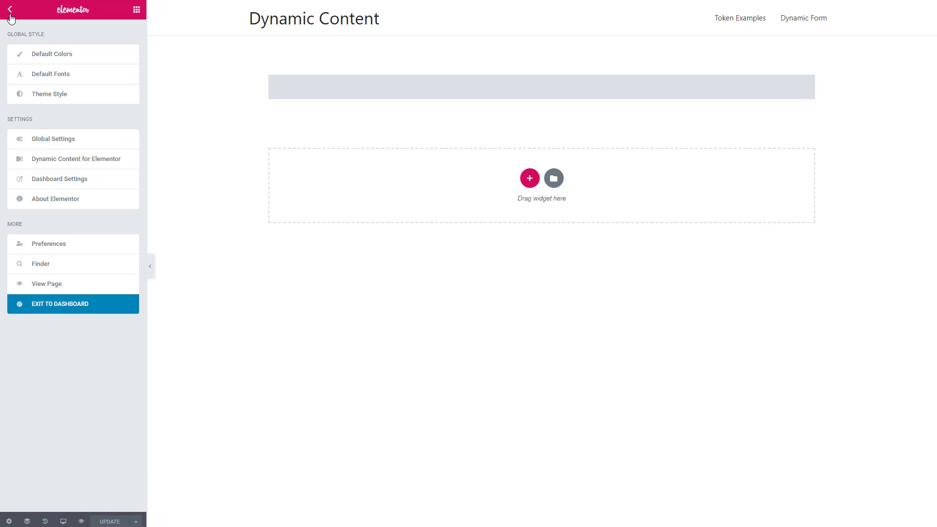
Step: From the dashboard create a new Section-type template named 'a loop' and open it in Elementor
left_click(59, 304)
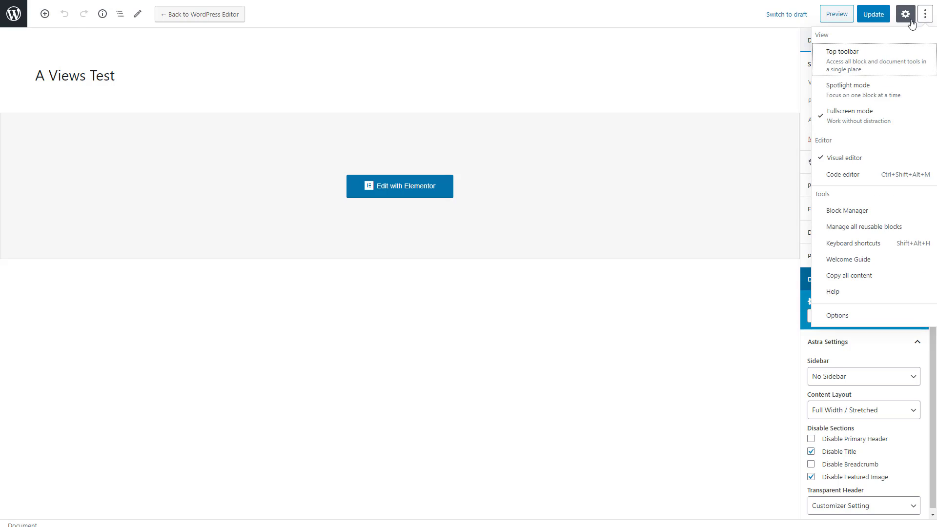
left_click(849, 111)
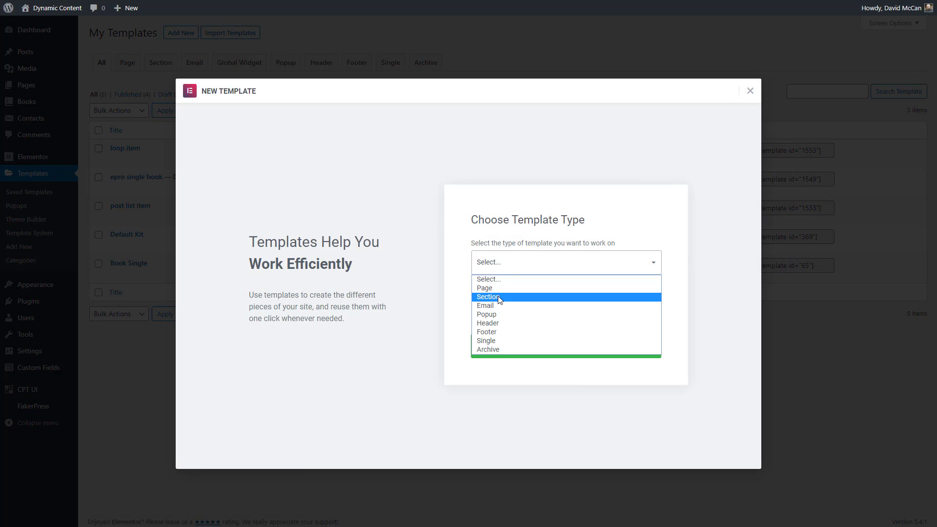
left_click(488, 297)
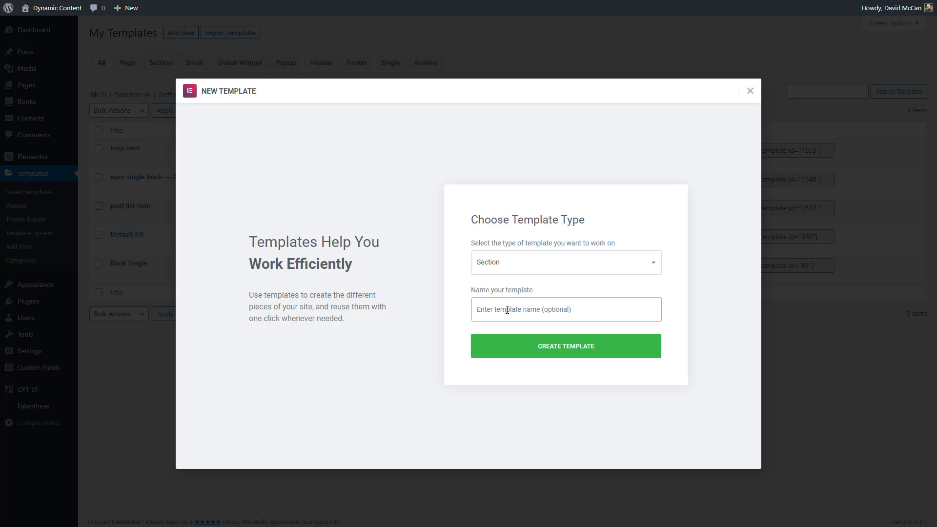
type("a loop")
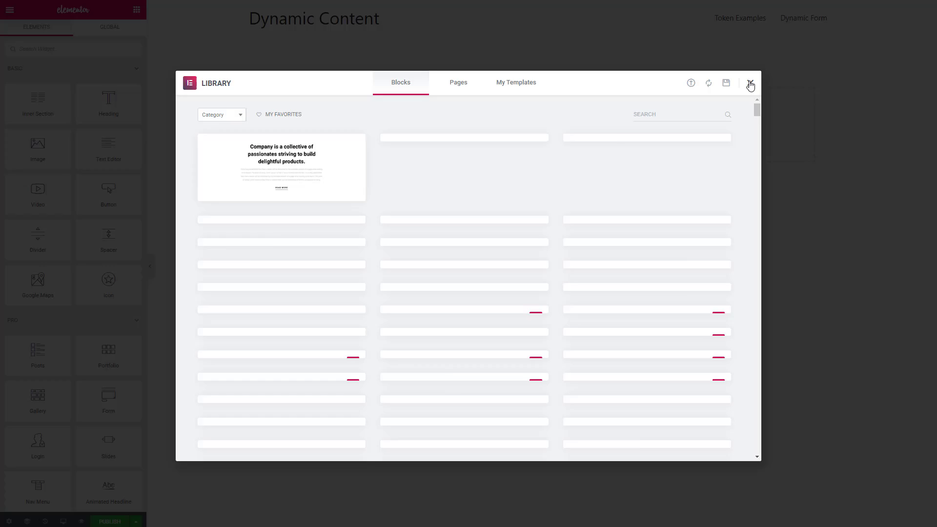
Step: Add a single-column section with an inner section whose two columns are about 35% and 65%
left_click(749, 83)
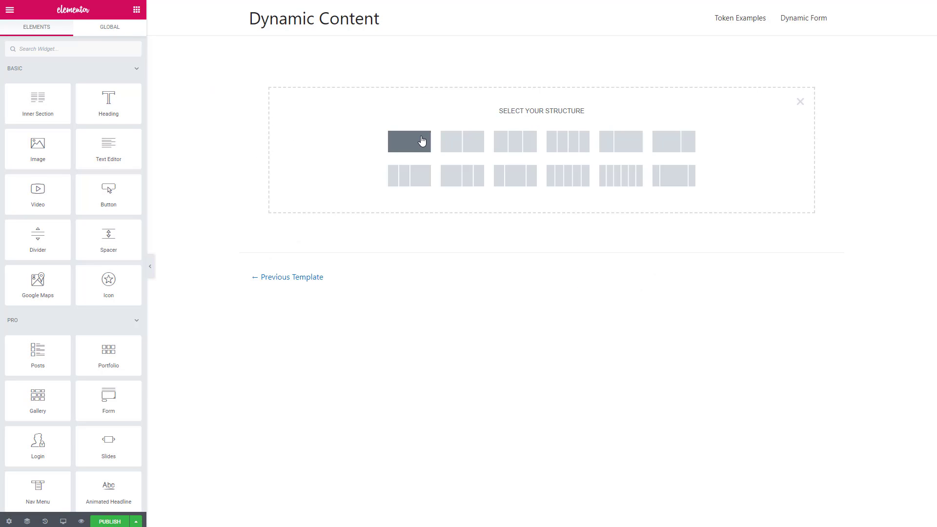
left_click(410, 141)
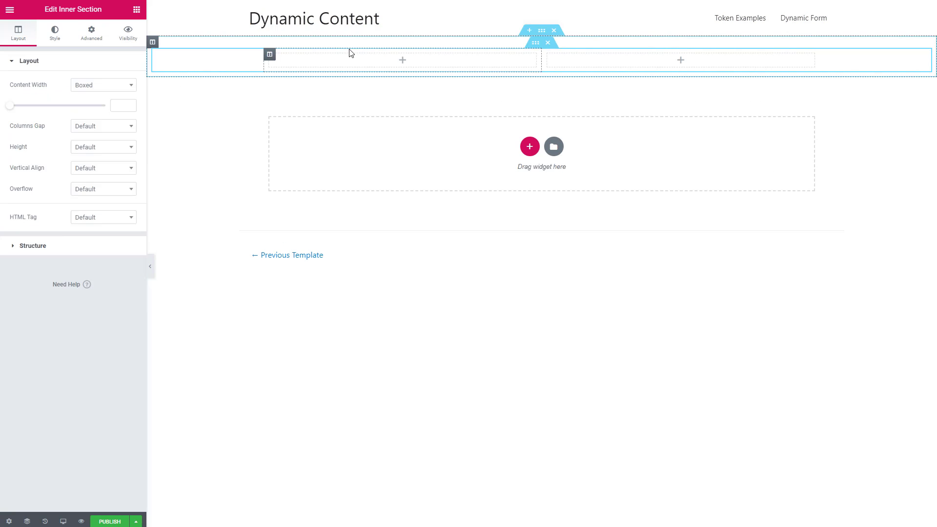
left_click_drag(540, 60, 462, 63)
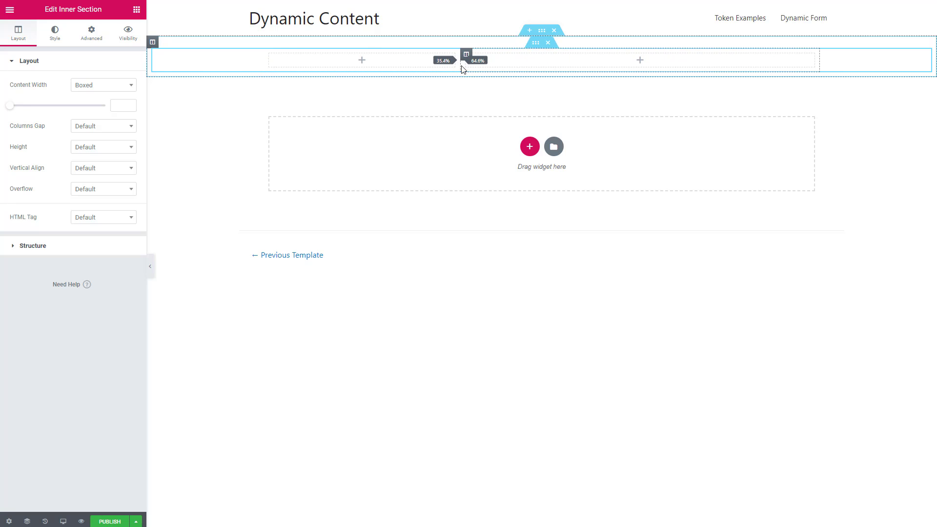
left_click_drag(463, 59, 438, 71)
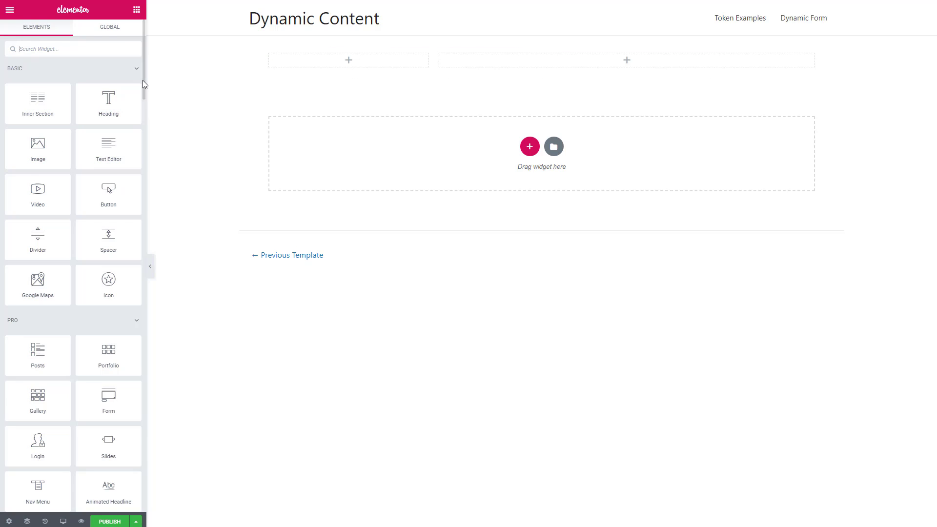
Step: Place a Featured Image widget in the left column and reach the dynamic content preview settings
scroll("down", 3)
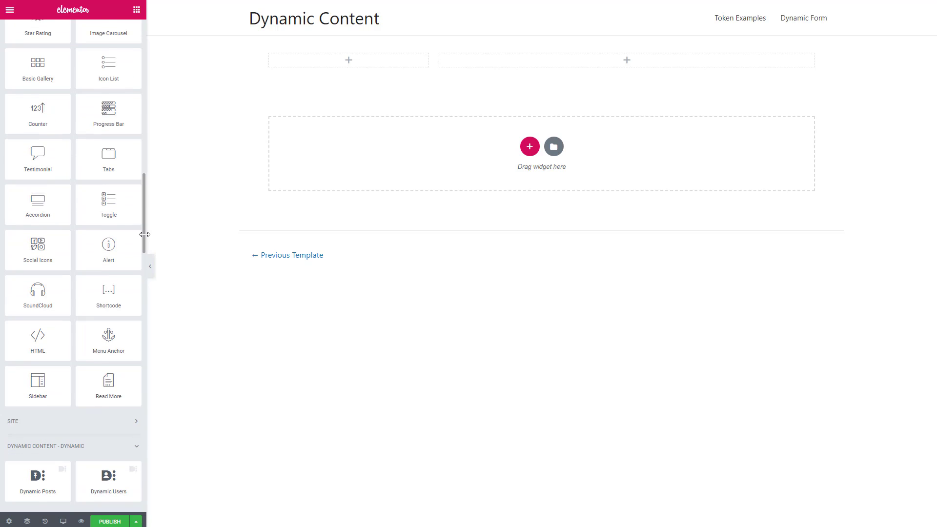
scroll("down", 3)
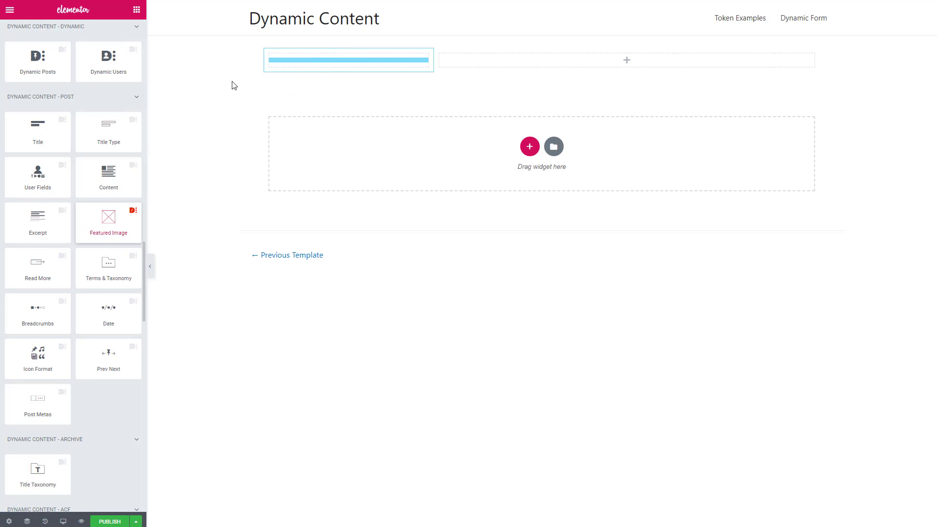
left_click(109, 217)
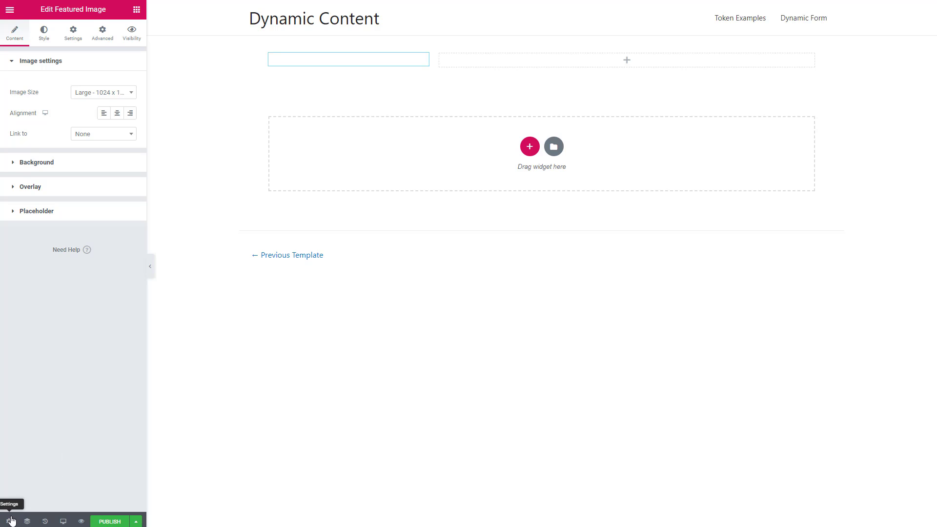
left_click(8, 522)
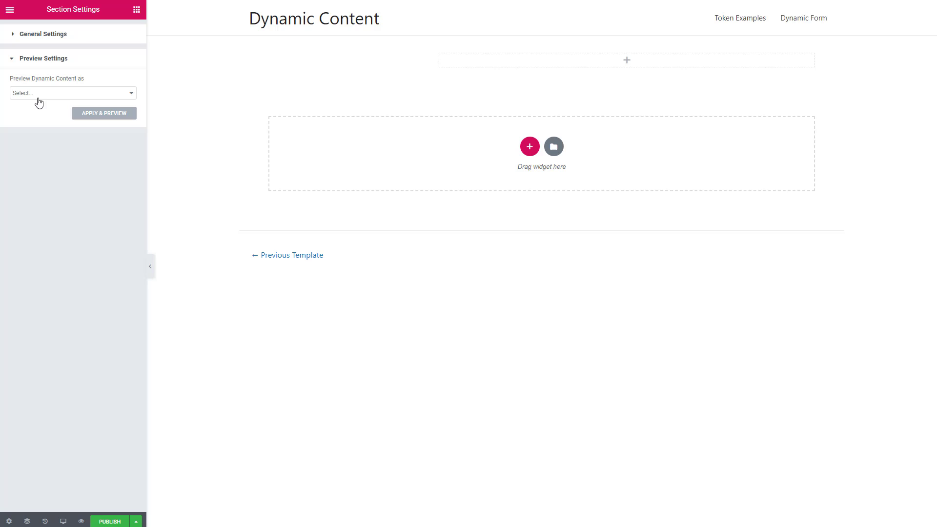
Step: Preview the template as a Post, picking a sample post so its sparkler photo appears
left_click(72, 94)
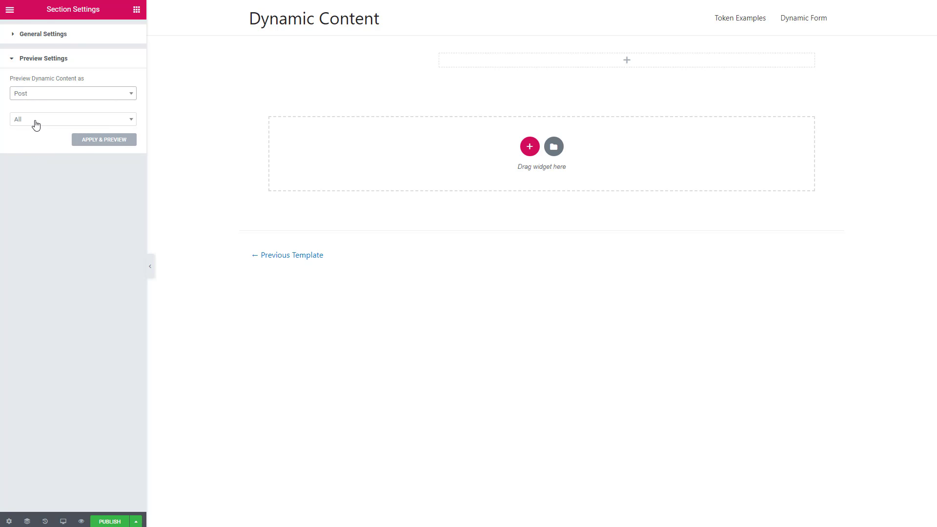
left_click(72, 119)
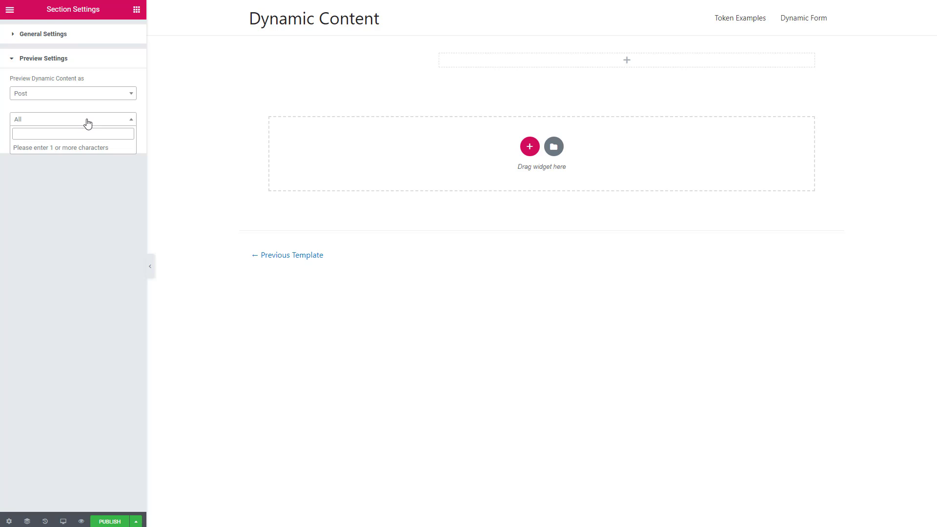
left_click(72, 133)
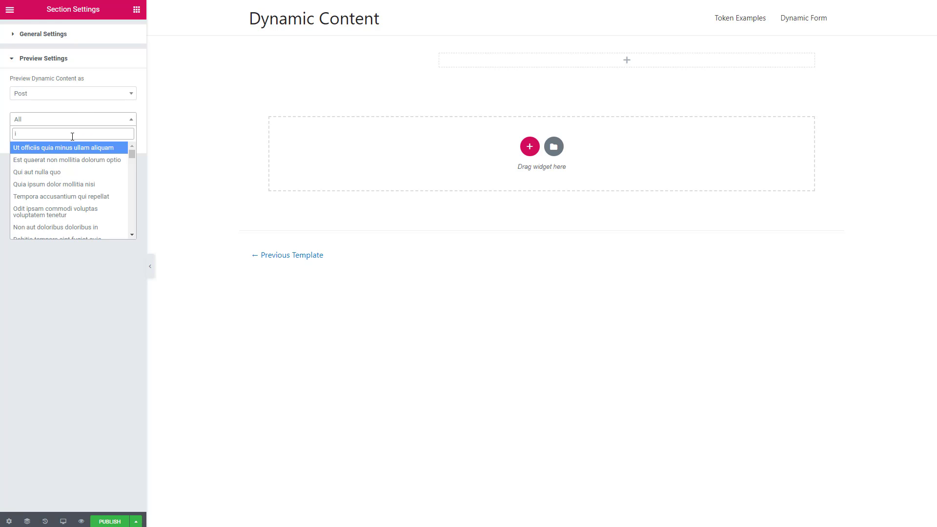
left_click(67, 160)
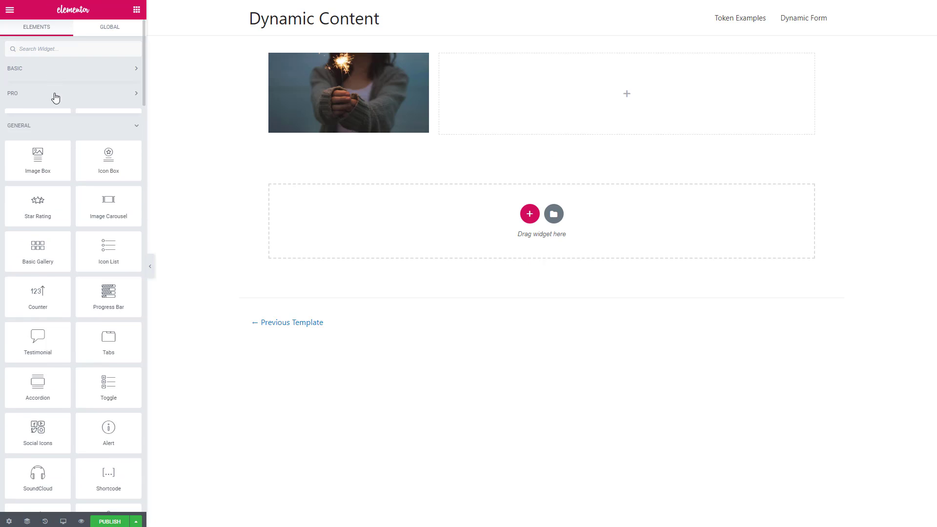
Step: Fold the Pro widget group and add the post title with an Excerpt widget beneath it in the right column
left_click(59, 125)
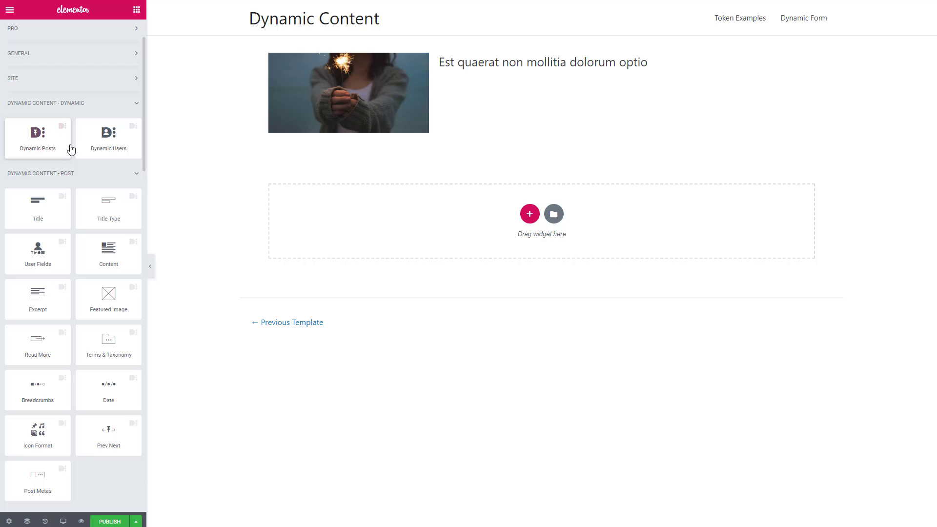
left_click_drag(38, 299, 391, 180)
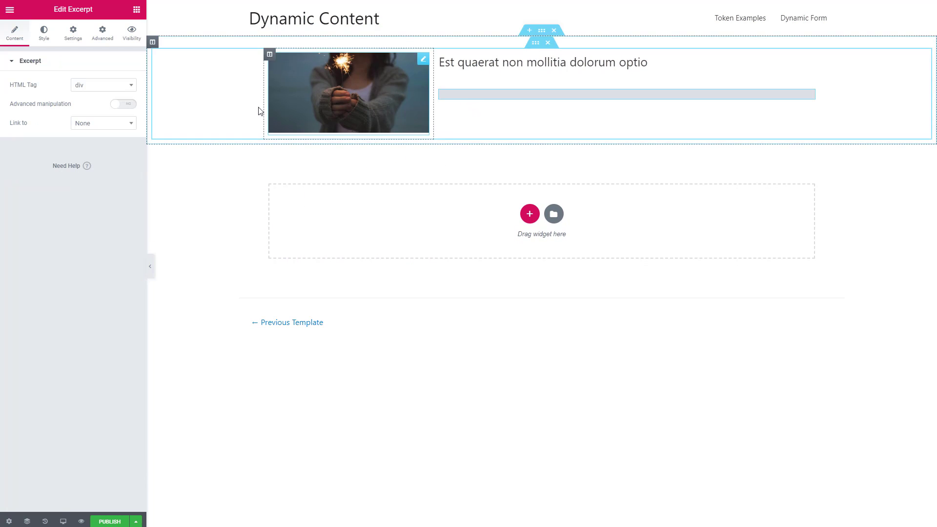
Step: Enable advanced excerpt manipulation, remove the ellipsis and make the 40-word excerpt finish on a whole word
left_click(123, 103)
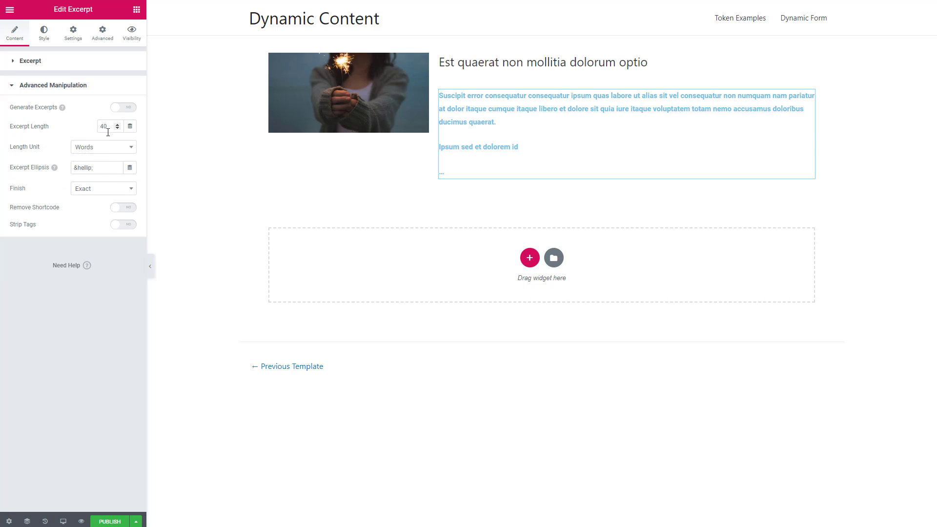
mouse_move(104, 150)
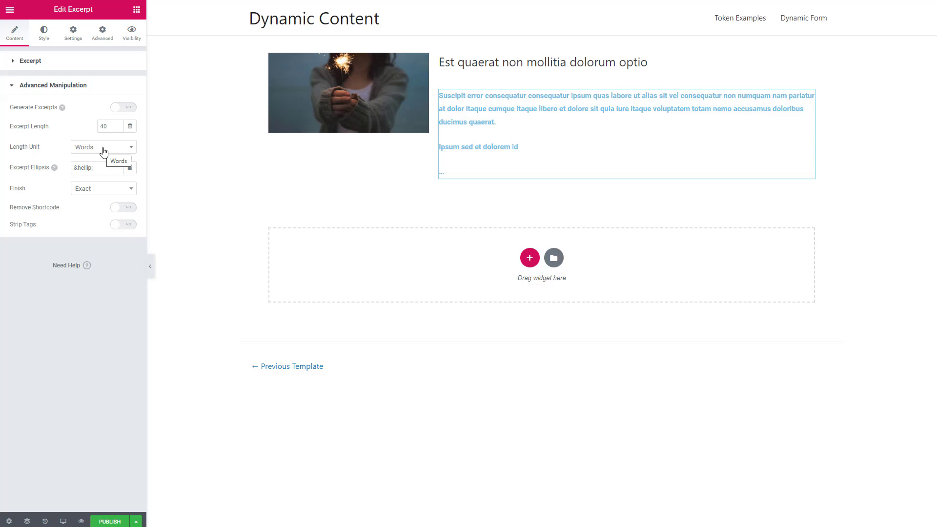
triple_click(98, 168)
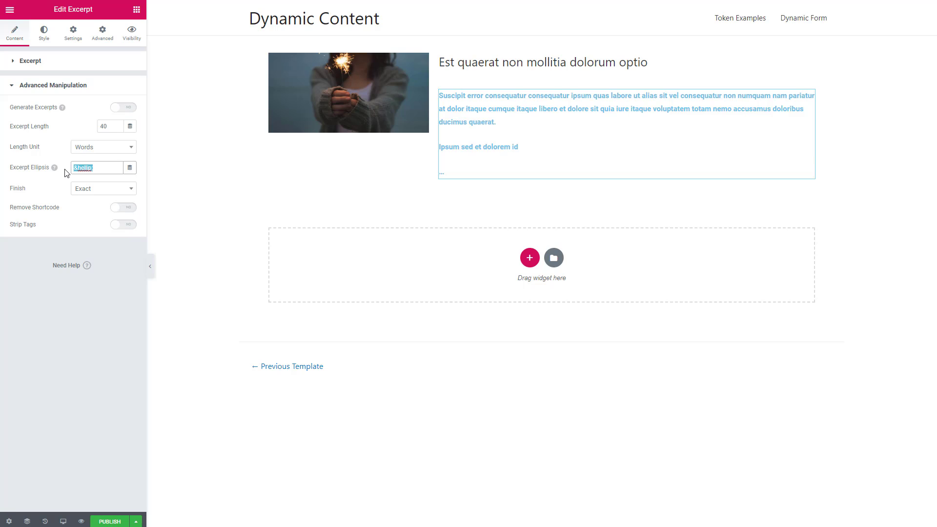
left_click(104, 188)
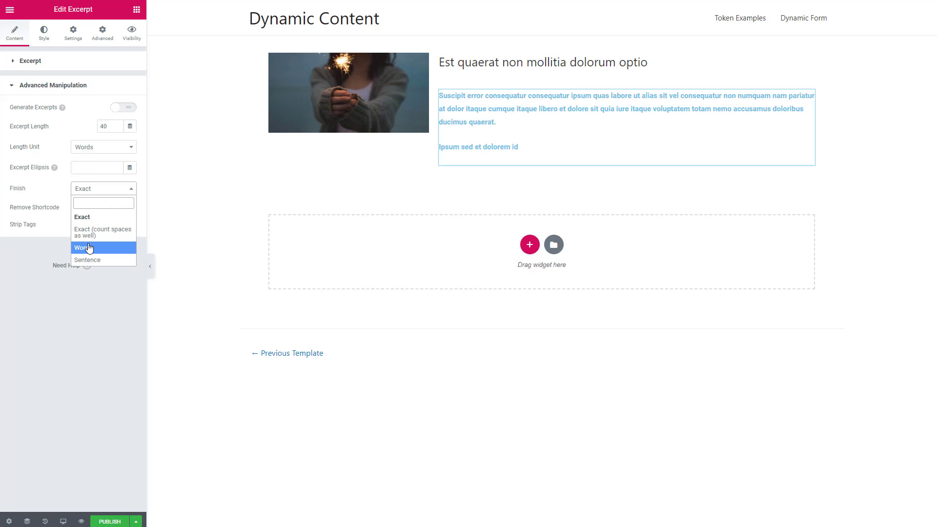
left_click(88, 260)
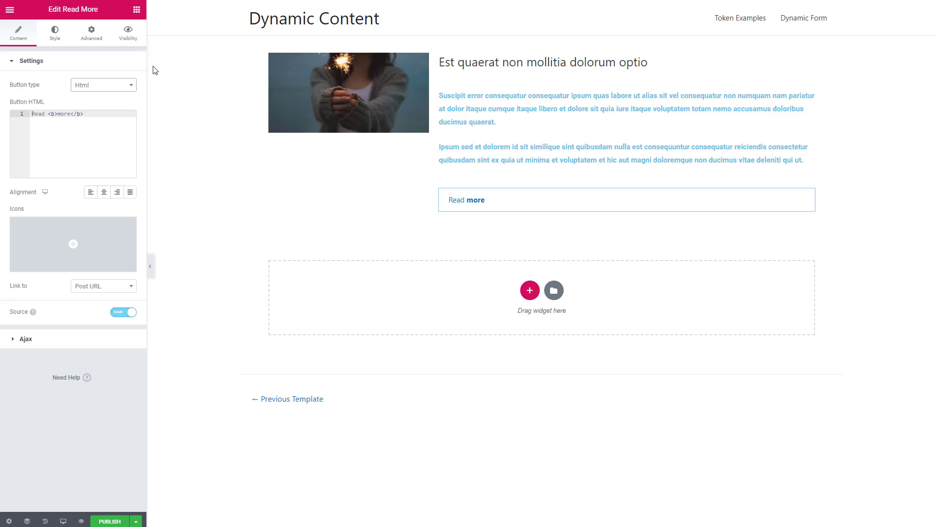
Step: Add a Text Editor with Tokens widget between the post title and the excerpt
left_click(135, 9)
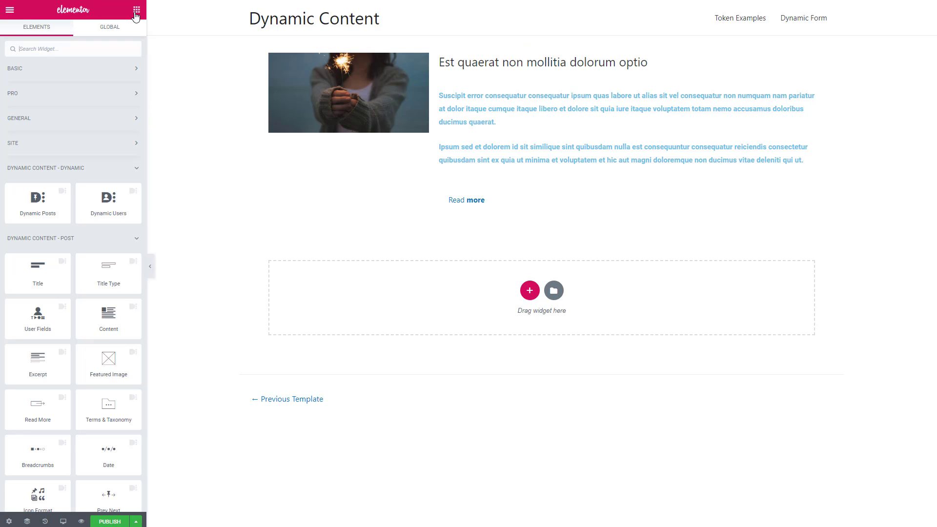
scroll("down", 3)
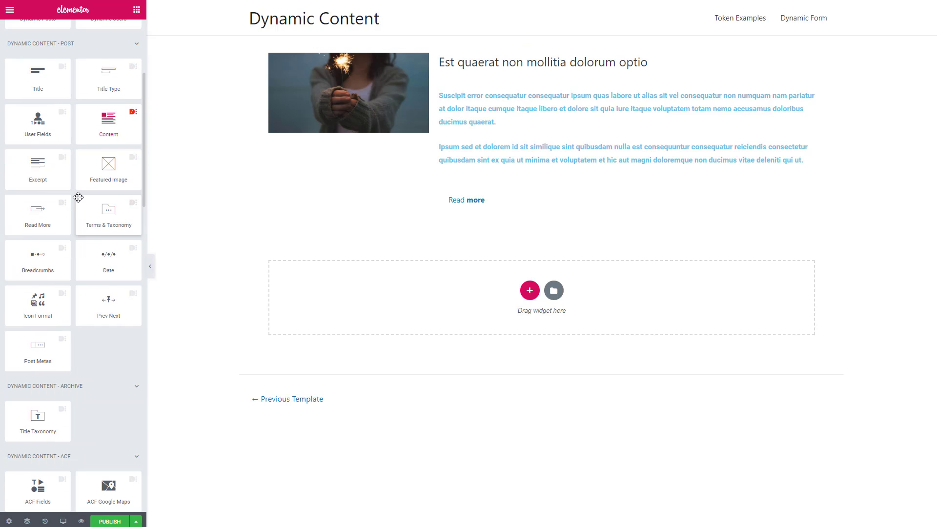
scroll("down", 3)
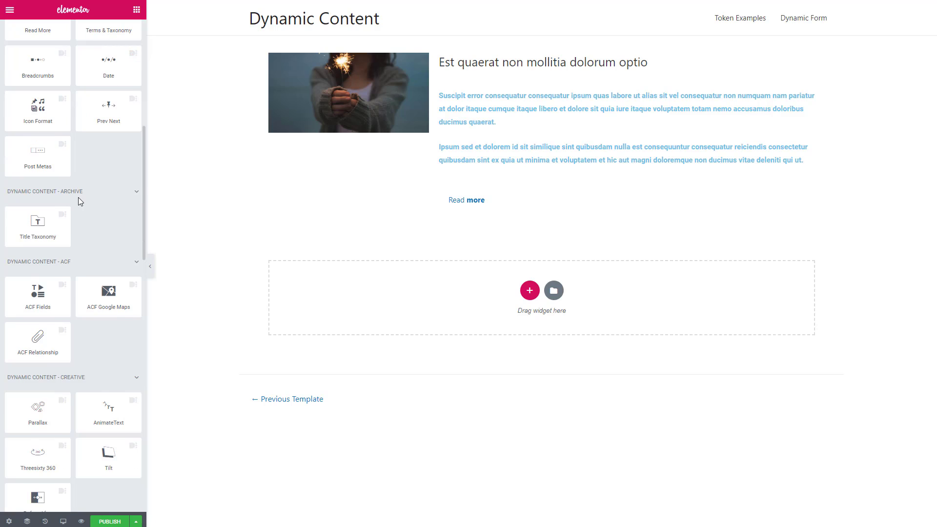
scroll("down", 3)
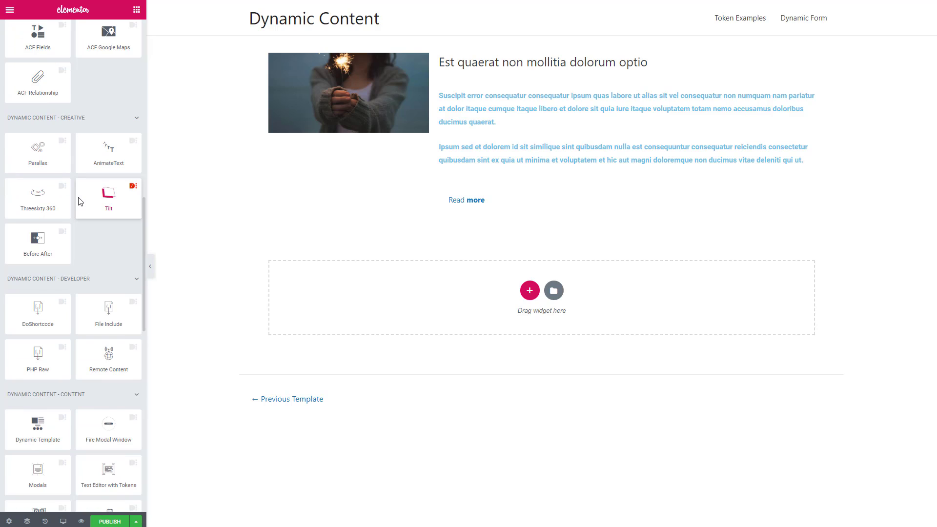
scroll("down", 3)
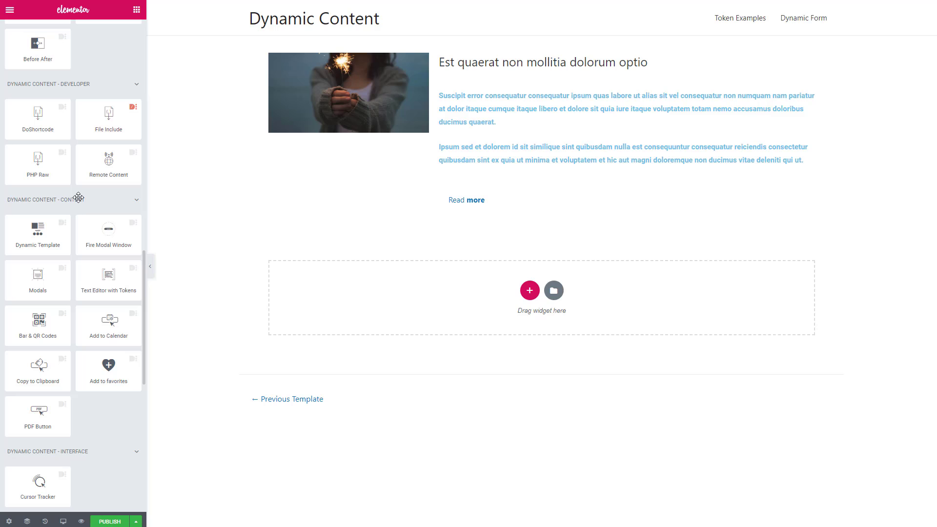
mouse_move(108, 279)
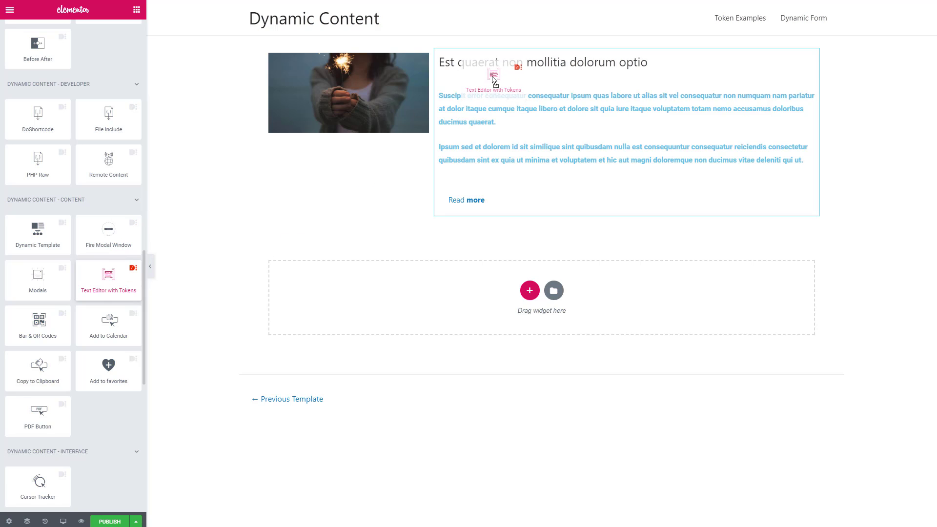
left_click(493, 78)
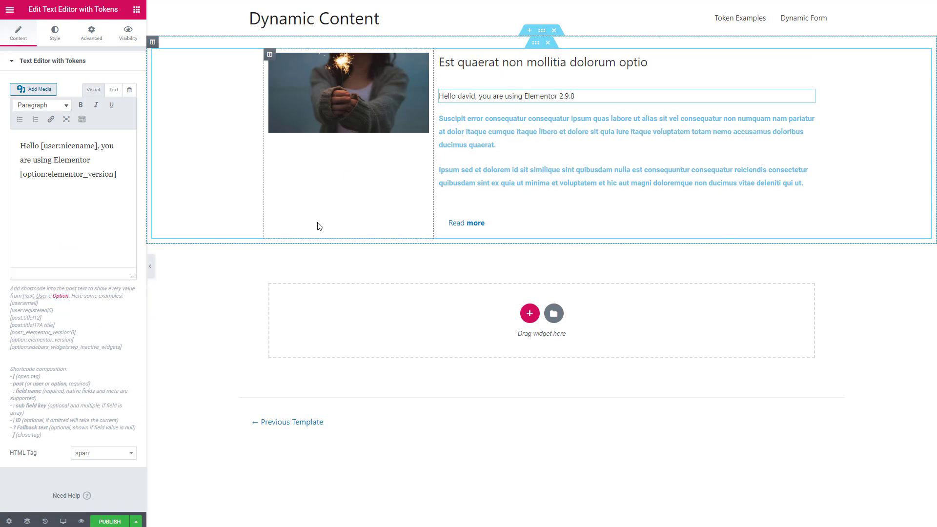
mouse_move(317, 230)
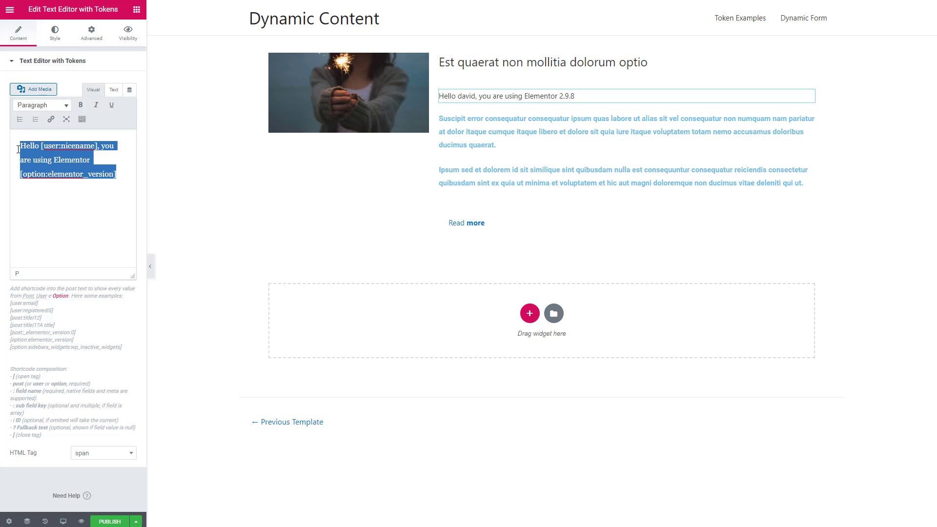
Step: Write the byline tokens 'By [post:author] / On [post:date…] / category' so it reads 'By Cole / On 25 April 2020 / Fun'
type("By [post:author] / On [post:date|strtotime|date_i18n(\"j F Y\")] / [post:ID|get_the_terms(\"category\")|wp_list_pluck(\"name\")]")
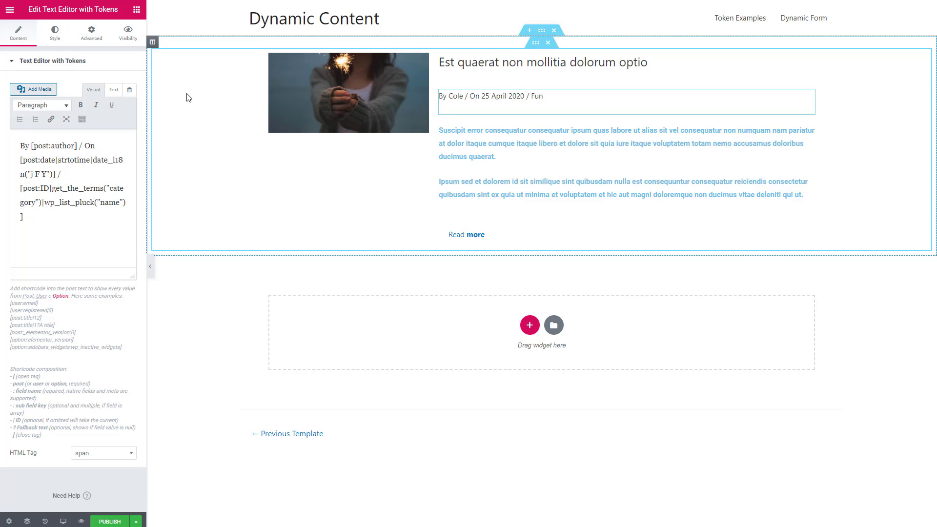
left_click(92, 33)
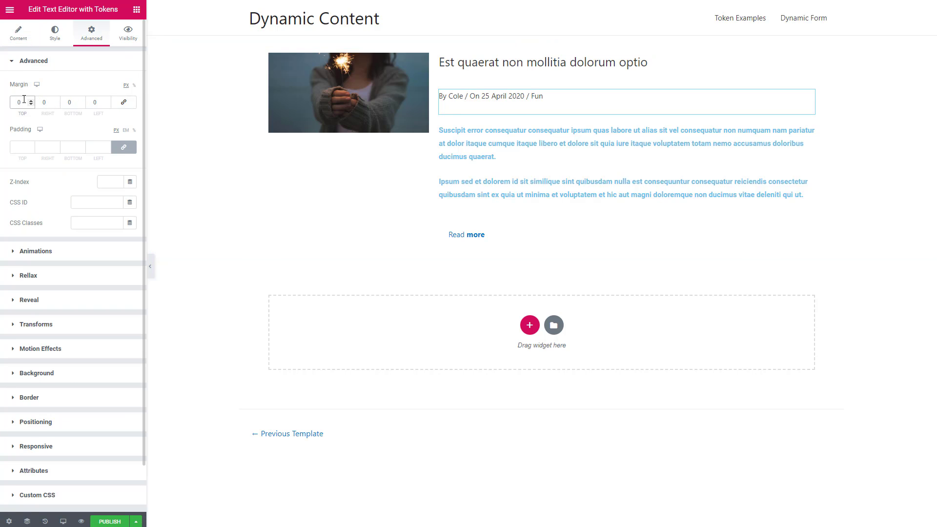
Step: Give the Read more button a solid border with radius 4
left_click(467, 227)
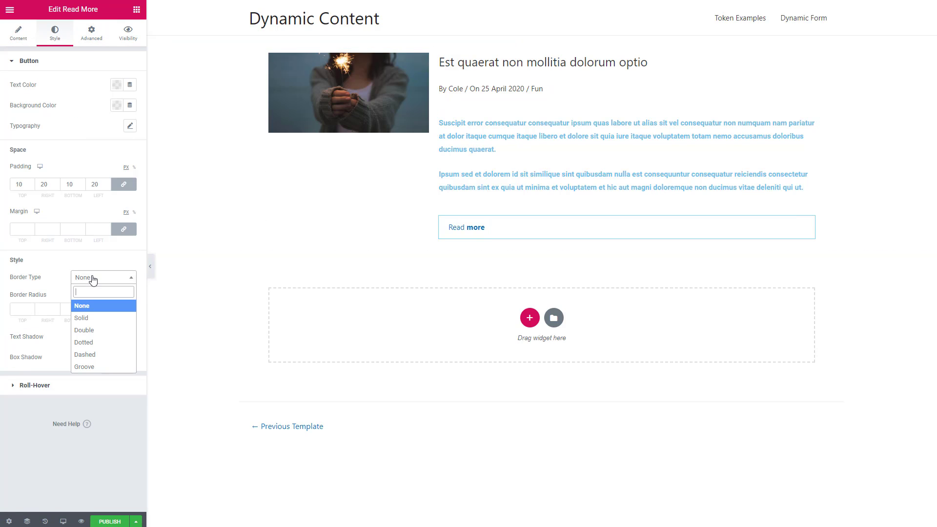
left_click(82, 318)
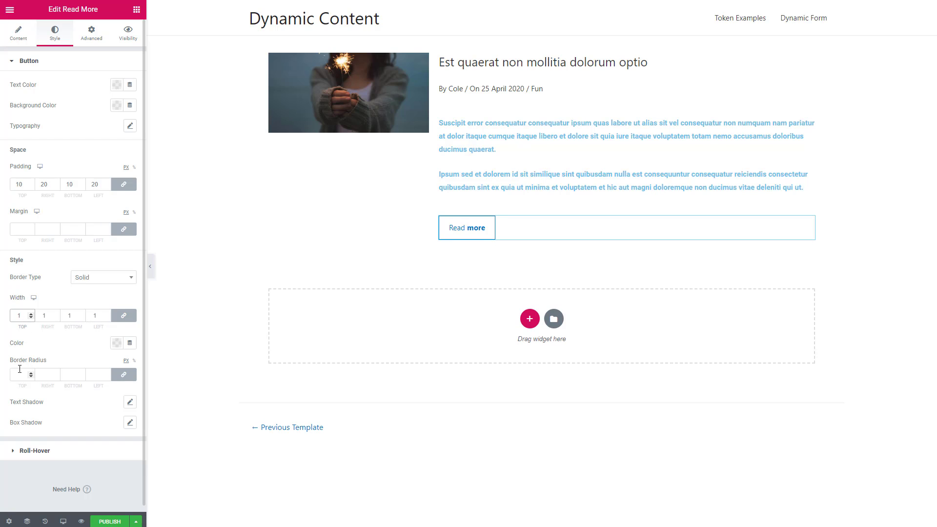
type("4")
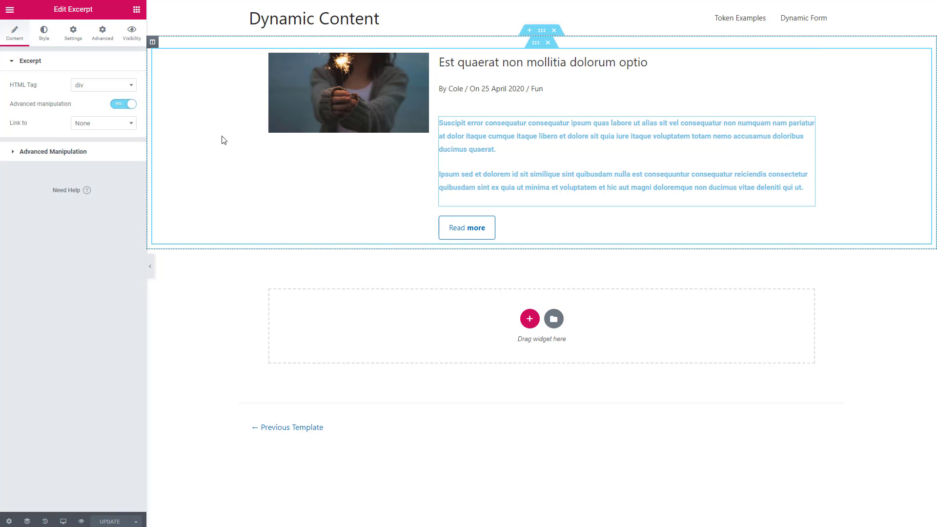
Step: Colour the excerpt text grey, exit to the dashboard and reopen the page with Edit with Elementor
left_click(60, 45)
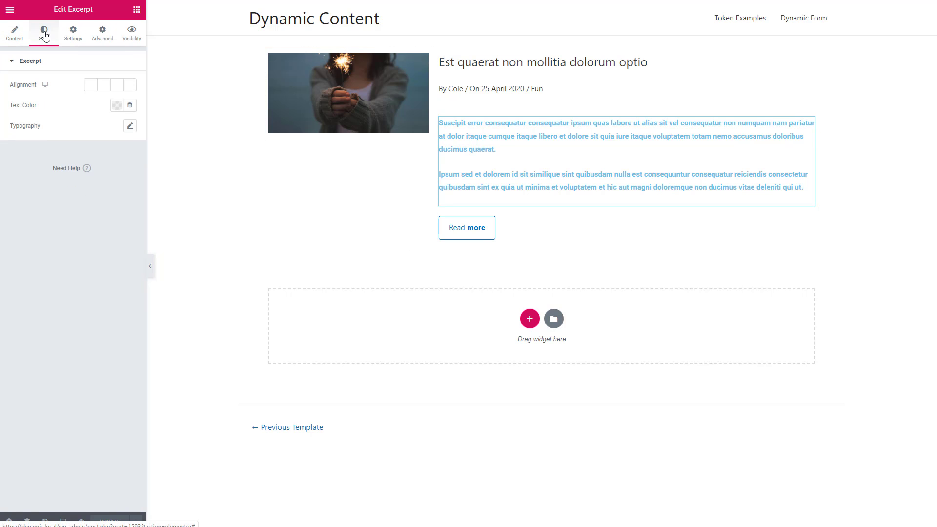
left_click(116, 106)
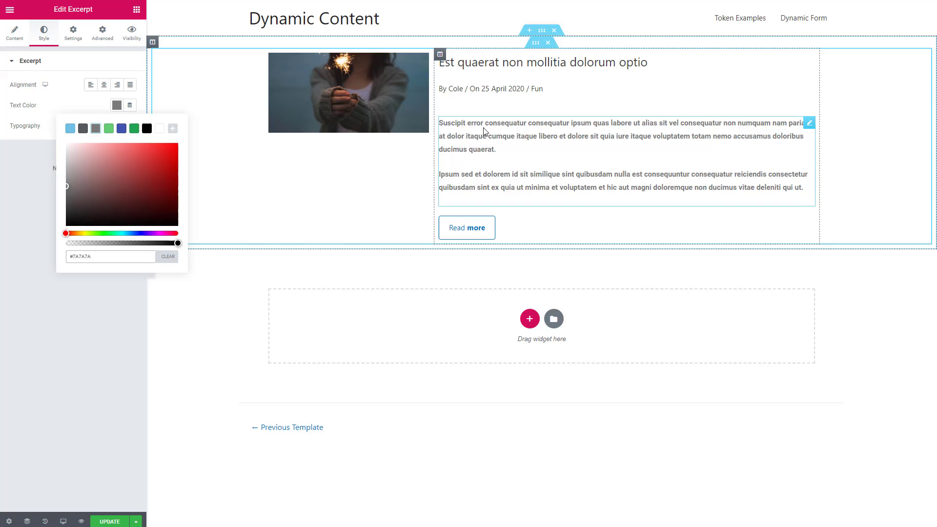
left_click(14, 10)
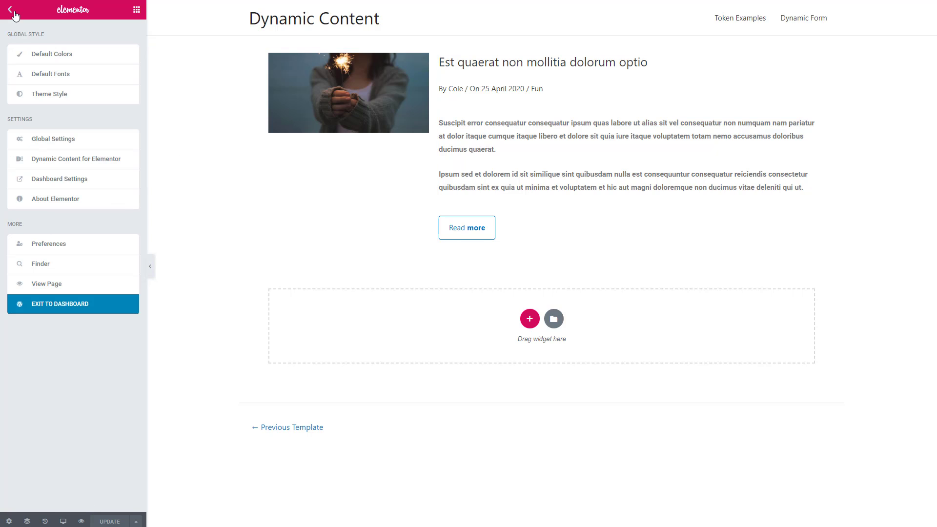
mouse_move(49, 110)
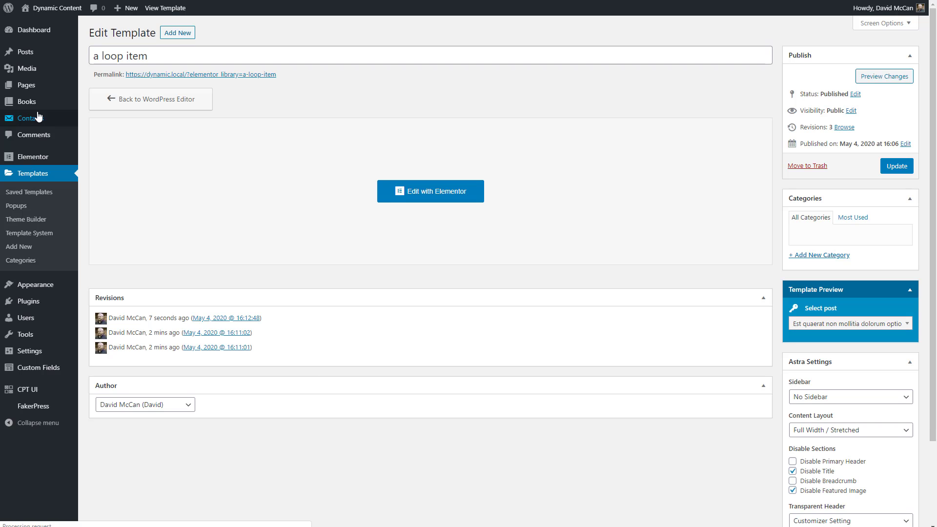
left_click(429, 192)
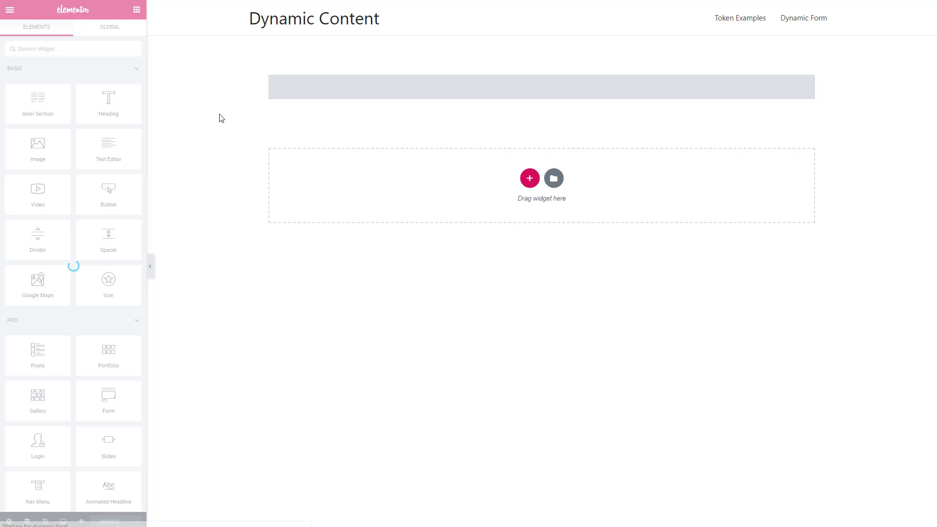
Step: Select the Views widget and review the posts rendered through the loop item template
left_click(396, 87)
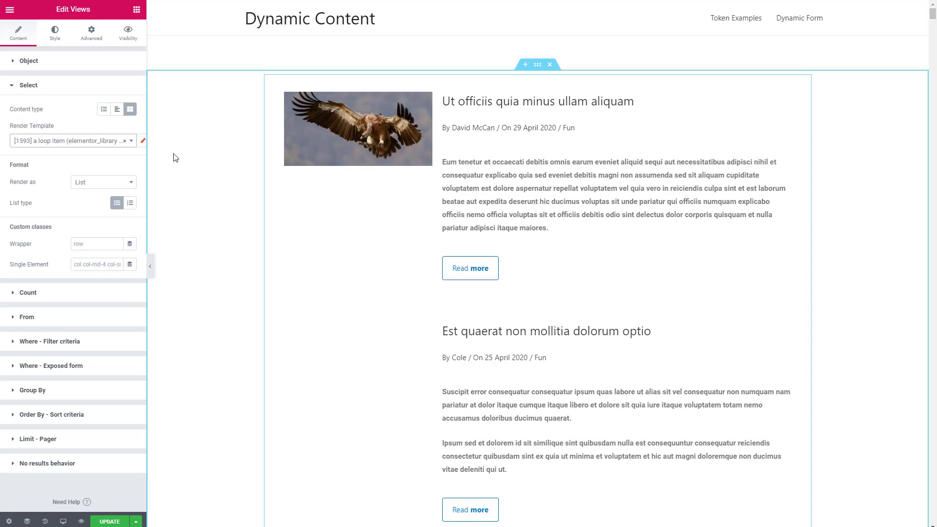
mouse_move(374, 354)
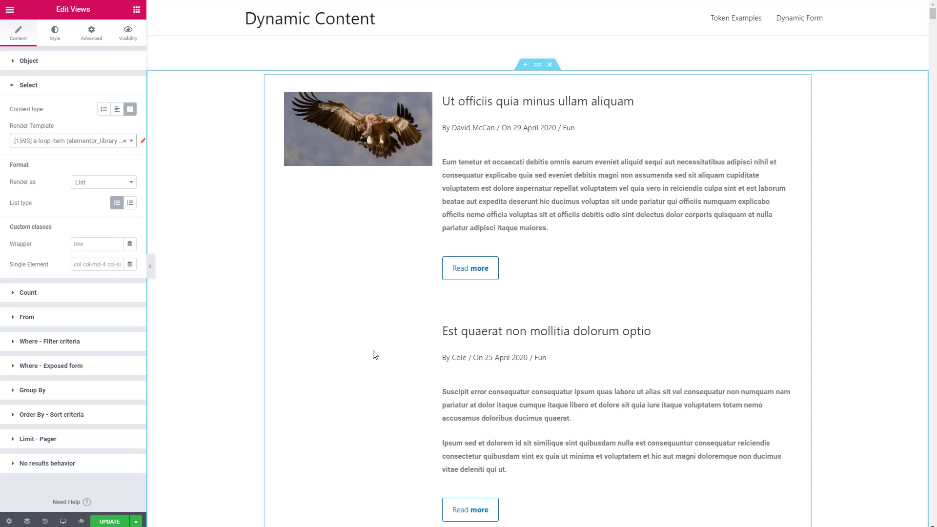
mouse_move(368, 354)
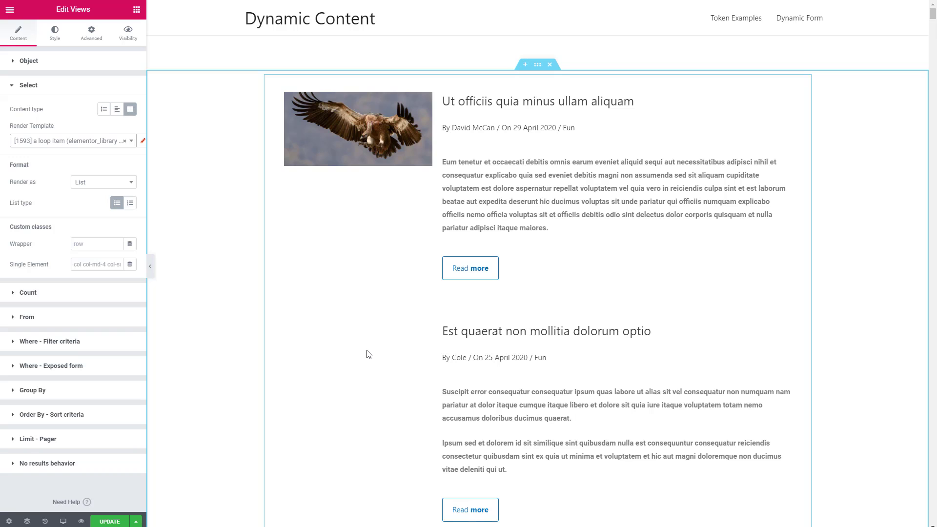
mouse_move(377, 293)
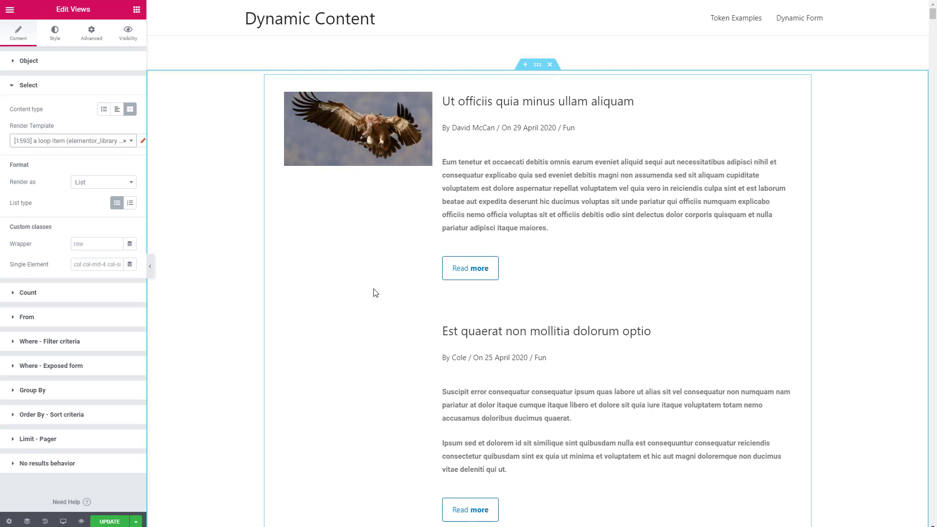
scroll("down", 3)
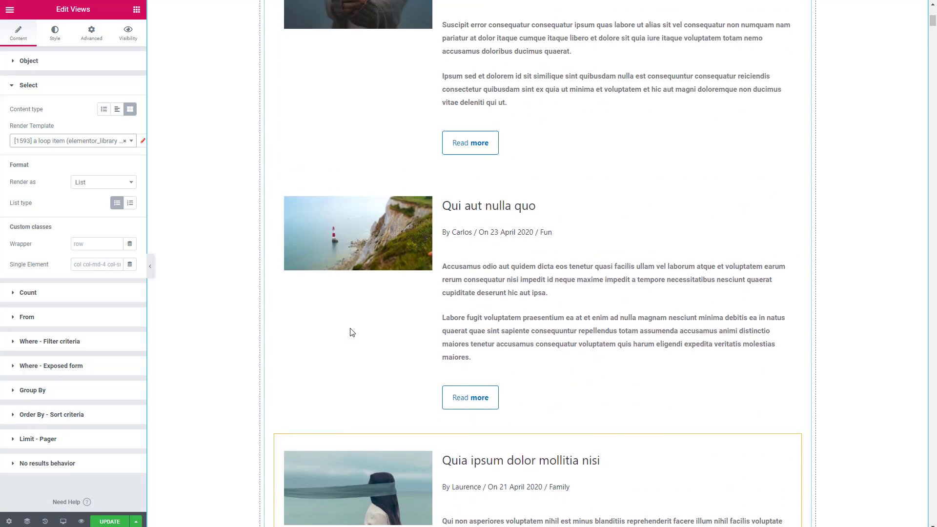
scroll("down", 3)
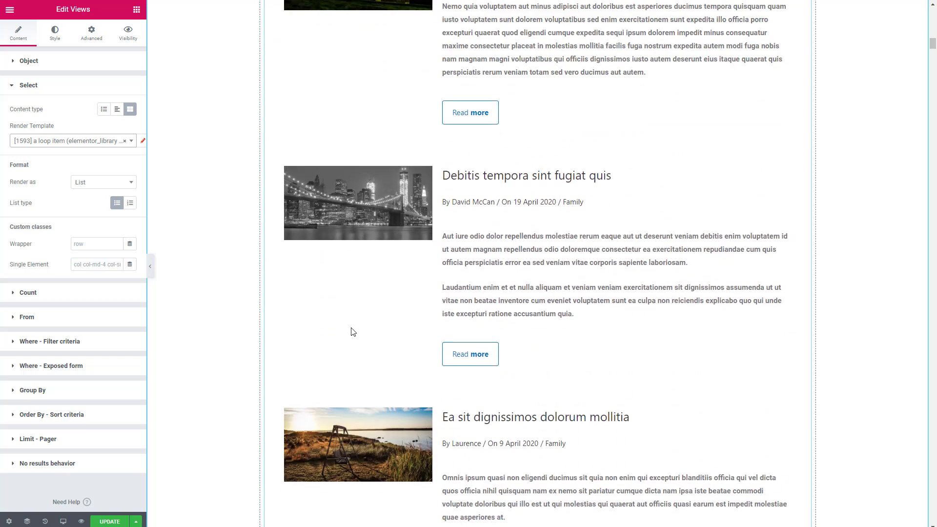
scroll("down", 3)
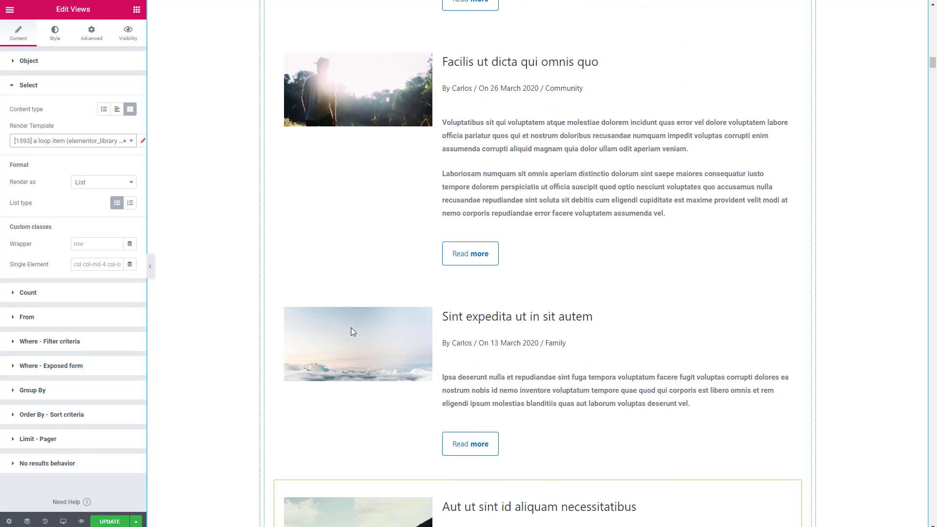
scroll("down", 3)
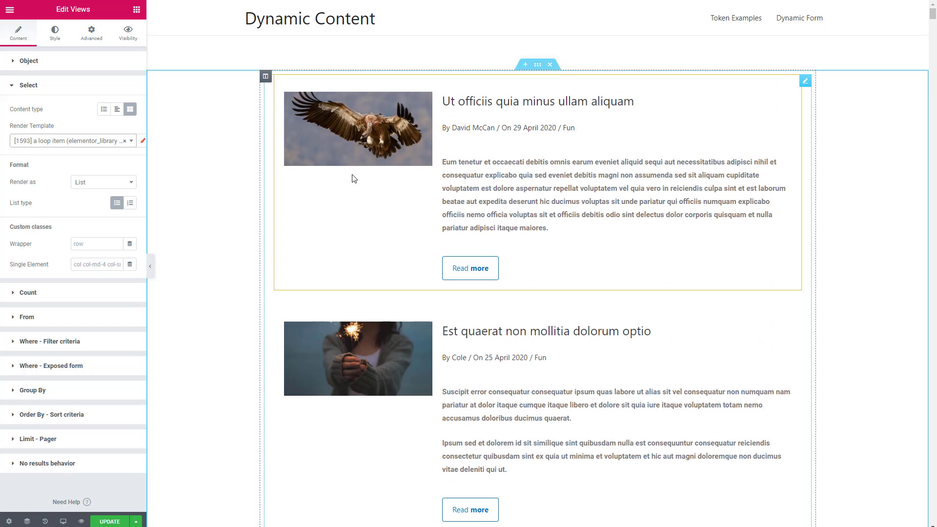
left_click(27, 85)
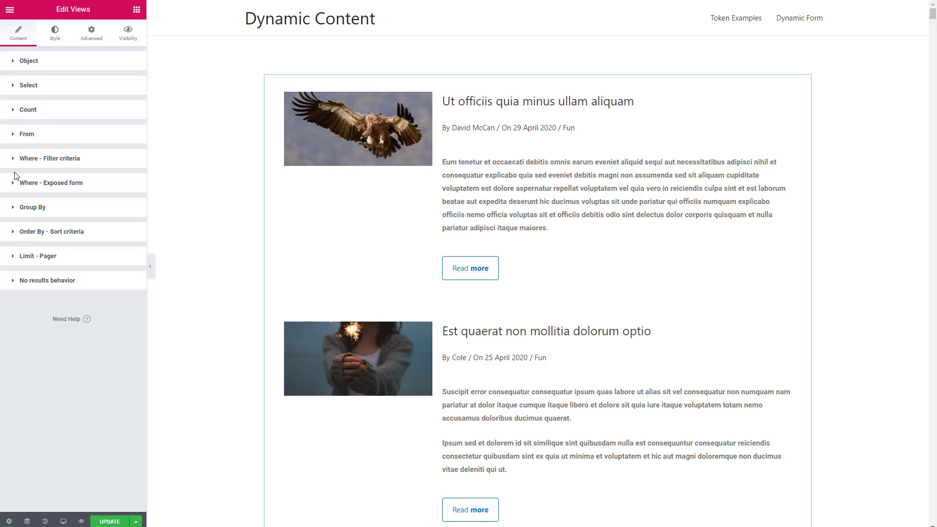
Step: In Limit - Pager set Start from Offset 1 with 10 max results so the first post is skipped
left_click(37, 256)
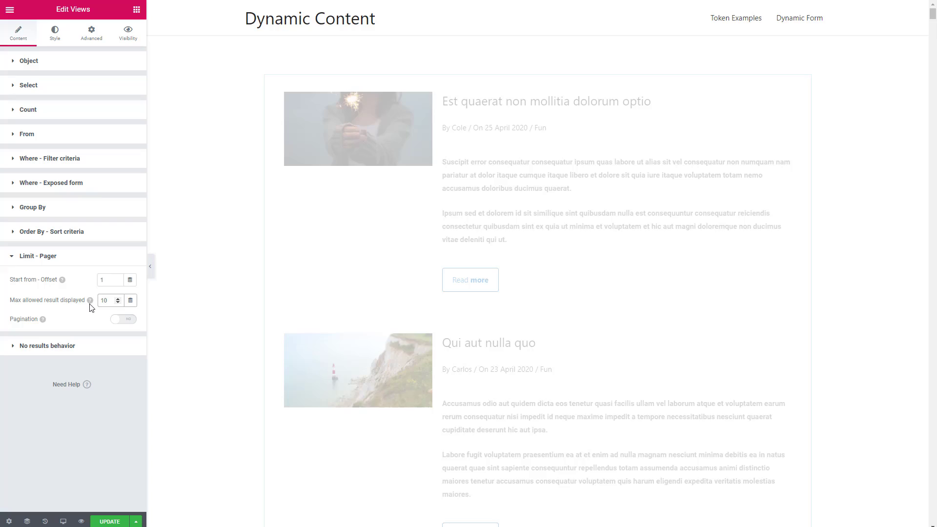
scroll("down", 3)
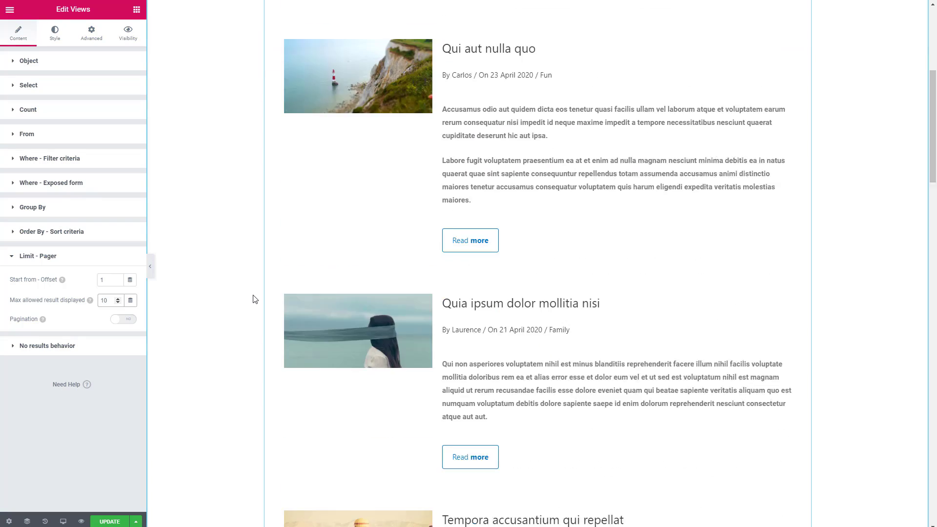
scroll("down", 3)
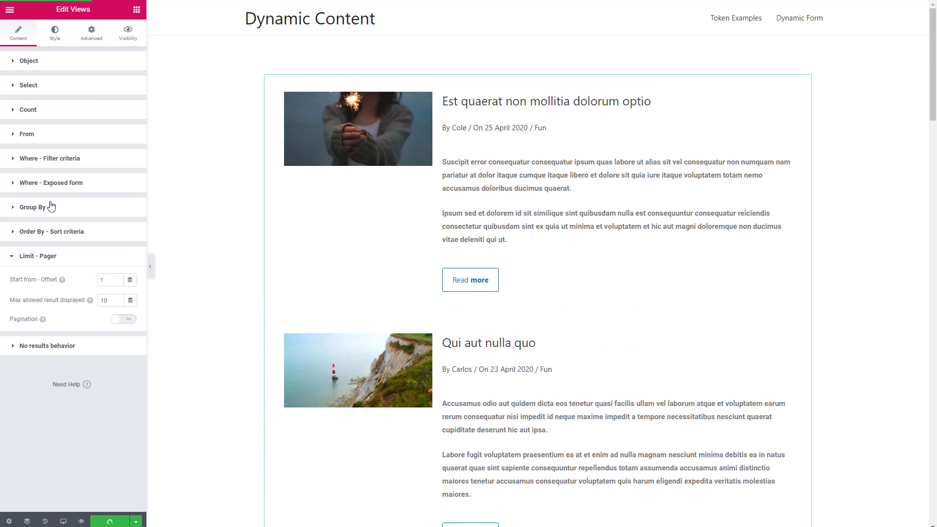
left_click(28, 85)
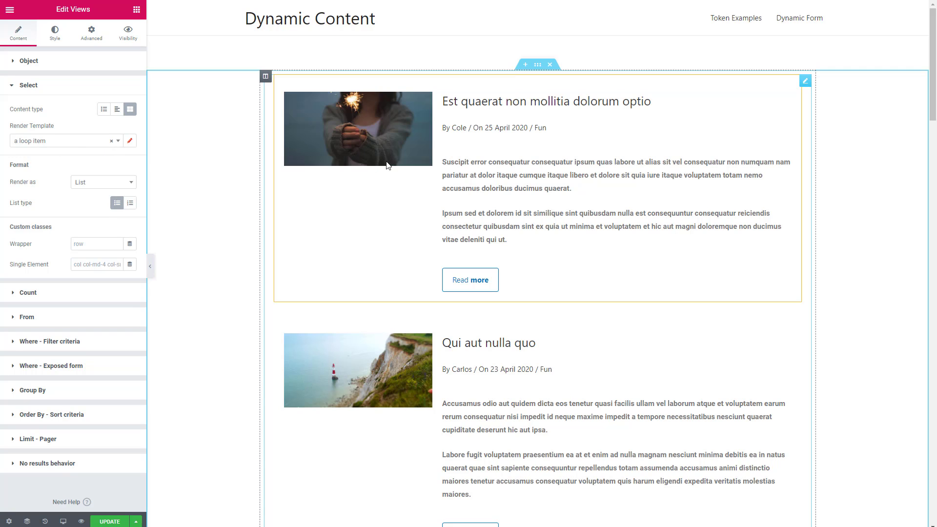
mouse_move(455, 152)
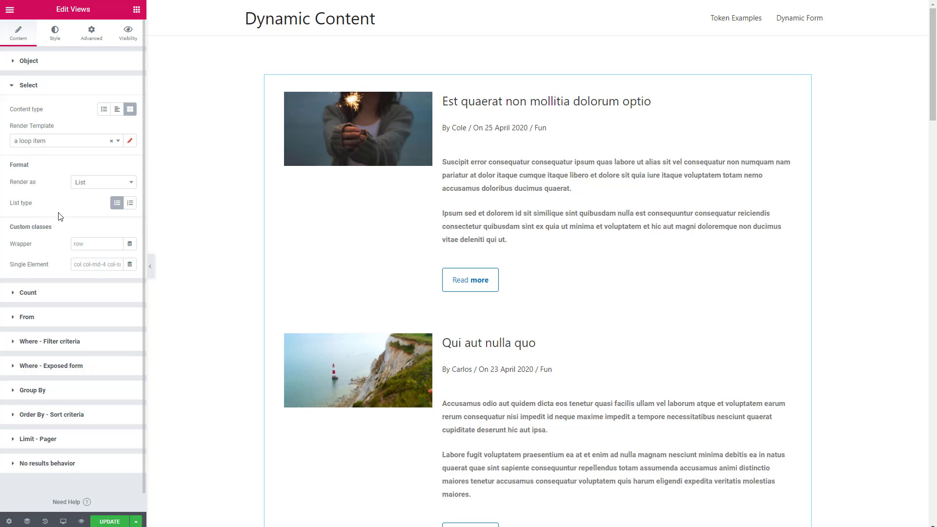
mouse_move(13, 295)
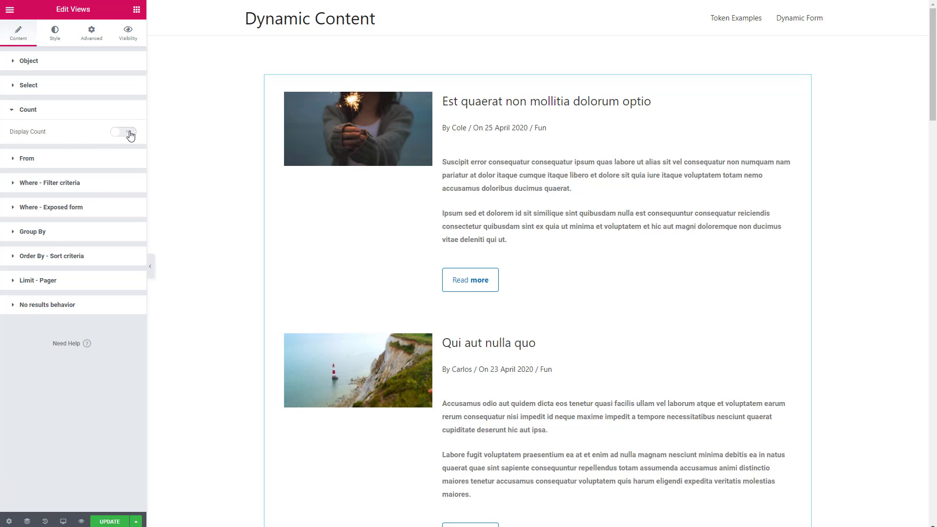
Step: Enable Display Count positioned at Top and keep published Posts as the source post type
left_click(123, 132)
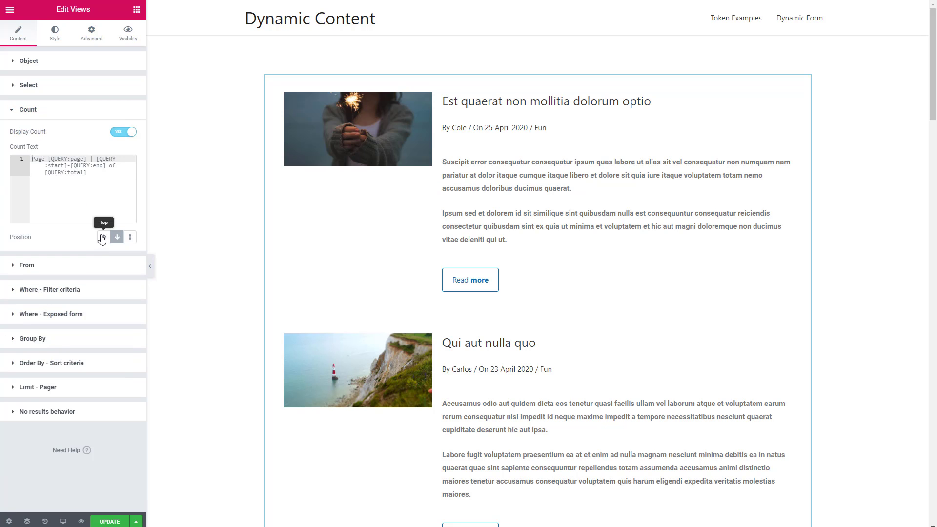
left_click(103, 237)
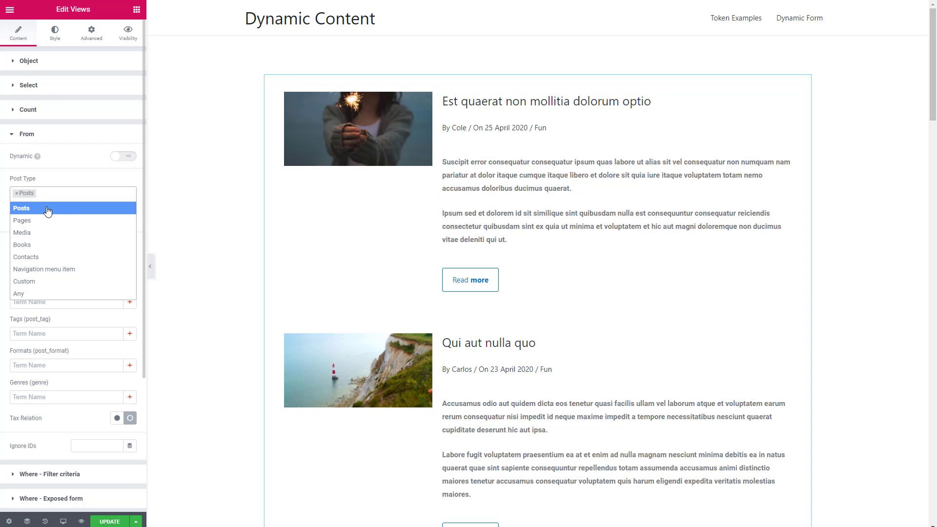
left_click(21, 207)
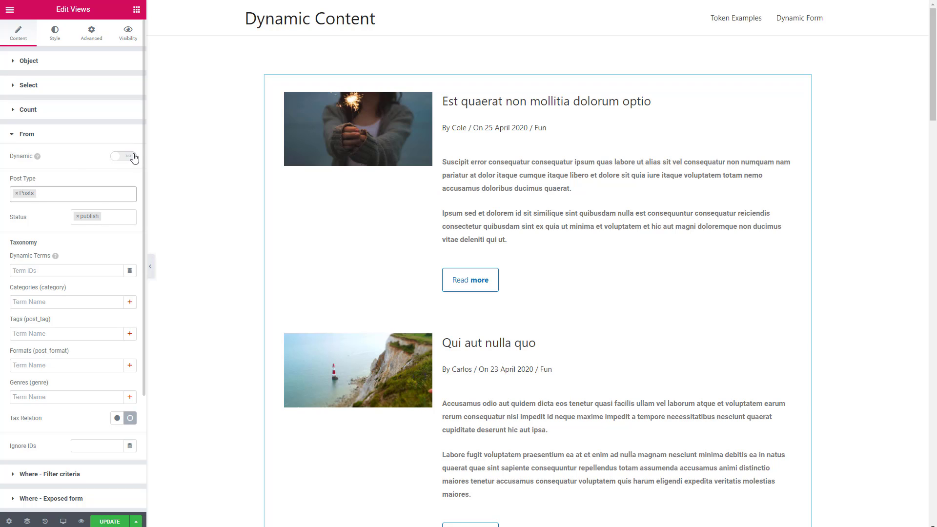
mouse_move(76, 165)
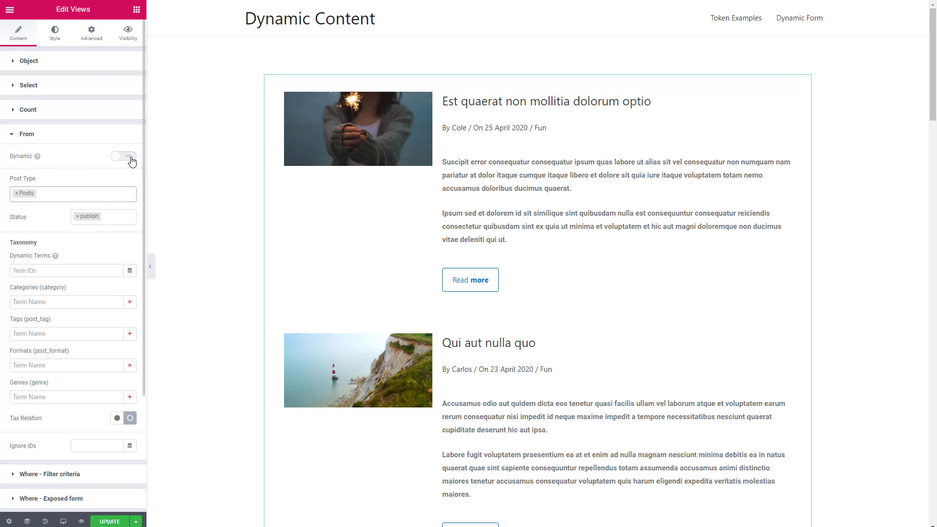
mouse_move(132, 160)
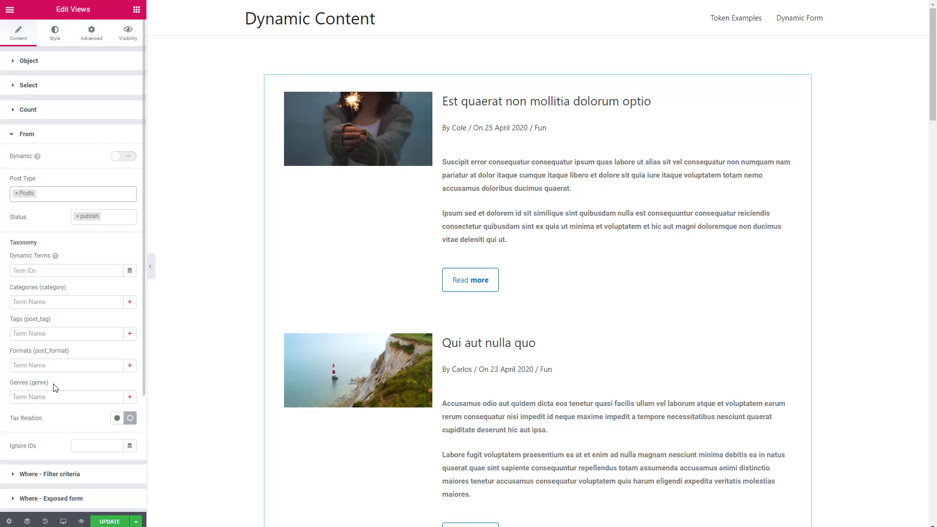
left_click(66, 396)
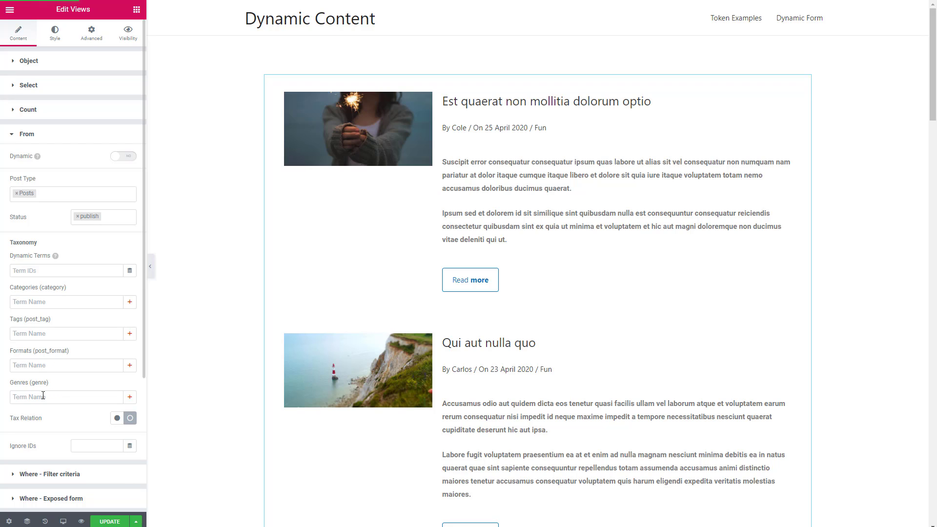
left_click(28, 134)
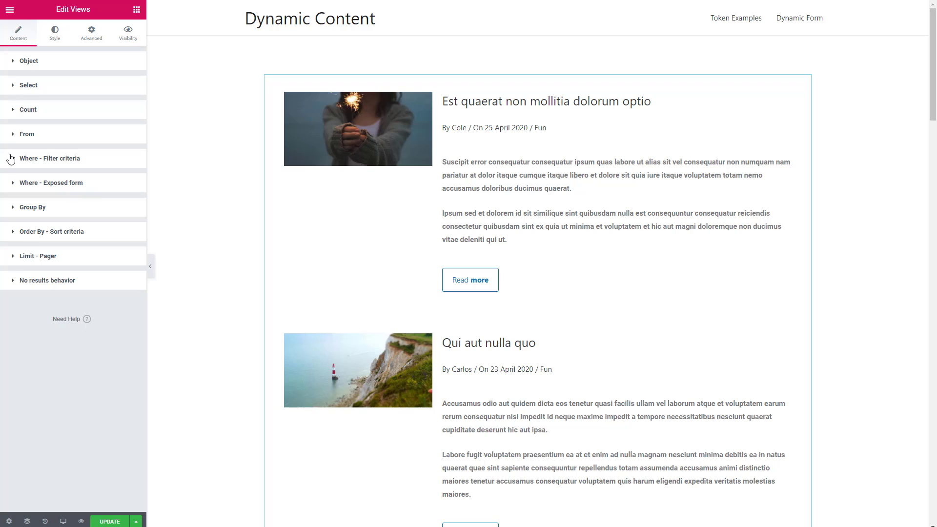
Step: Review Where - Filter criteria, then reach the Where - Exposed form settings with no fields yet
left_click(49, 158)
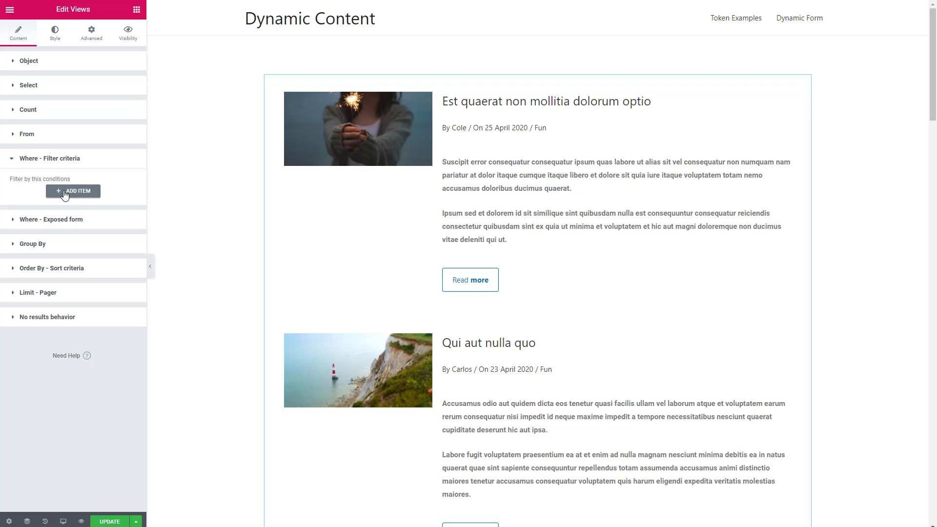
left_click(49, 158)
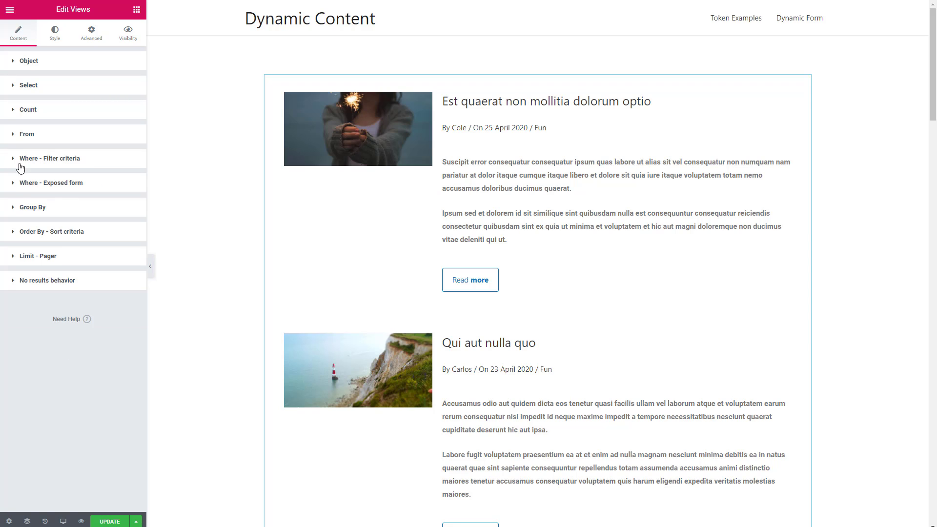
mouse_move(67, 187)
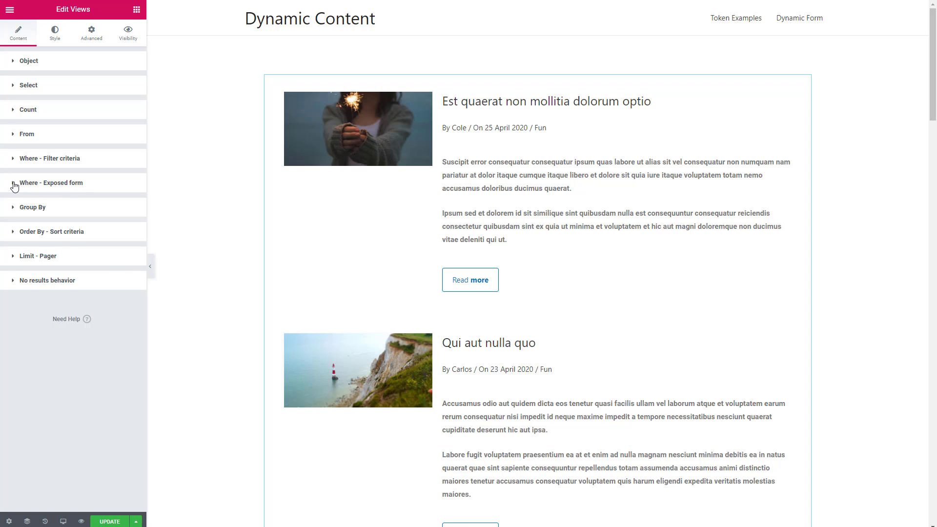
left_click(51, 184)
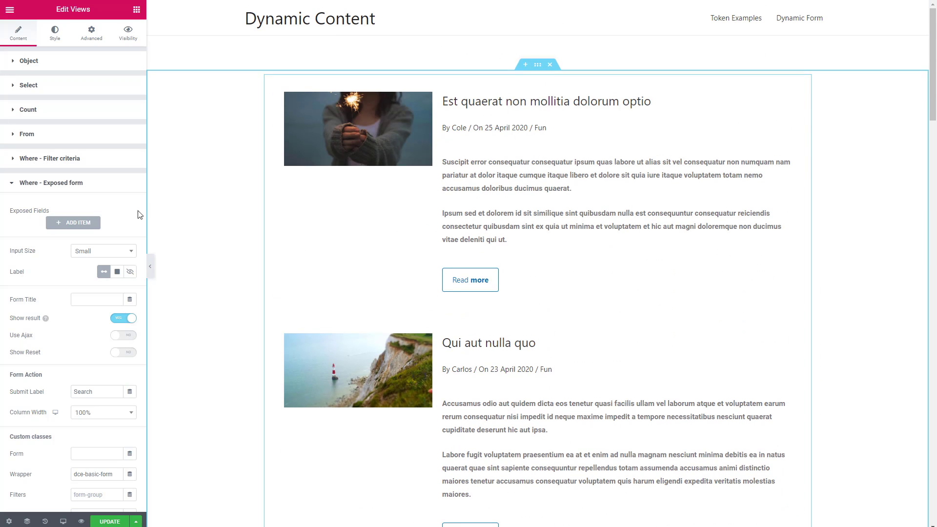
Step: Make exposed field Item #1 a [taxonomy] Categories dropdown filter
left_click(72, 222)
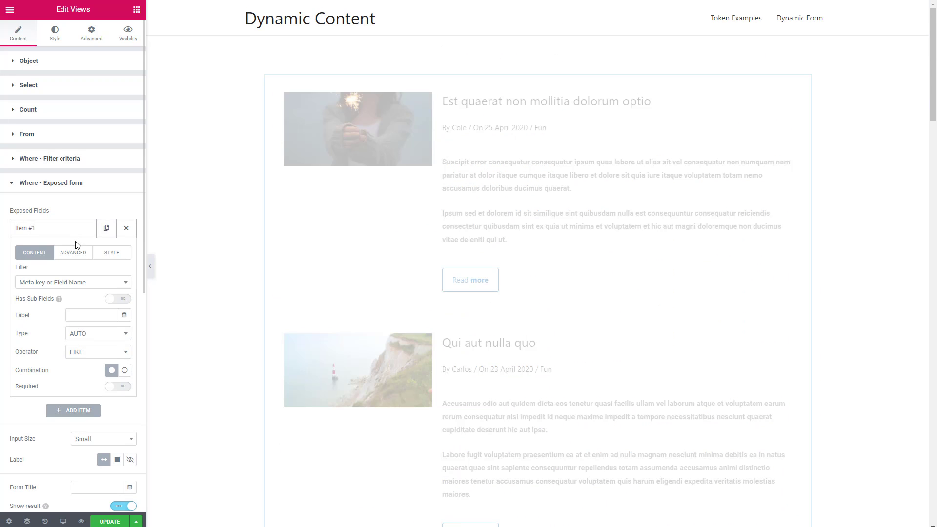
left_click(72, 282)
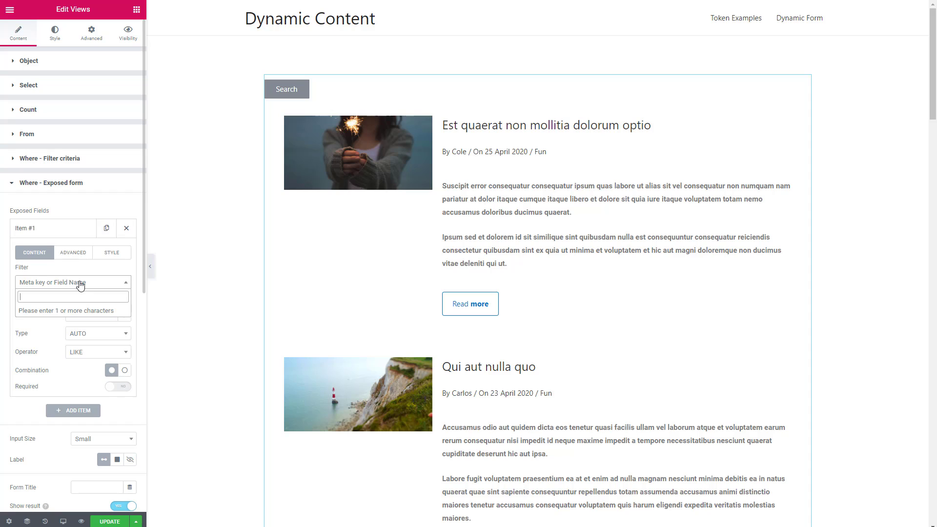
left_click(72, 297)
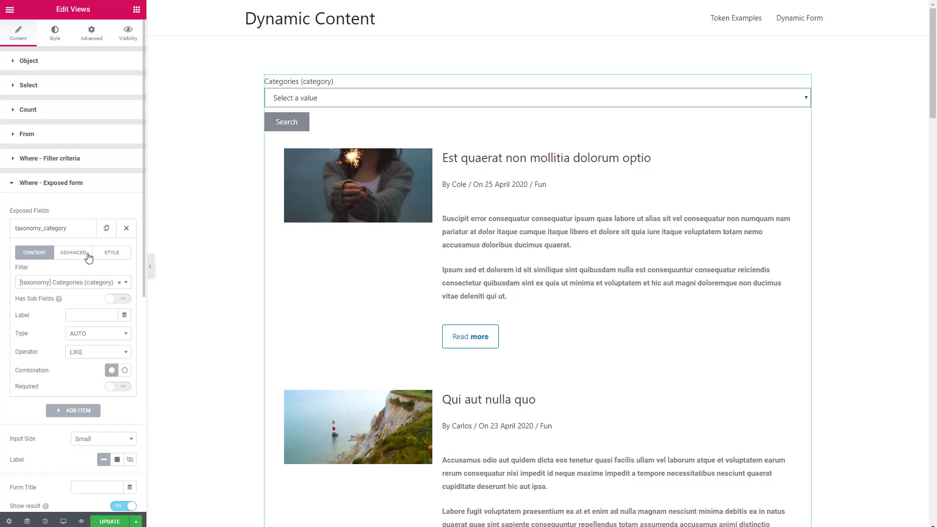
Step: Set the Categories filter's column width to 33%
left_click(112, 252)
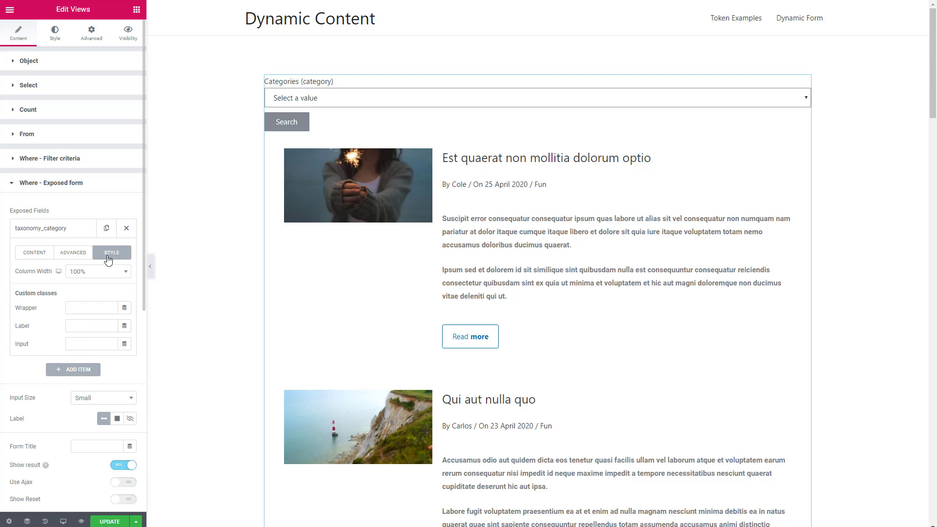
left_click(97, 272)
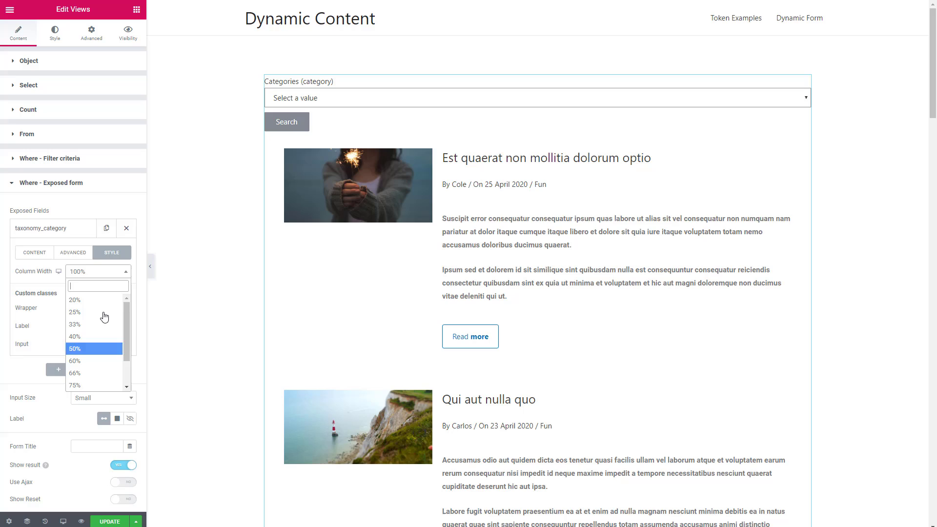
left_click(75, 324)
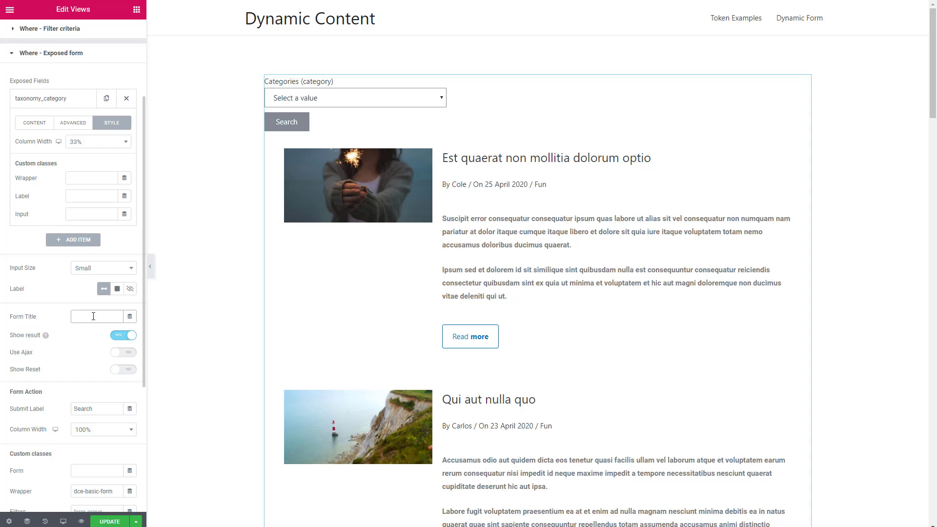
Step: Title the filter form 'Pick Your Category' and enable Use Ajax
type("F")
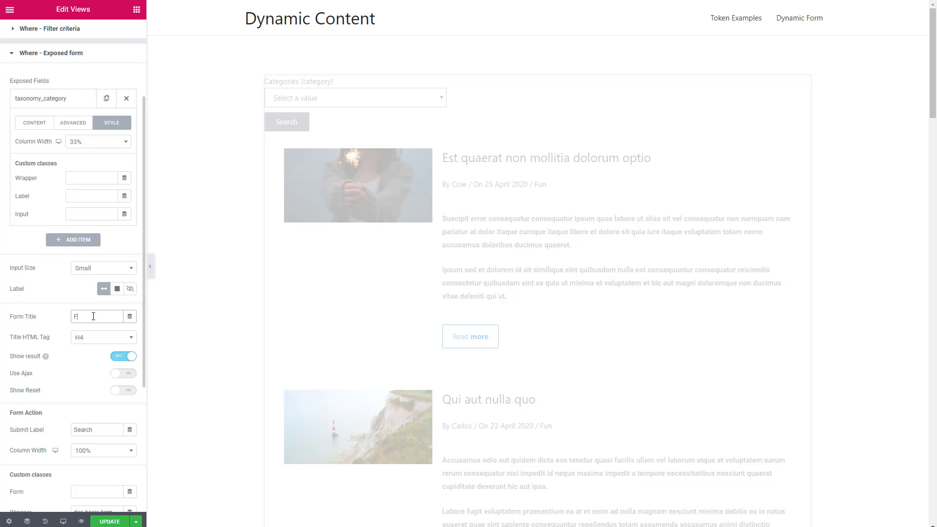
type("Pick Your Category")
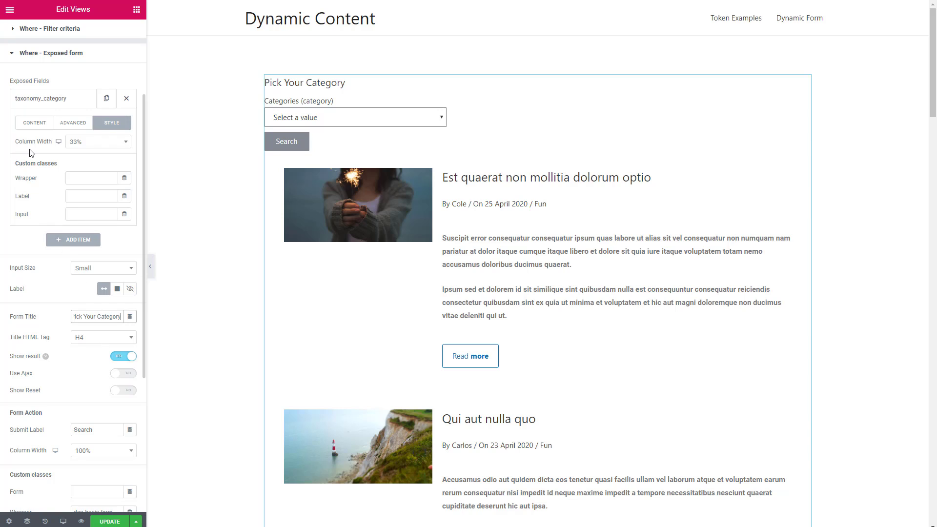
scroll("down", 3)
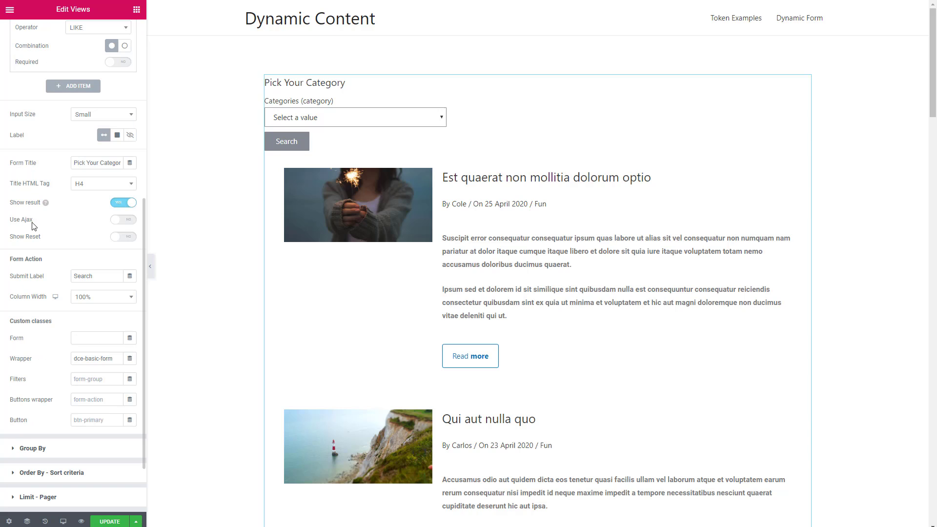
left_click(123, 219)
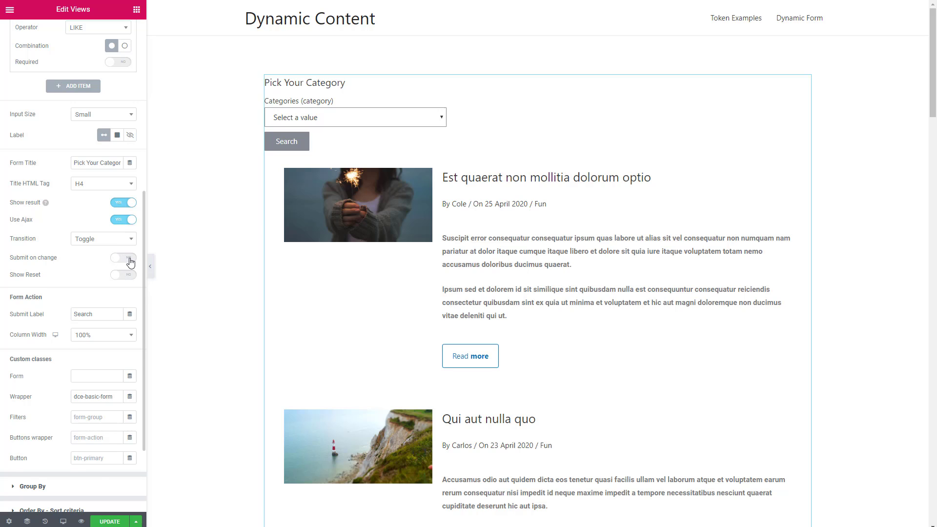
Step: Enable Submit on change and Remove submit button so the Search button disappears
left_click(123, 258)
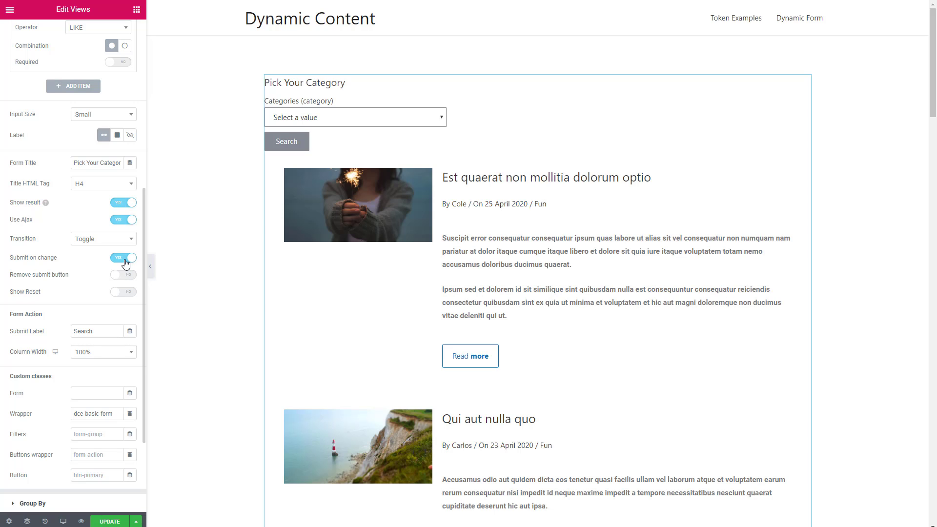
mouse_move(130, 280)
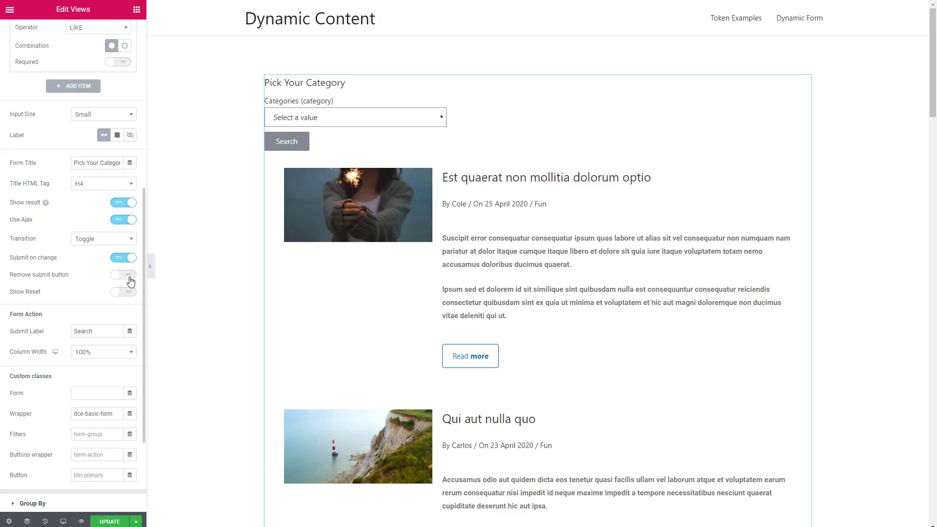
left_click(123, 276)
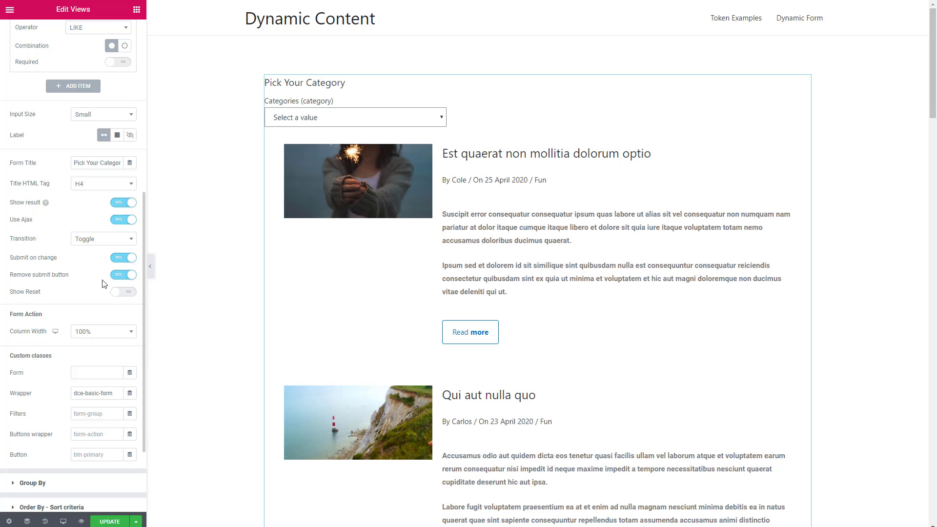
scroll("down", 3)
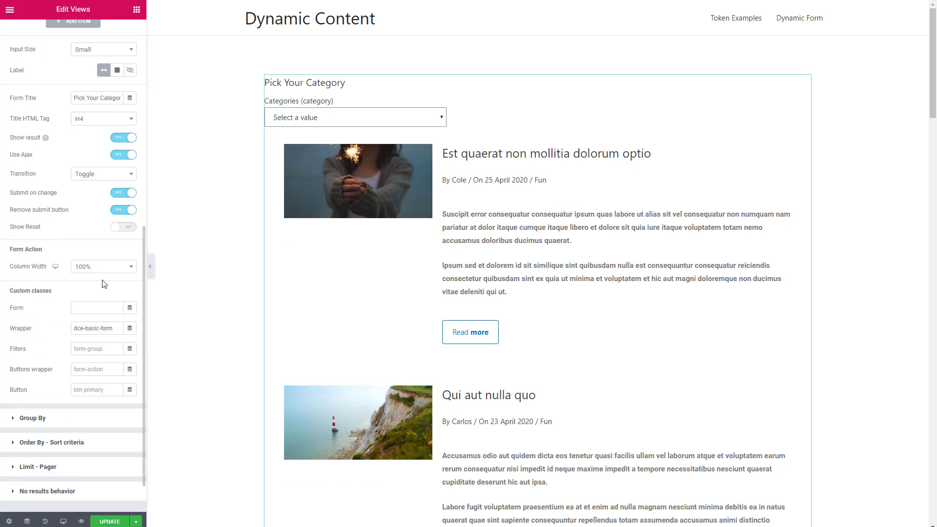
scroll("down", 3)
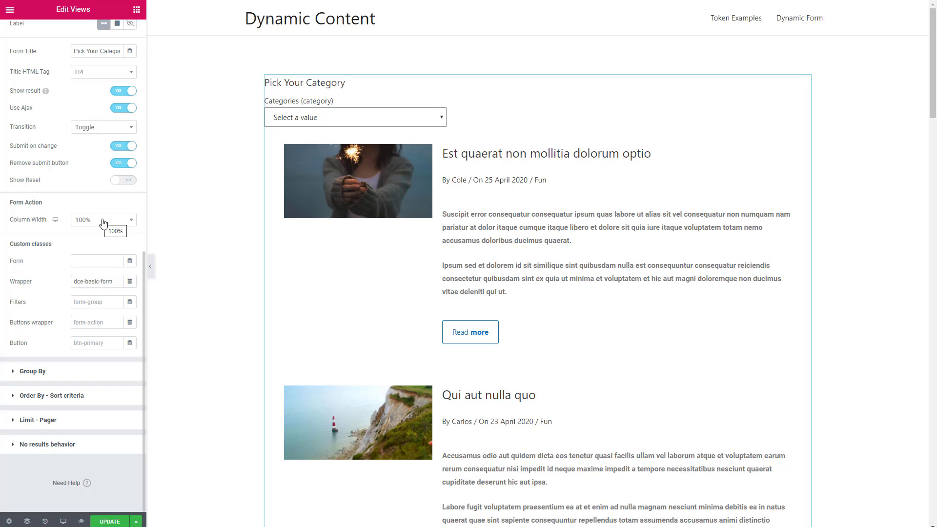
left_click(96, 261)
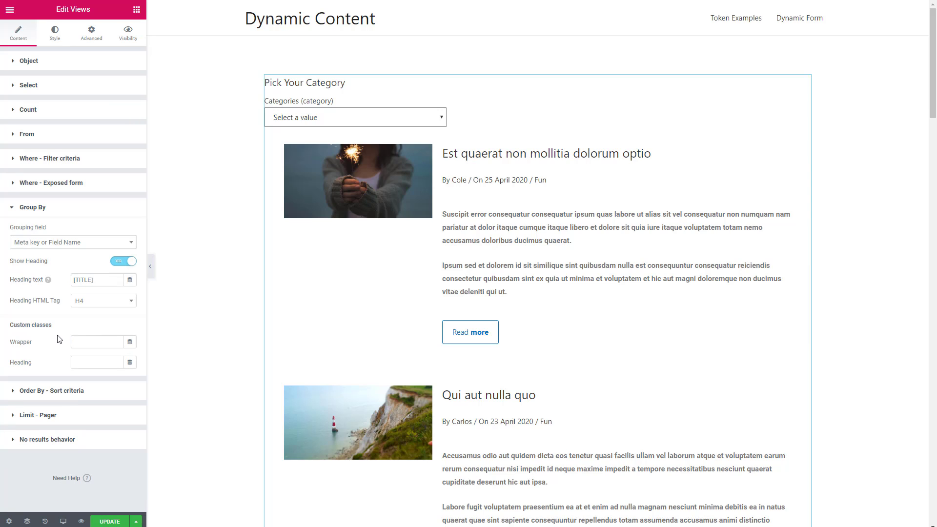
mouse_move(75, 263)
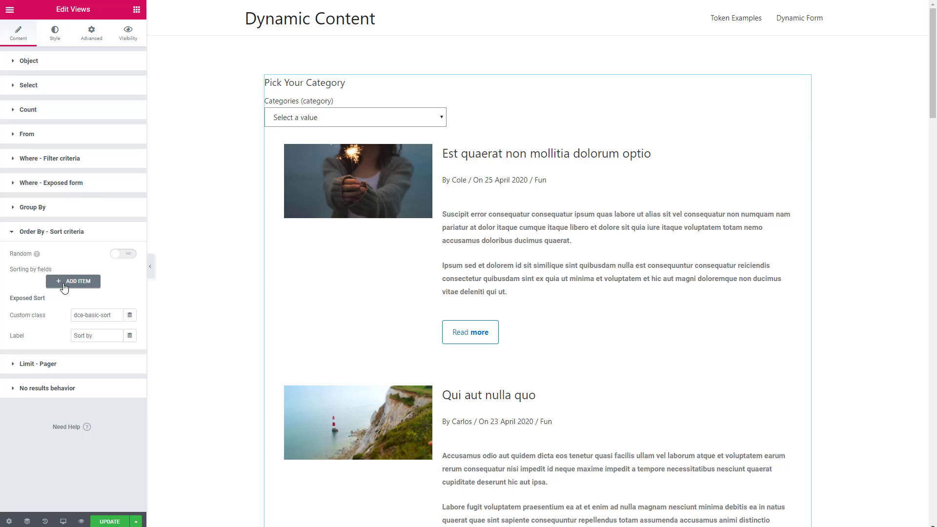
Step: Add a sort criterion on [post] Date (post_date), newest first
left_click(73, 281)
type("date")
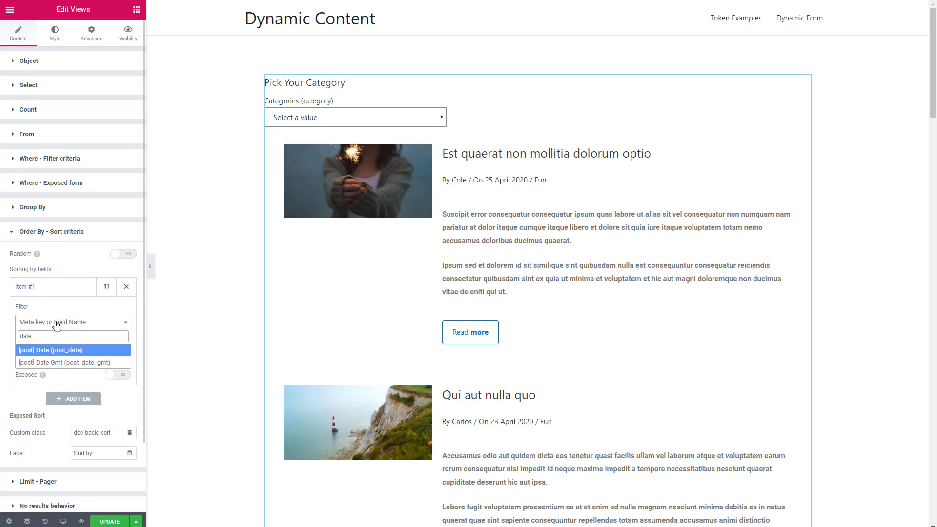
left_click(52, 350)
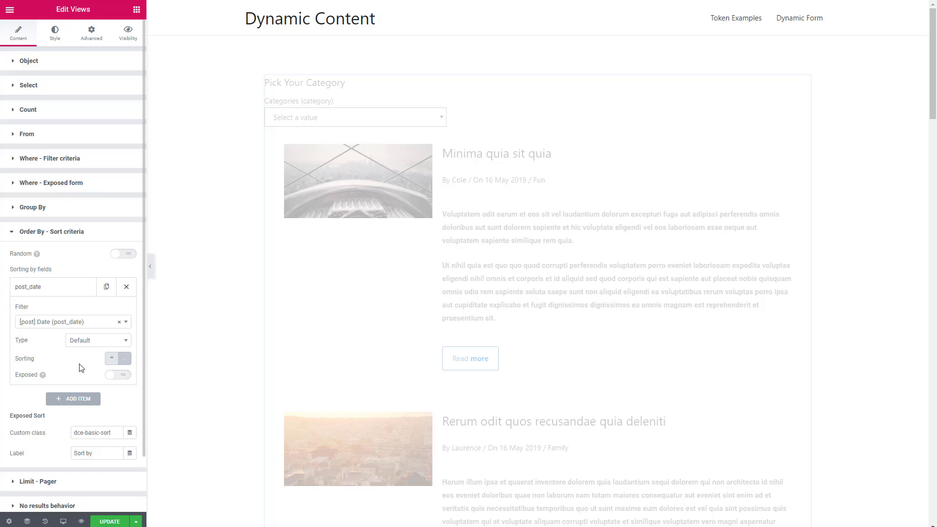
left_click(125, 358)
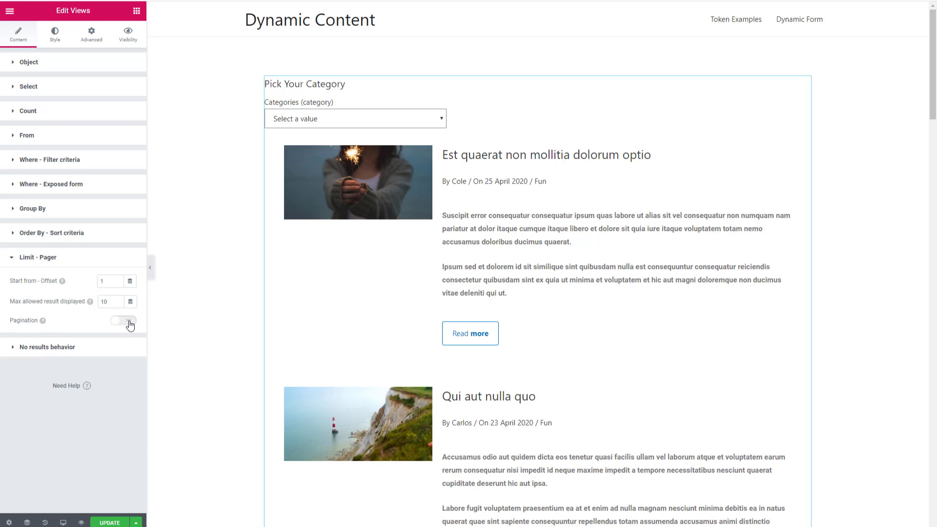
Step: Turn on Pagination with Ajax, 10 results per page and no offset
left_click(122, 320)
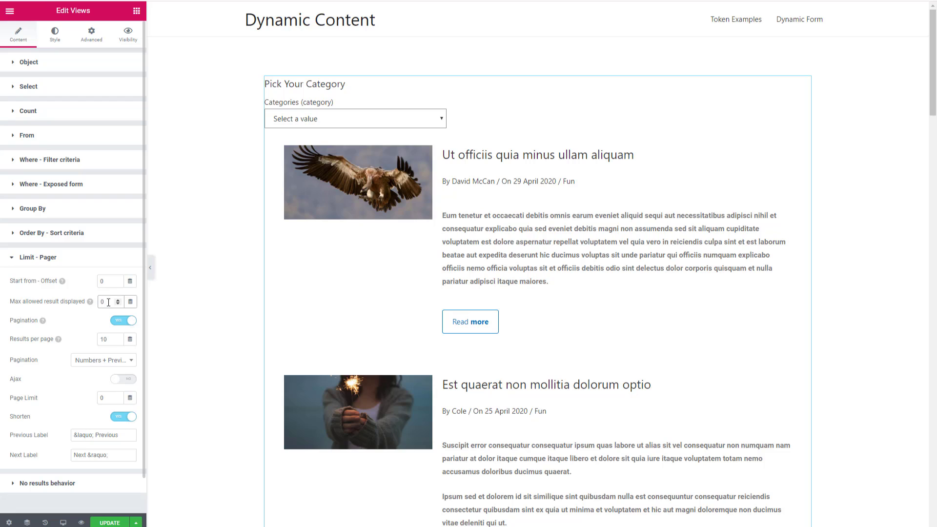
mouse_move(90, 301)
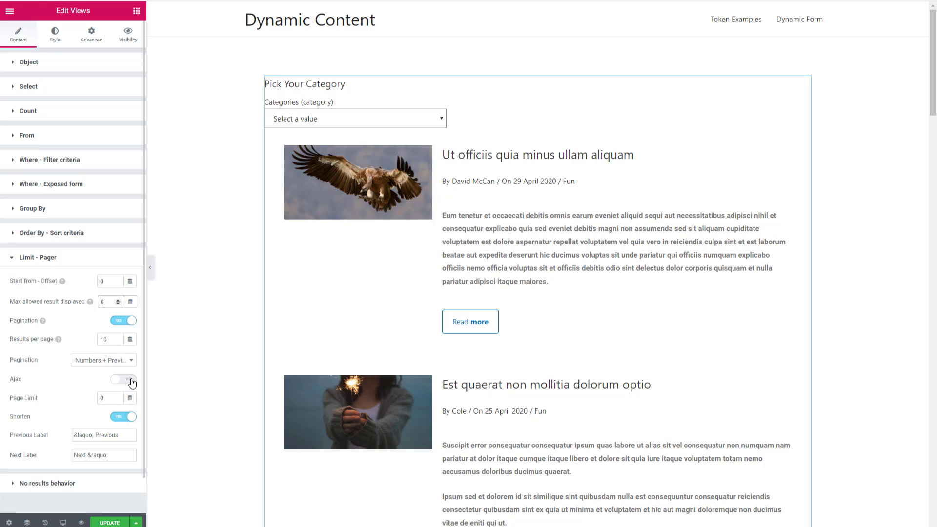
left_click(123, 379)
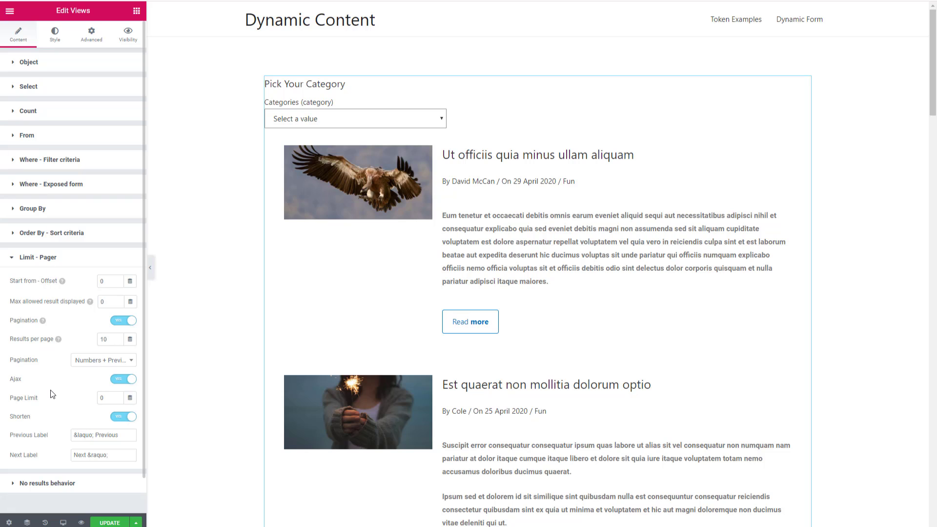
mouse_move(47, 429)
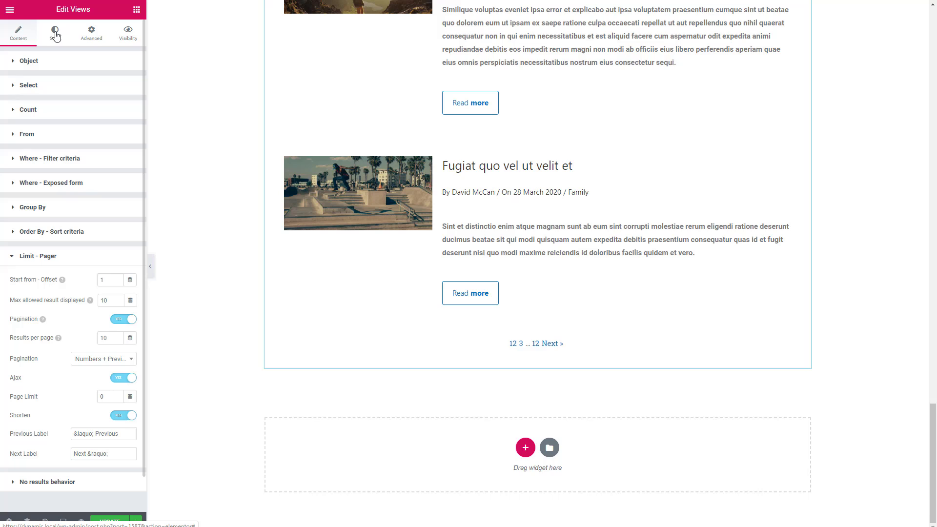
Step: Browse the Views widget's Style sections down to Exposed Sort and Pagination
left_click(55, 31)
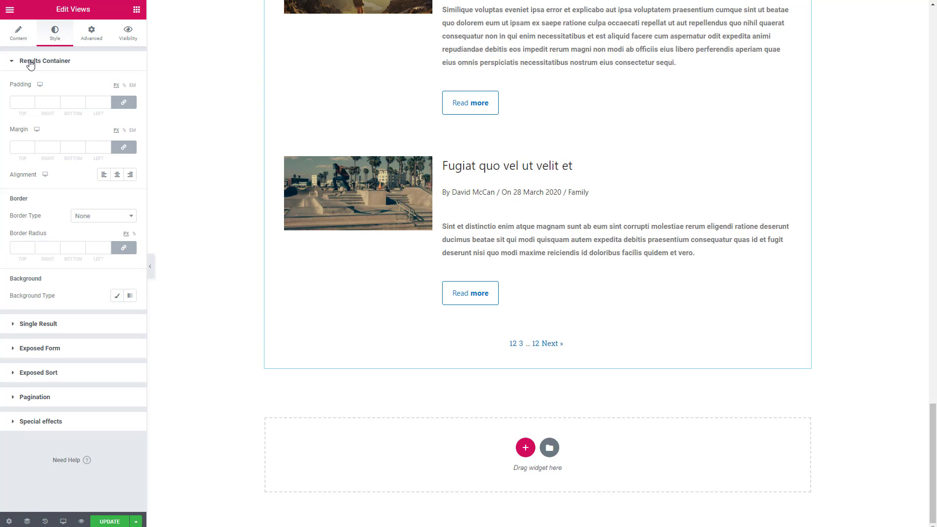
mouse_move(36, 65)
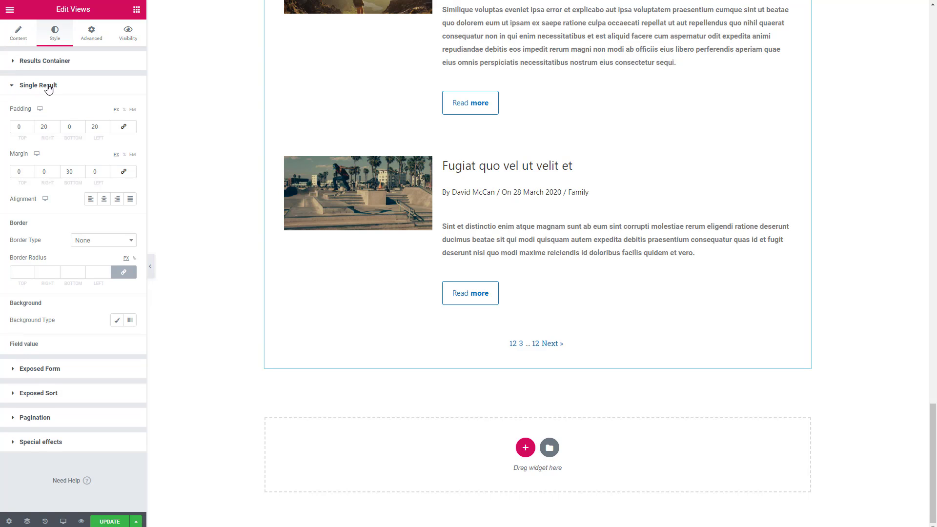
mouse_move(107, 121)
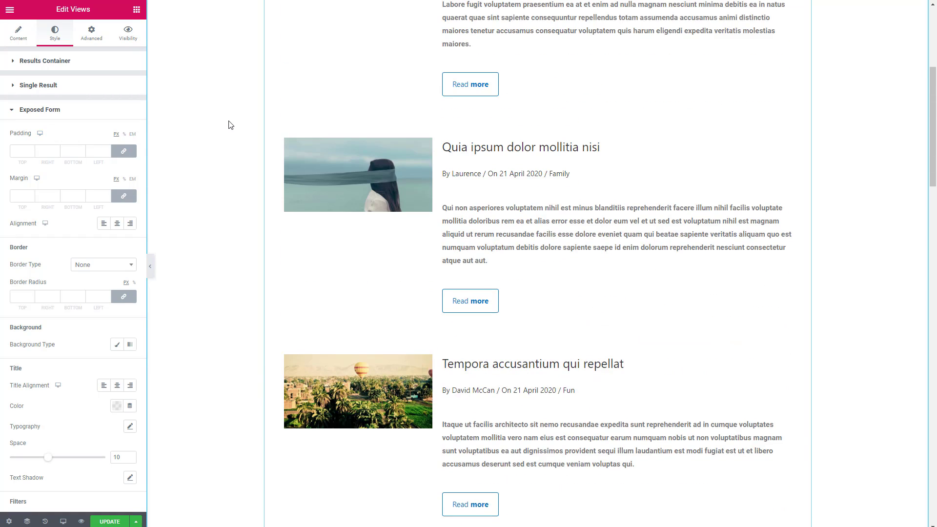
scroll("up", 3)
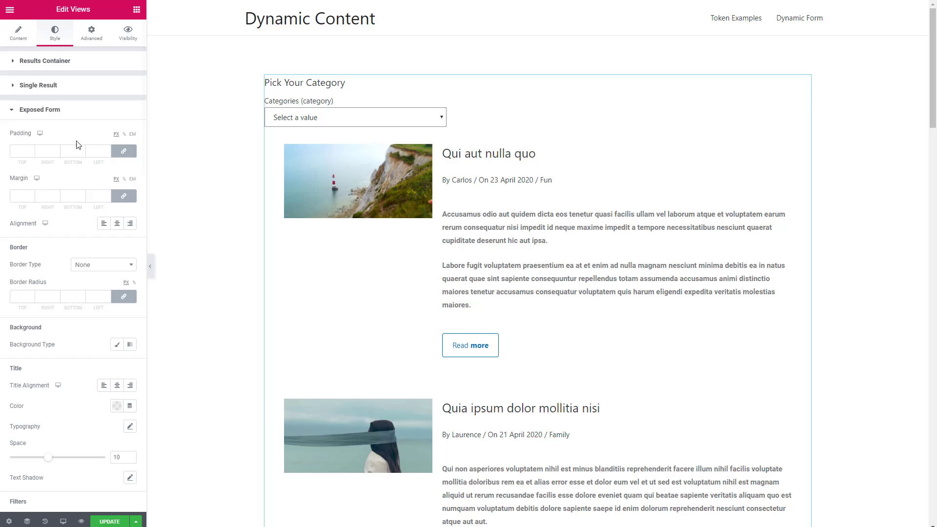
left_click(39, 134)
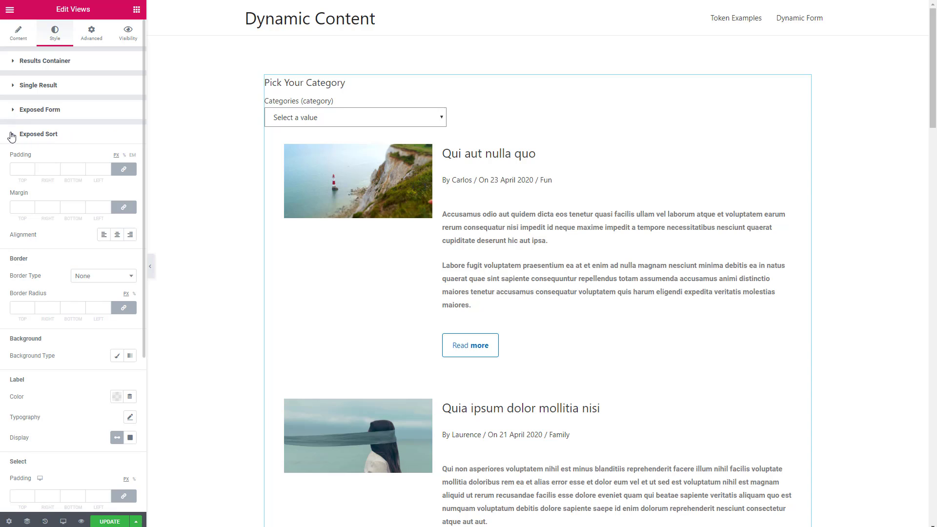
left_click(38, 134)
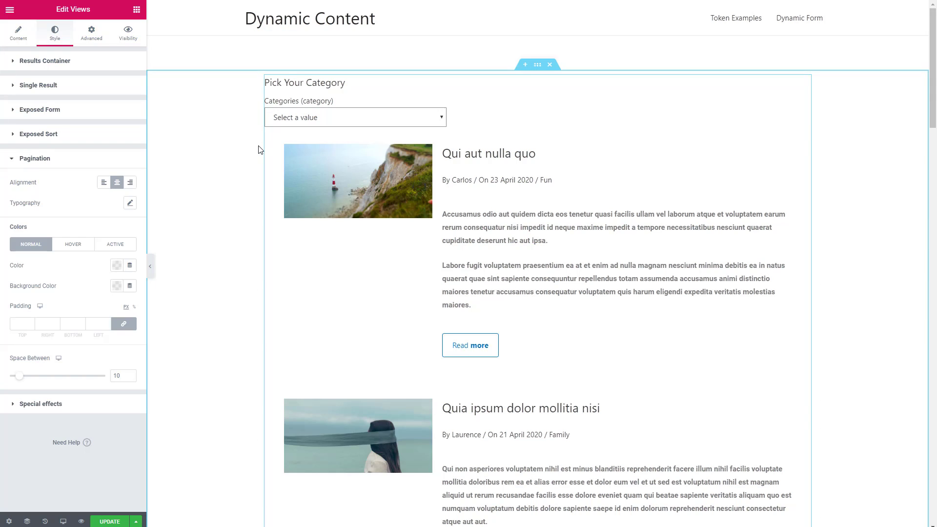
scroll("down", 3)
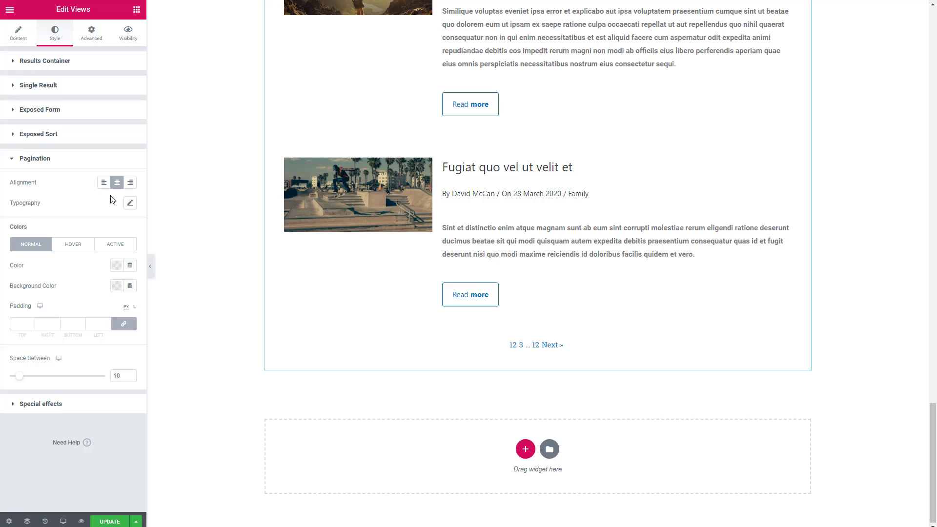
mouse_move(130, 204)
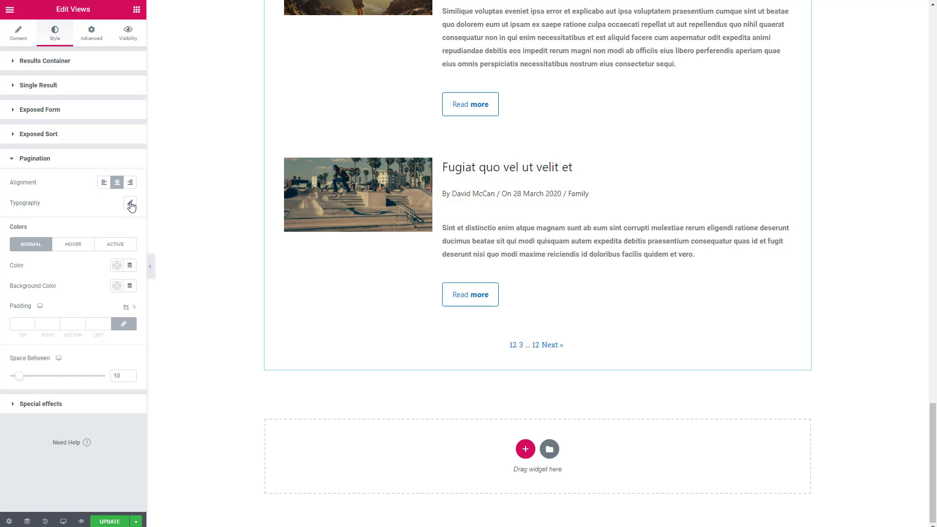
Step: Give the pagination links 20px typography with letter spacing of about 5.7
left_click(130, 205)
type("20")
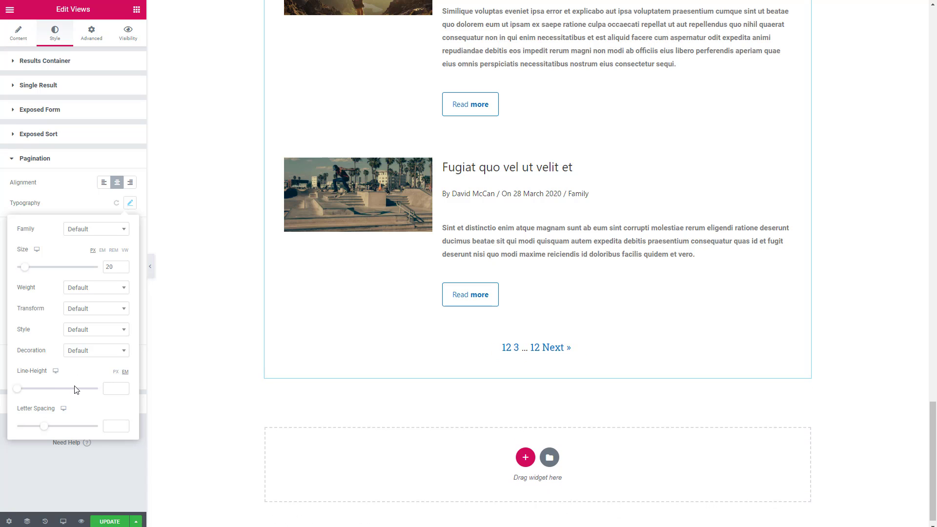
left_click_drag(42, 427, 55, 426)
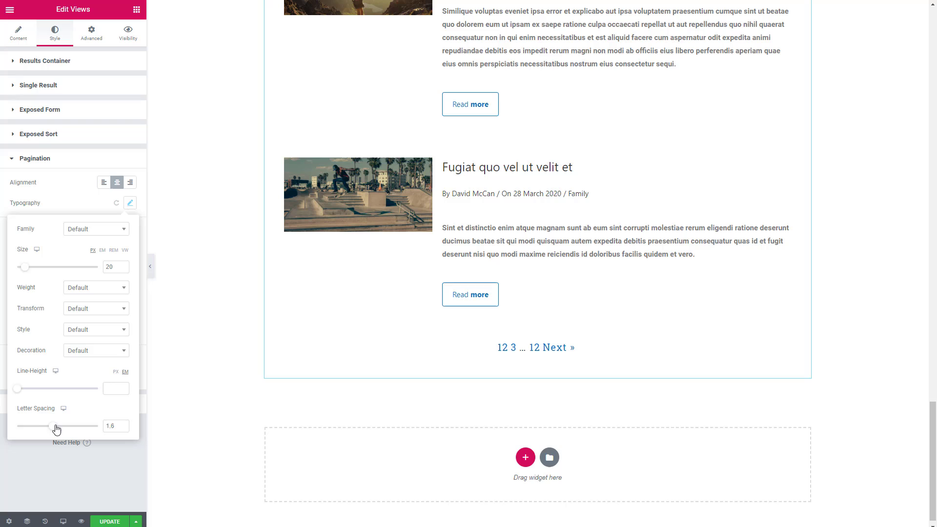
left_click_drag(57, 426, 78, 427)
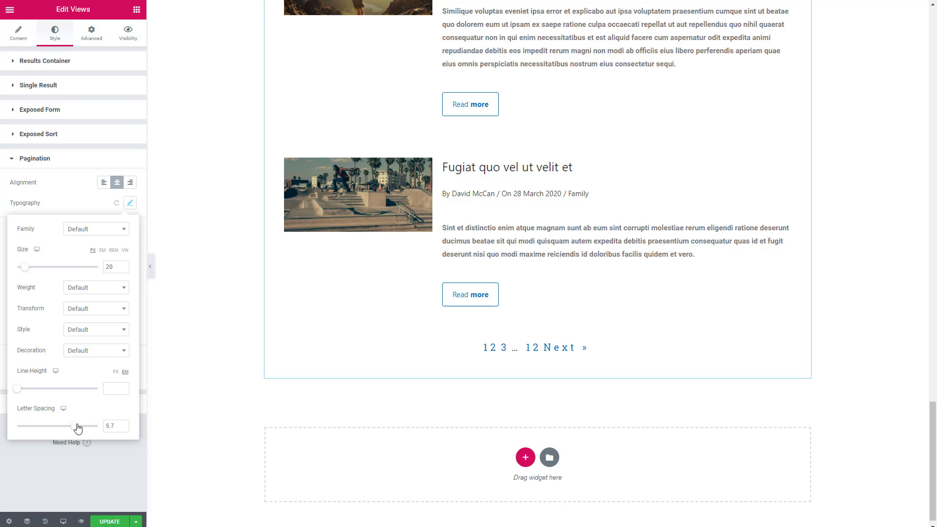
left_click(130, 203)
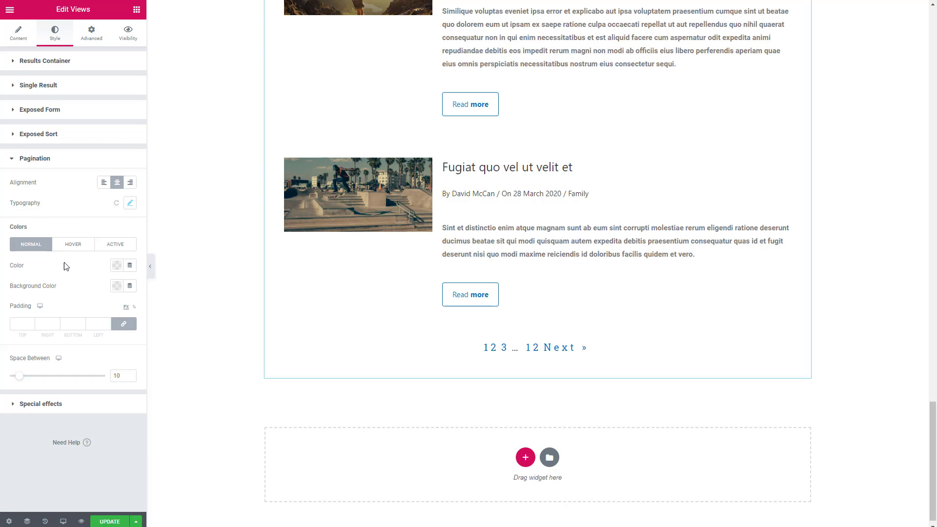
Step: Set linked padding of 5px on every side of the pagination links and update the page
left_click(22, 323)
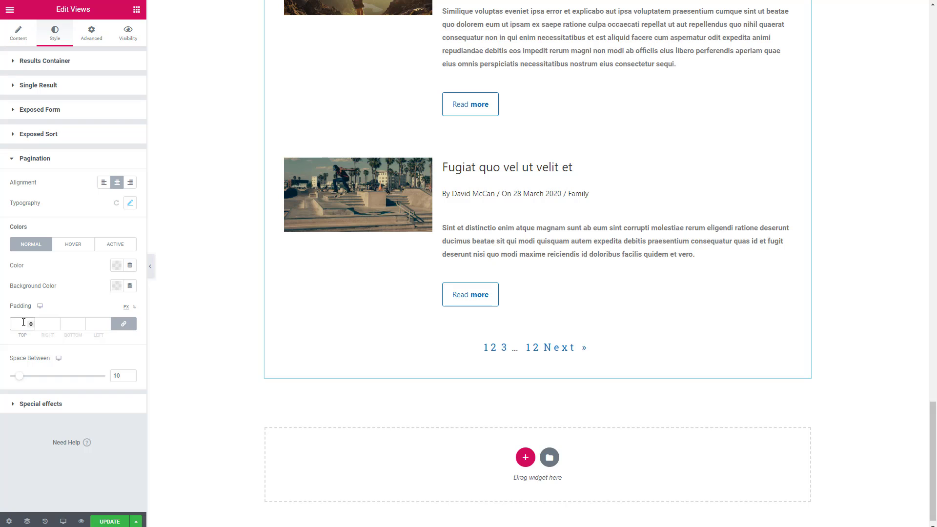
type("5")
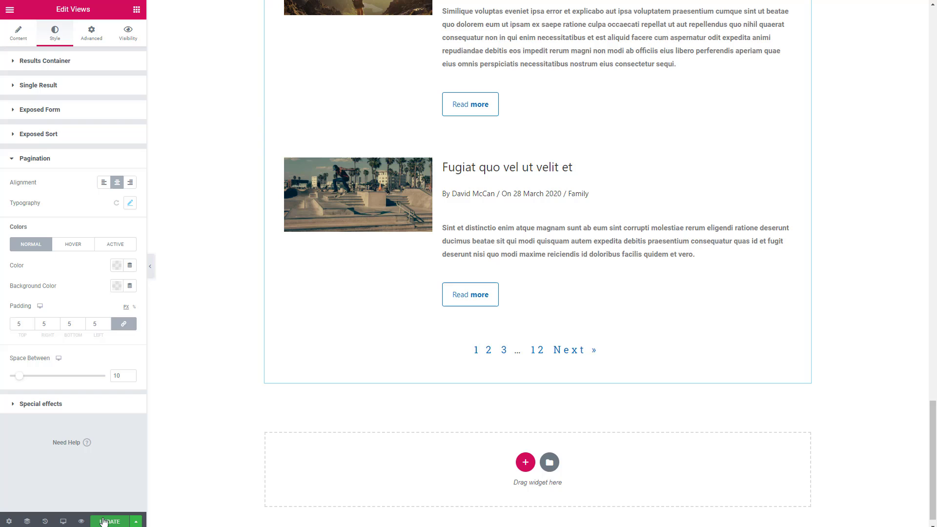
mouse_move(92, 522)
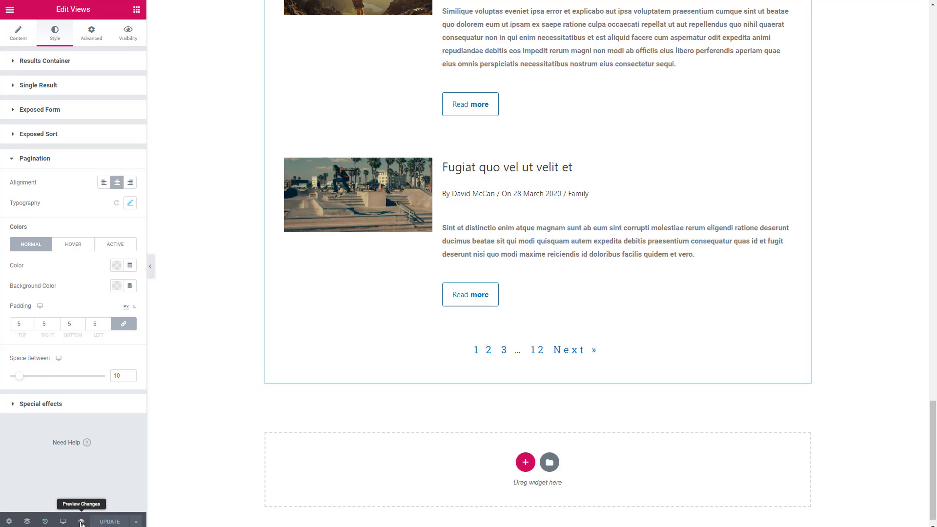
Step: Preview the live page, filter posts to the Community category and go to the next results page
left_click(81, 521)
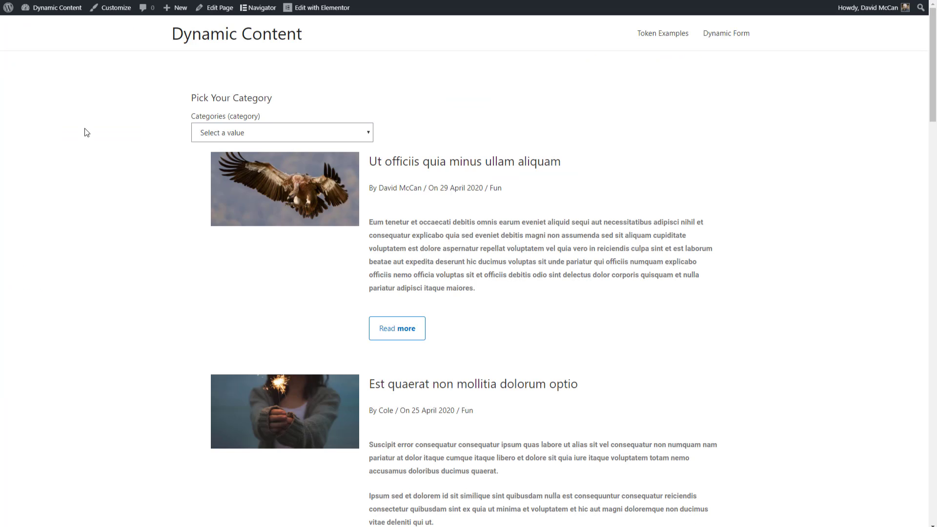
mouse_move(205, 125)
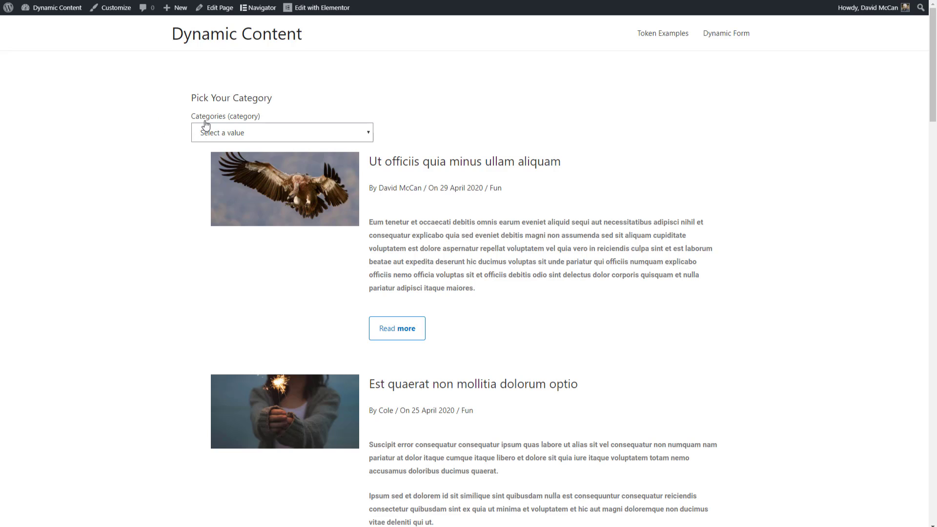
left_click(282, 133)
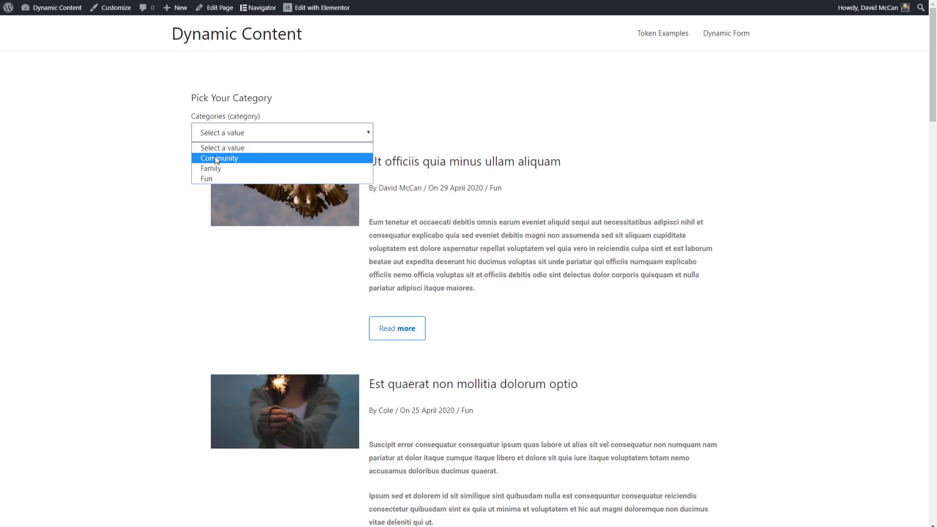
left_click(219, 158)
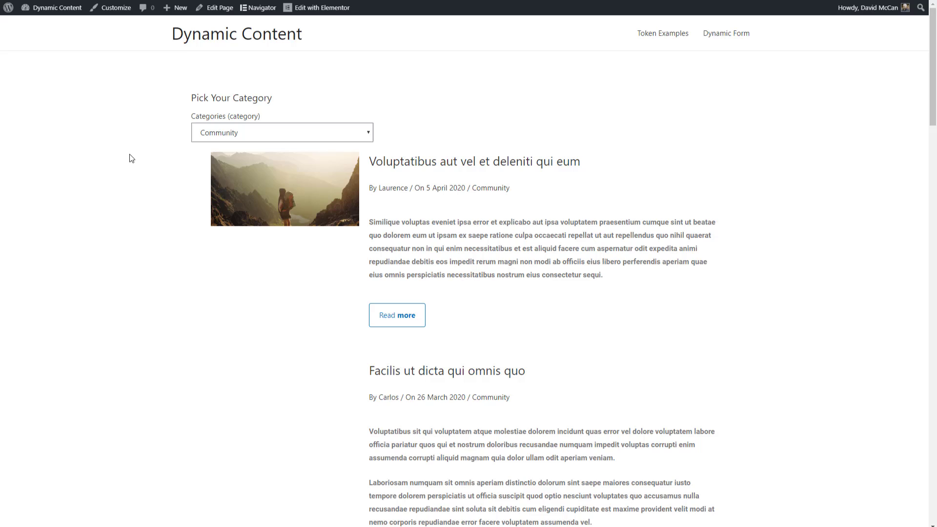
scroll("down", 3)
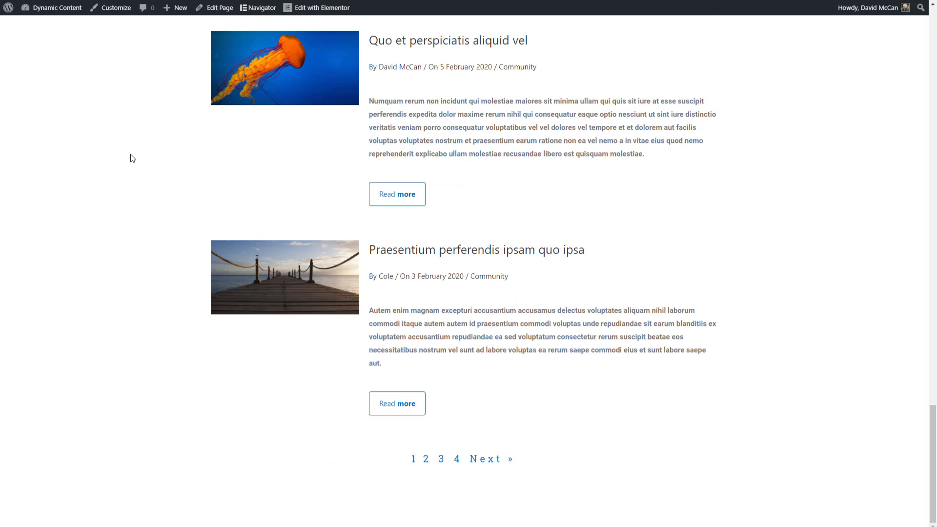
mouse_move(479, 461)
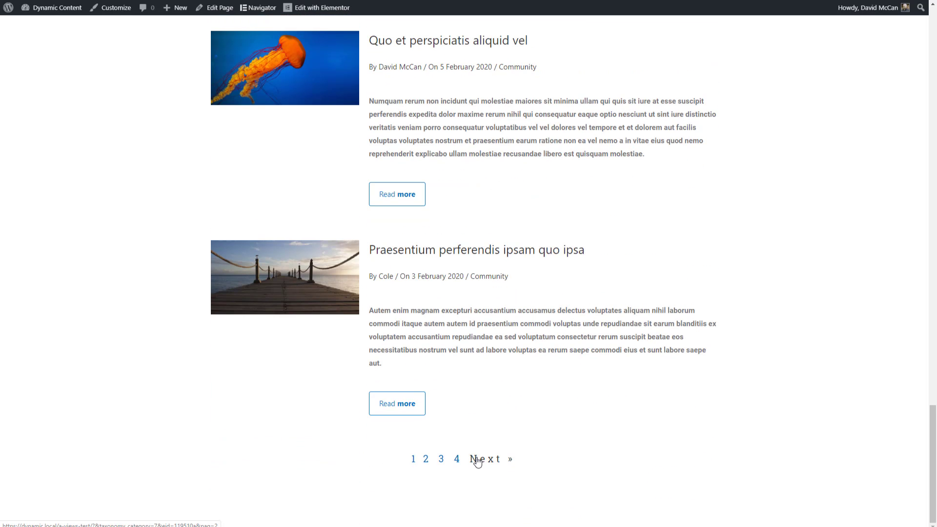
left_click(486, 458)
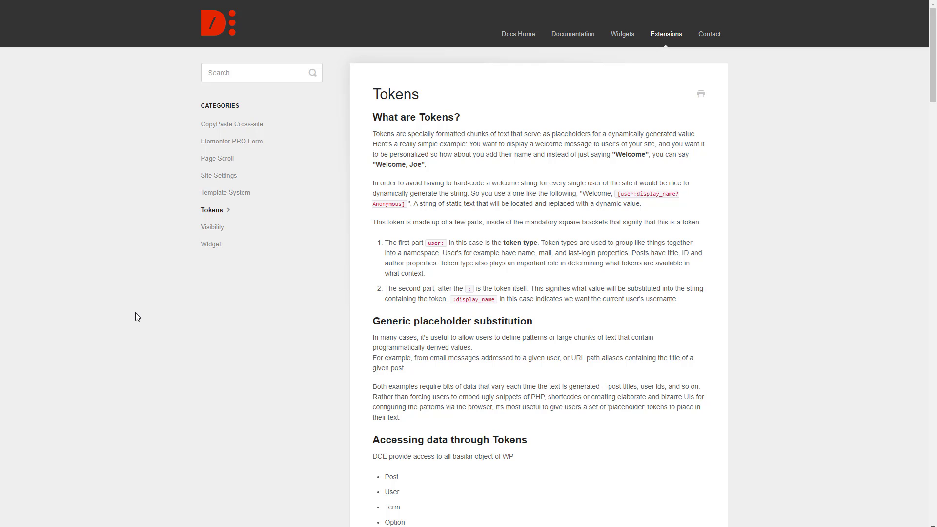
mouse_move(383, 295)
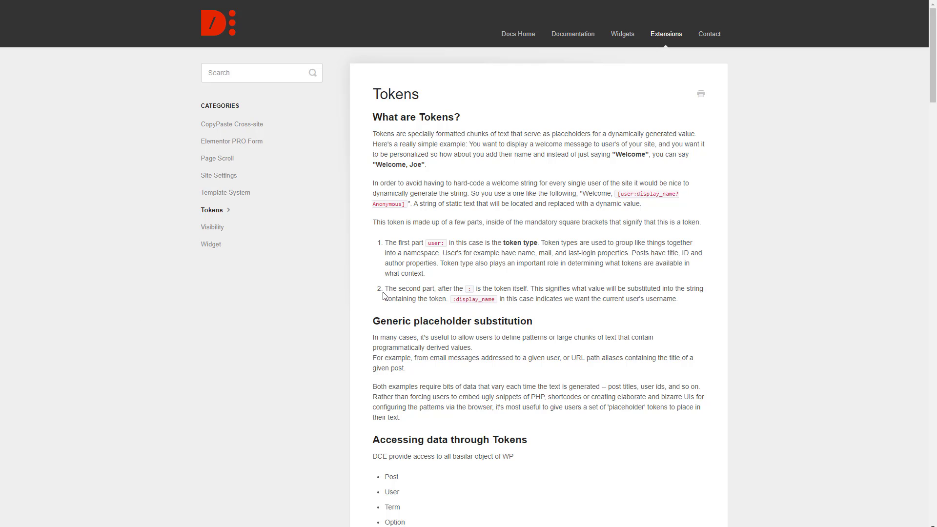
Step: Scroll through the Dynamic.ooo Tokens documentation's composition rules and token examples
scroll("down", 3)
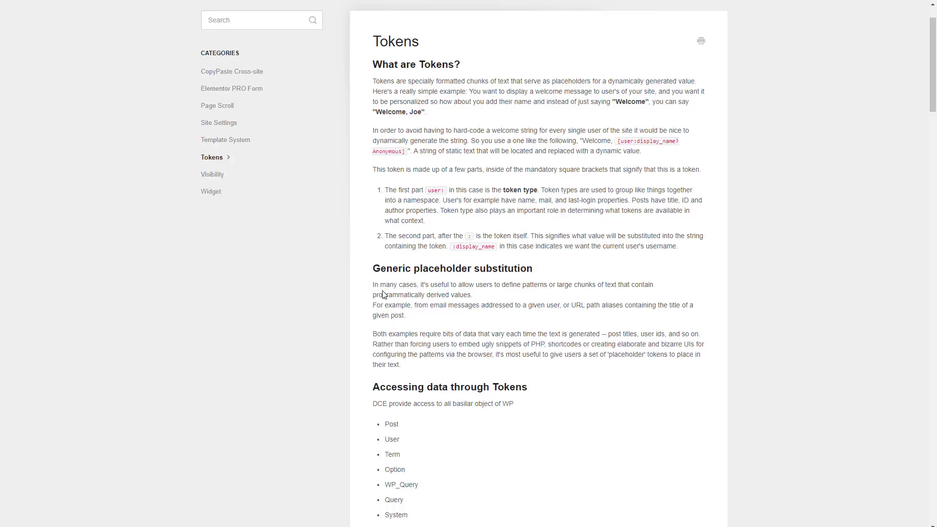
scroll("down", 3)
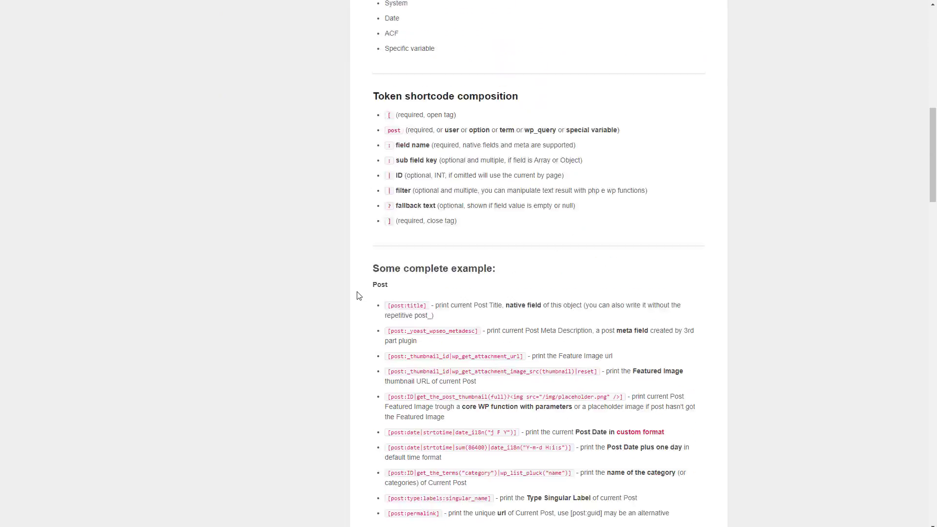
scroll("down", 3)
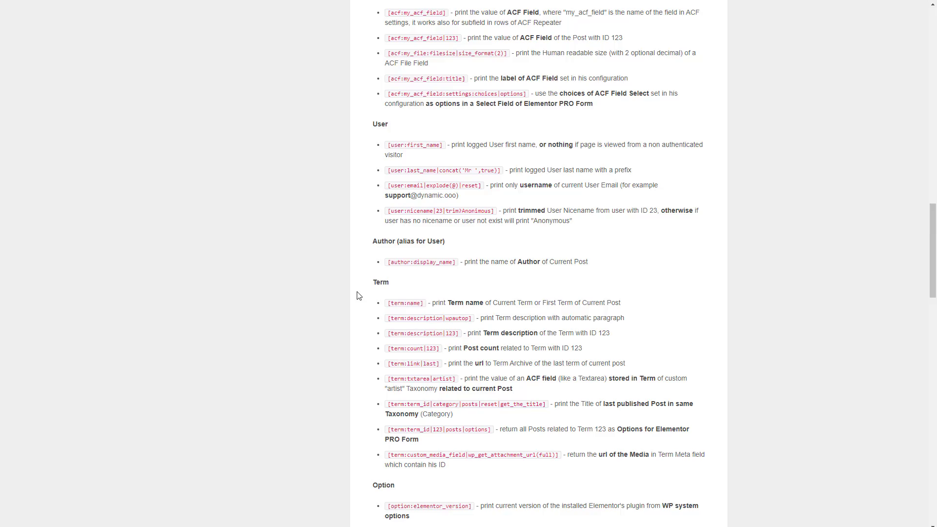
scroll("down", 3)
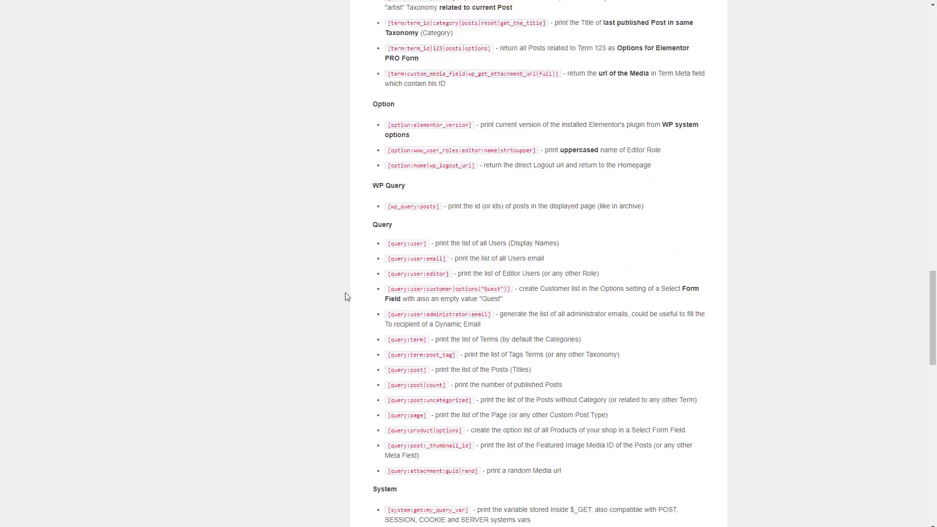
scroll("down", 3)
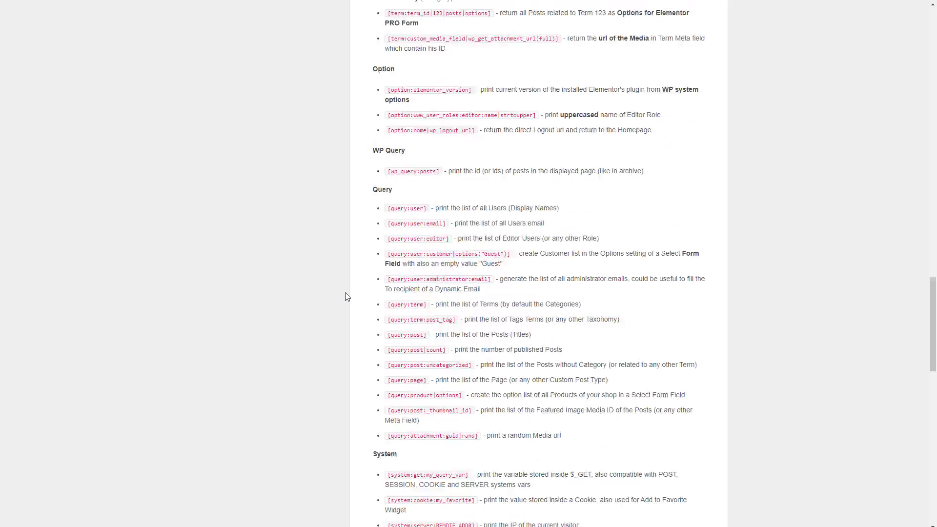
scroll("down", 3)
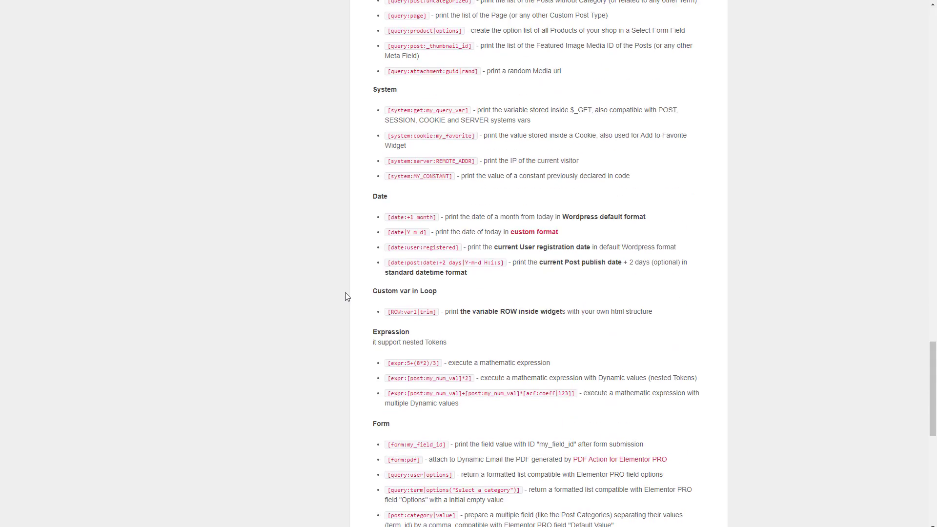
scroll("down", 3)
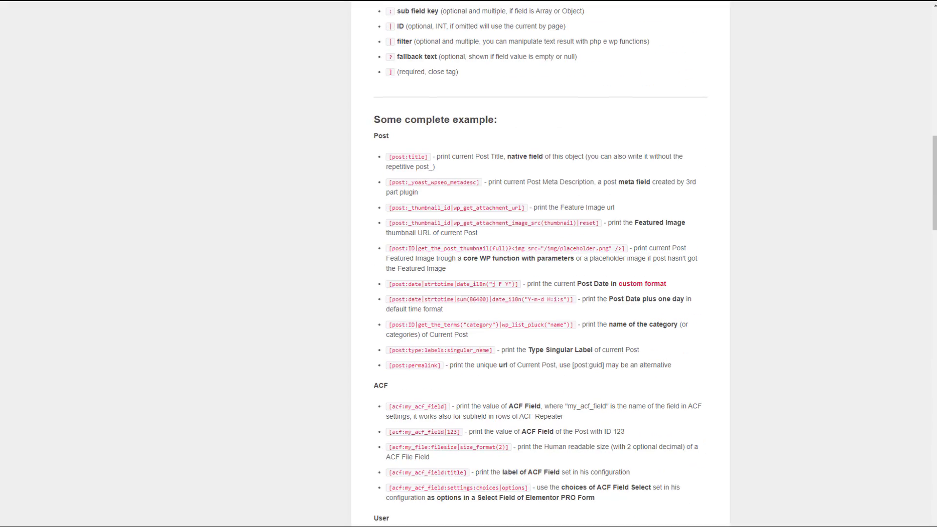